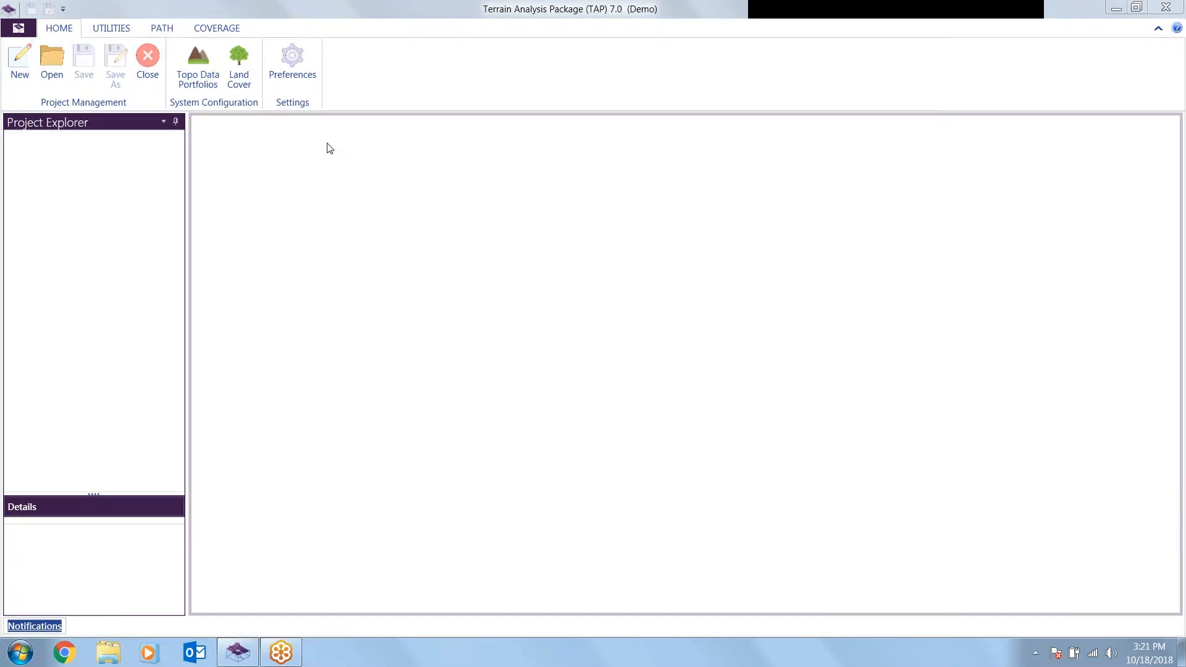
- Open the existing Tap7DemoProject.t7proj project from the Open Project dialog
left_click(52, 61)
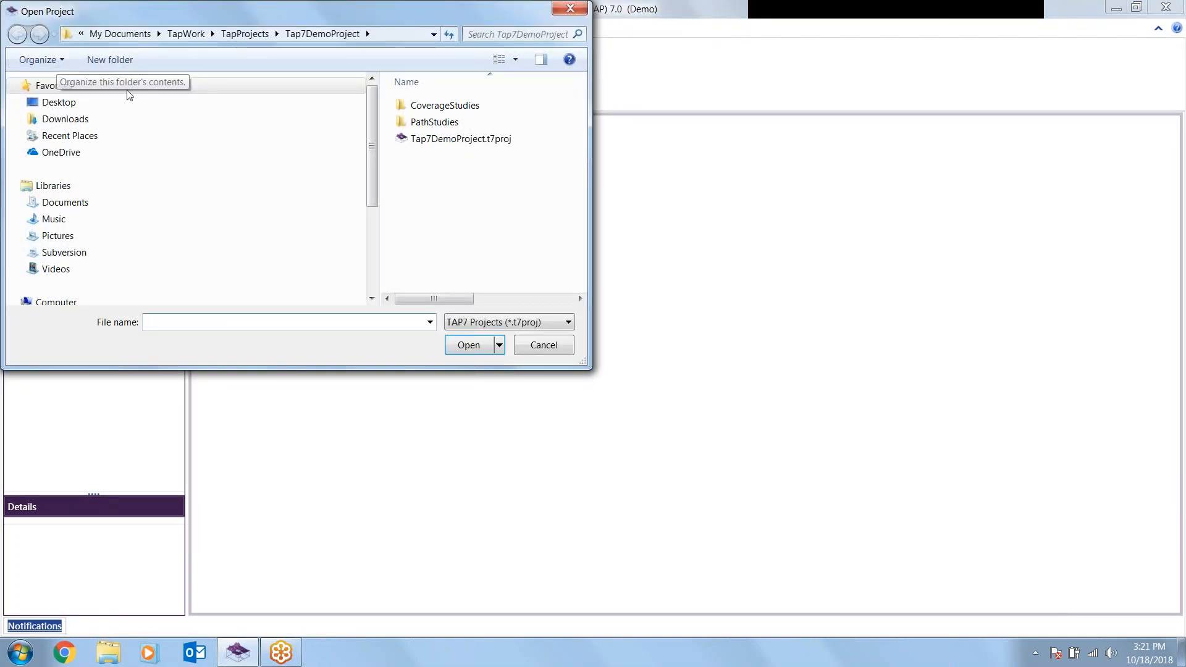
left_click(461, 138)
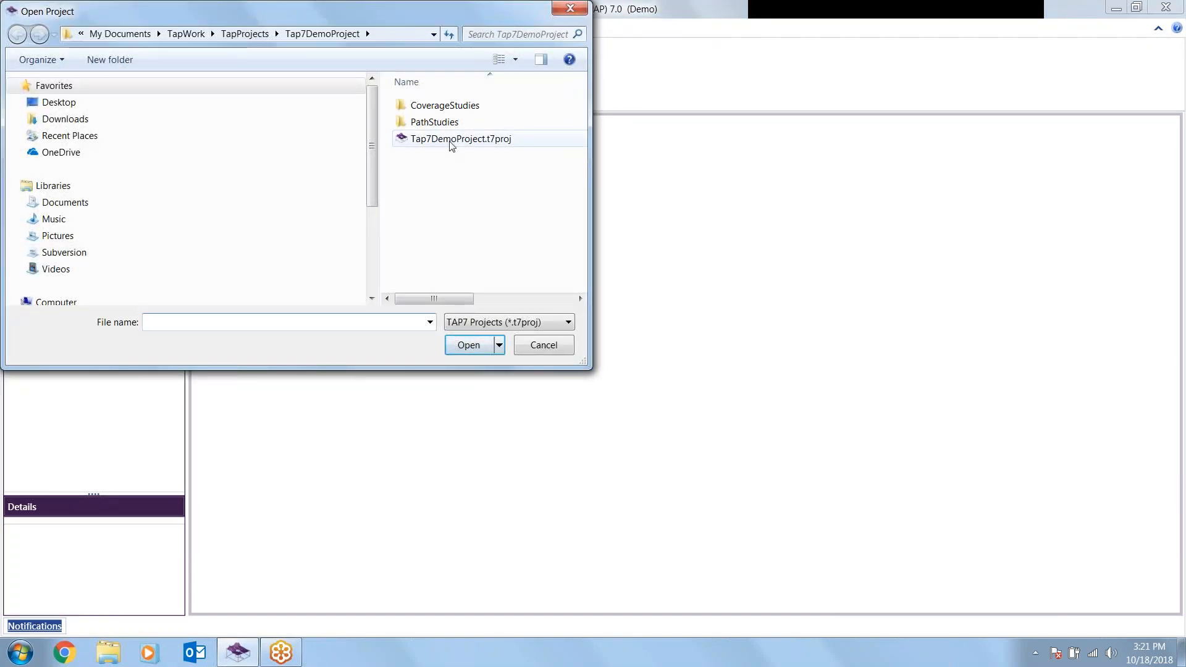
mouse_move(459, 138)
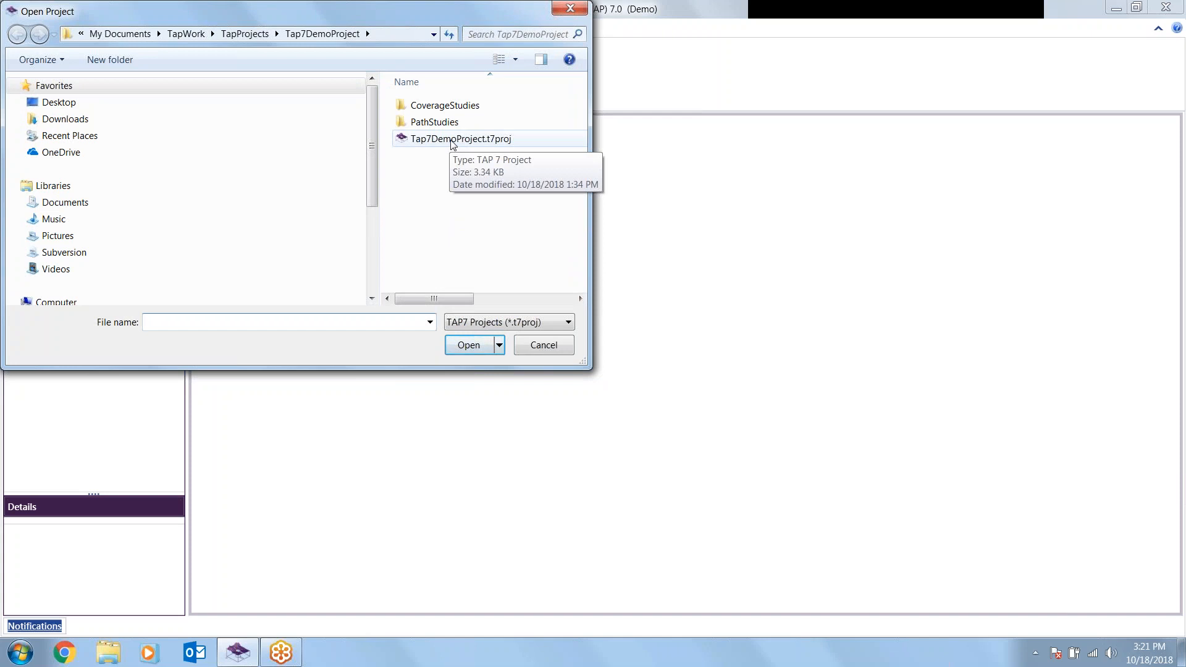
left_click(460, 139)
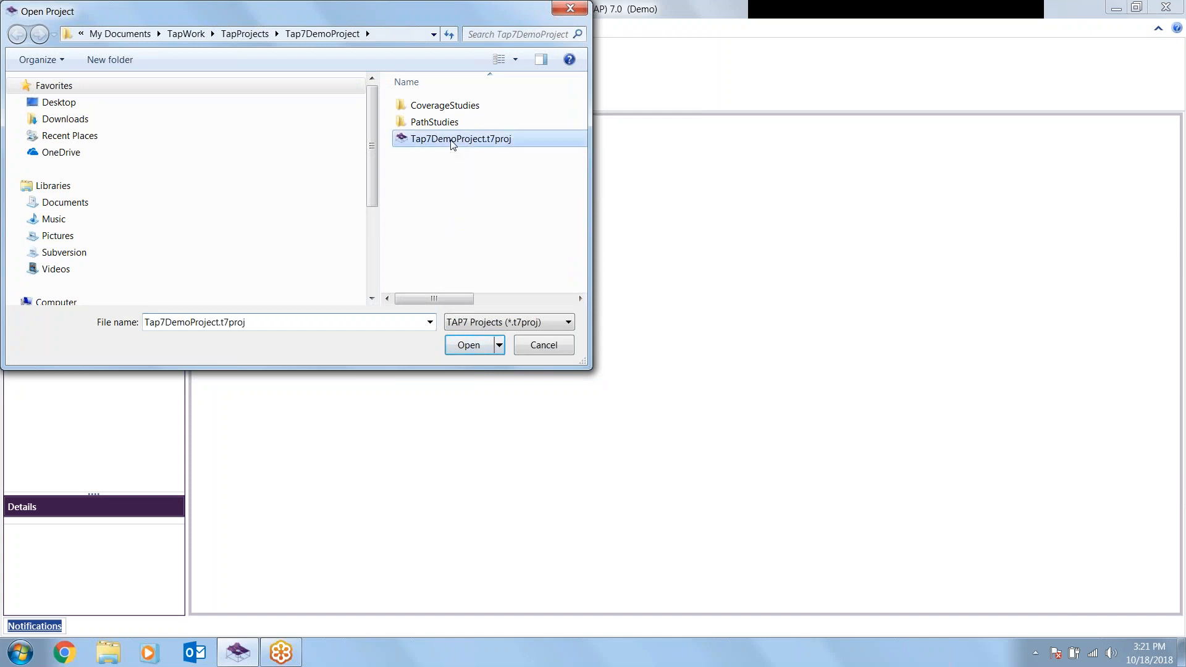
left_click(468, 345)
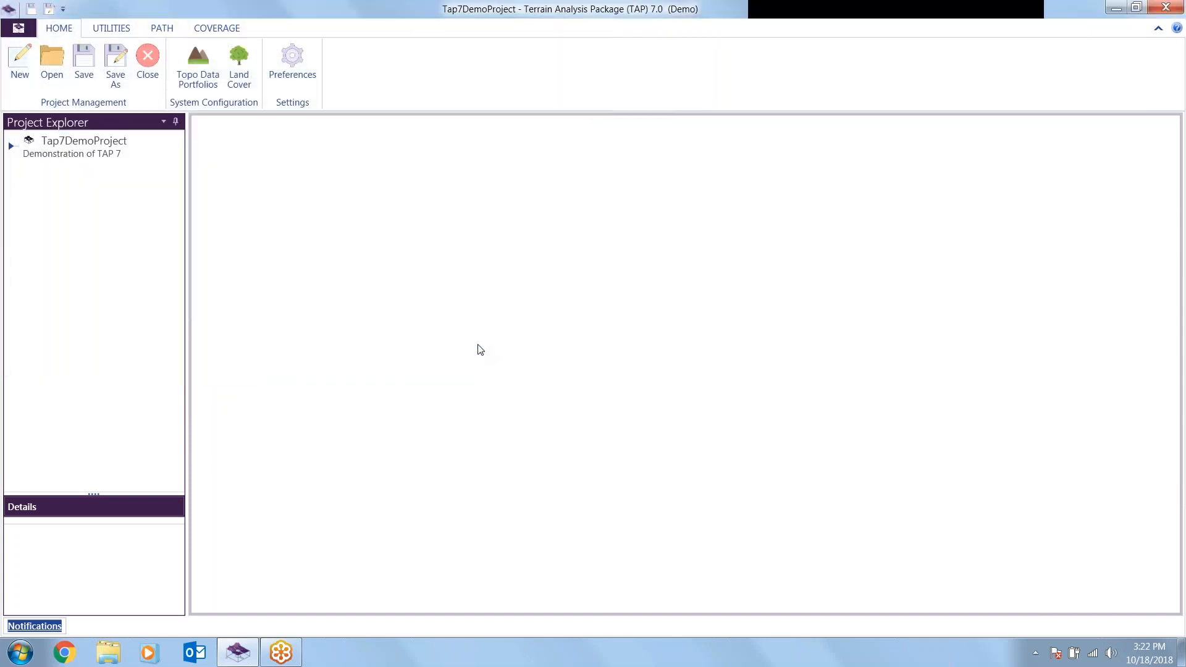
mouse_move(89, 119)
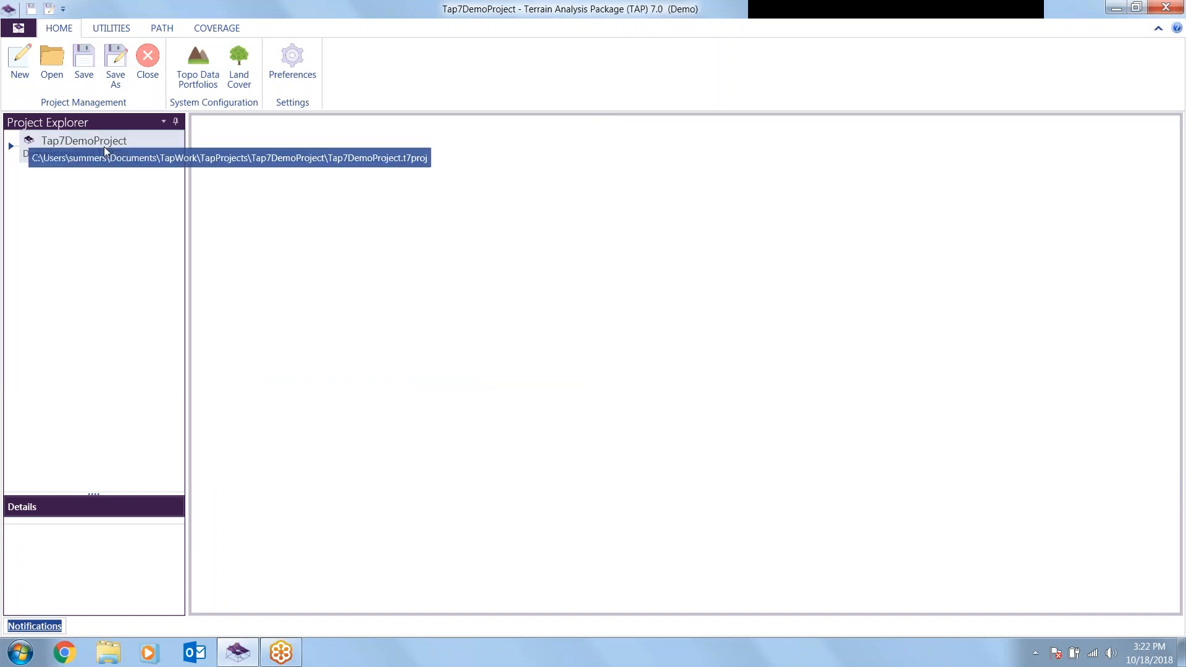
- Show the demo project's details and expand its PathStudies and CoverageStudies folders
left_click(84, 141)
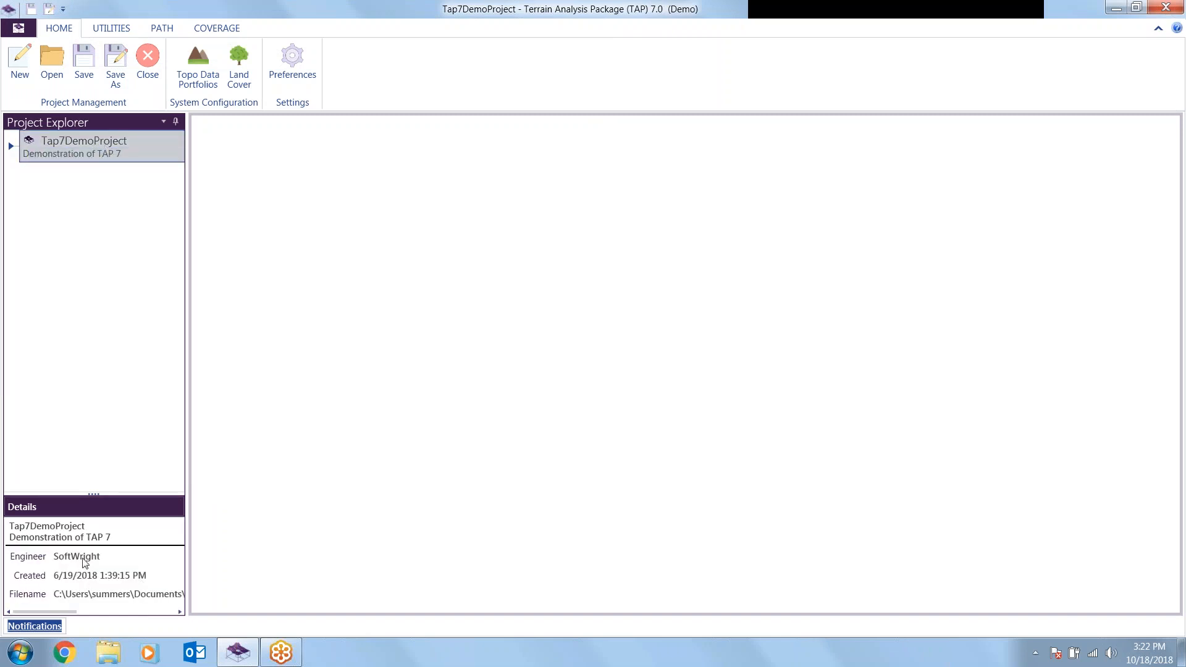
mouse_move(11, 148)
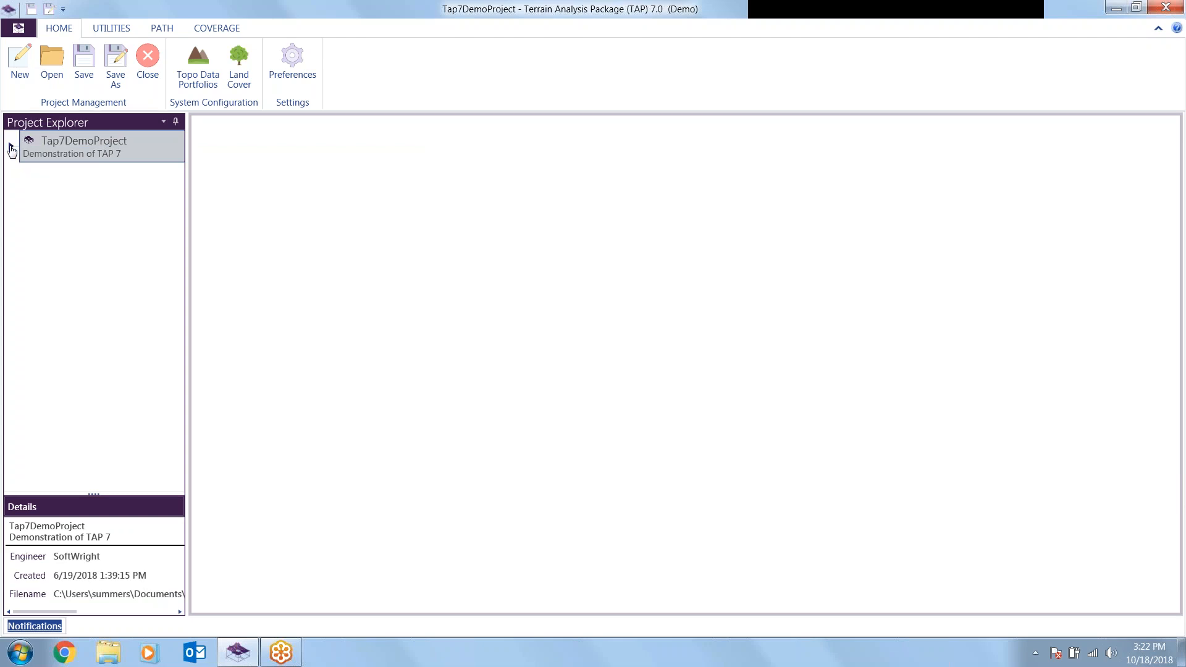
left_click(11, 147)
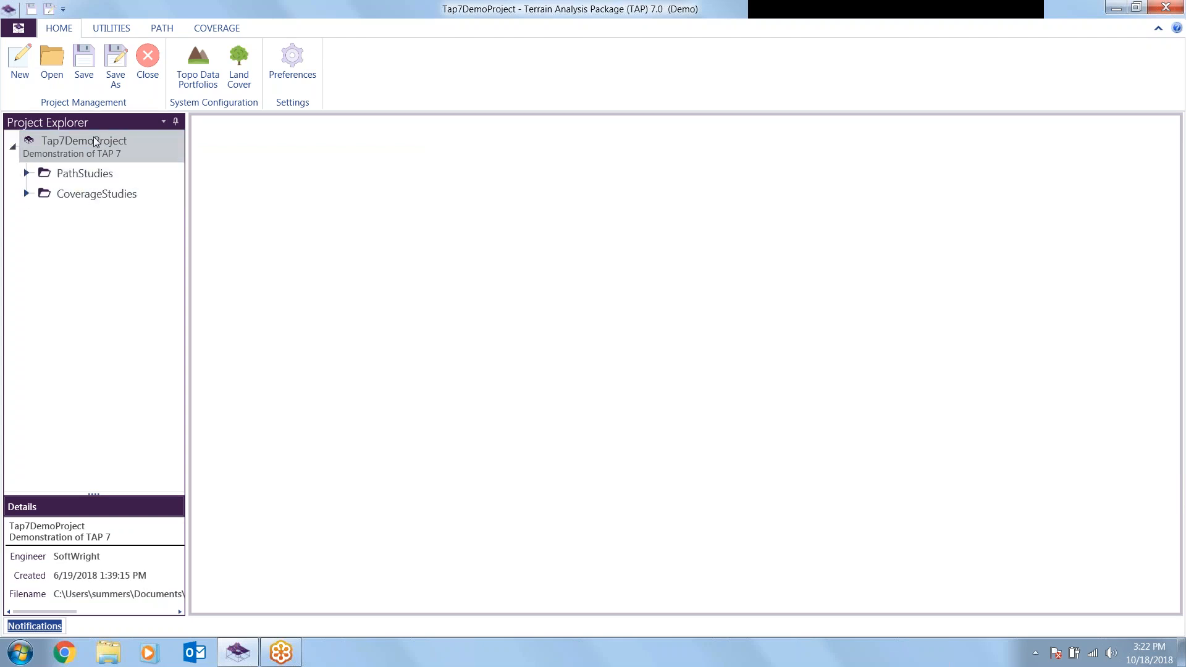
left_click(26, 173)
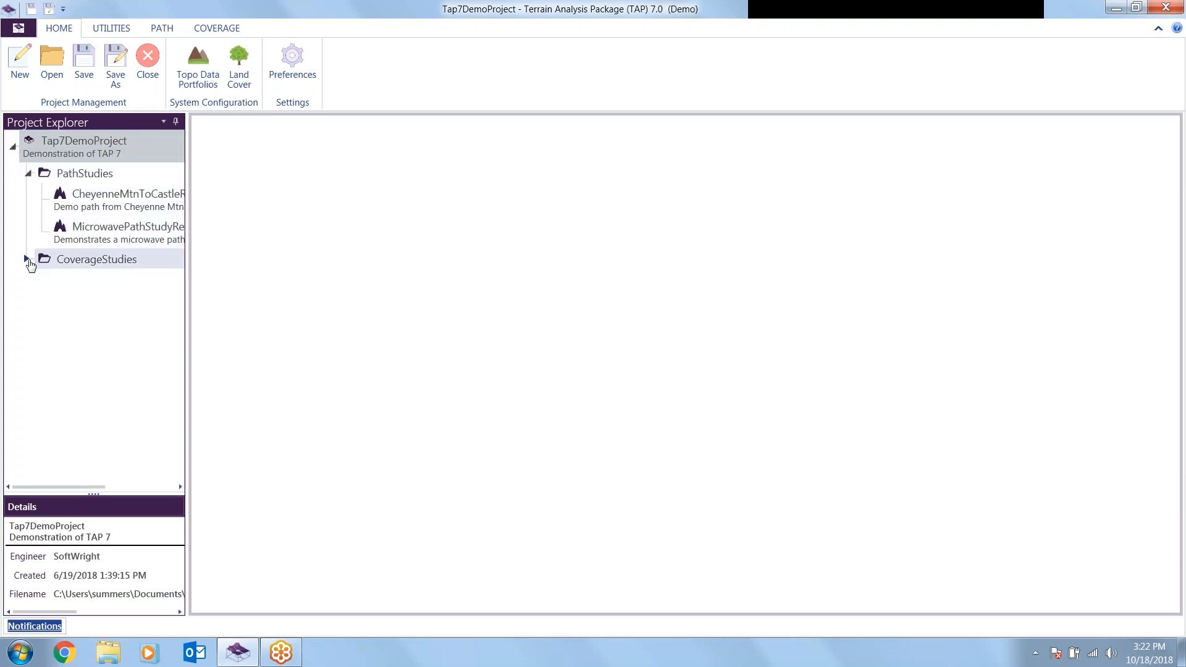
left_click(26, 259)
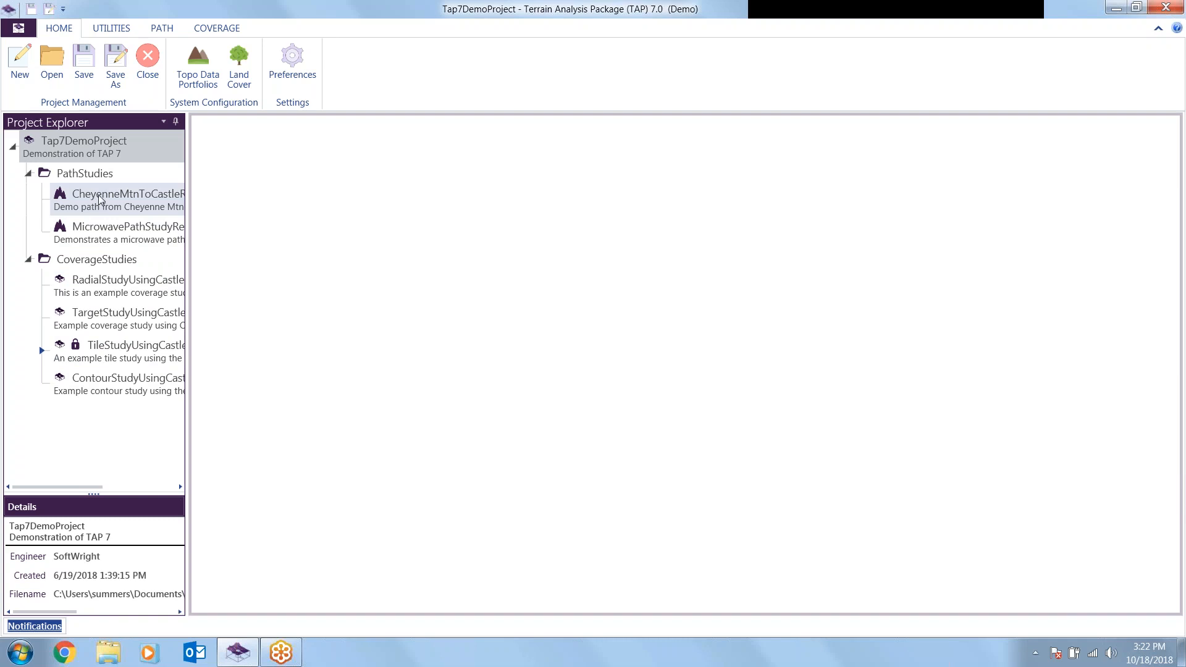
- Open the CheyenneMtnToCastleRock path study and view its Transmit panel
double_click(128, 194)
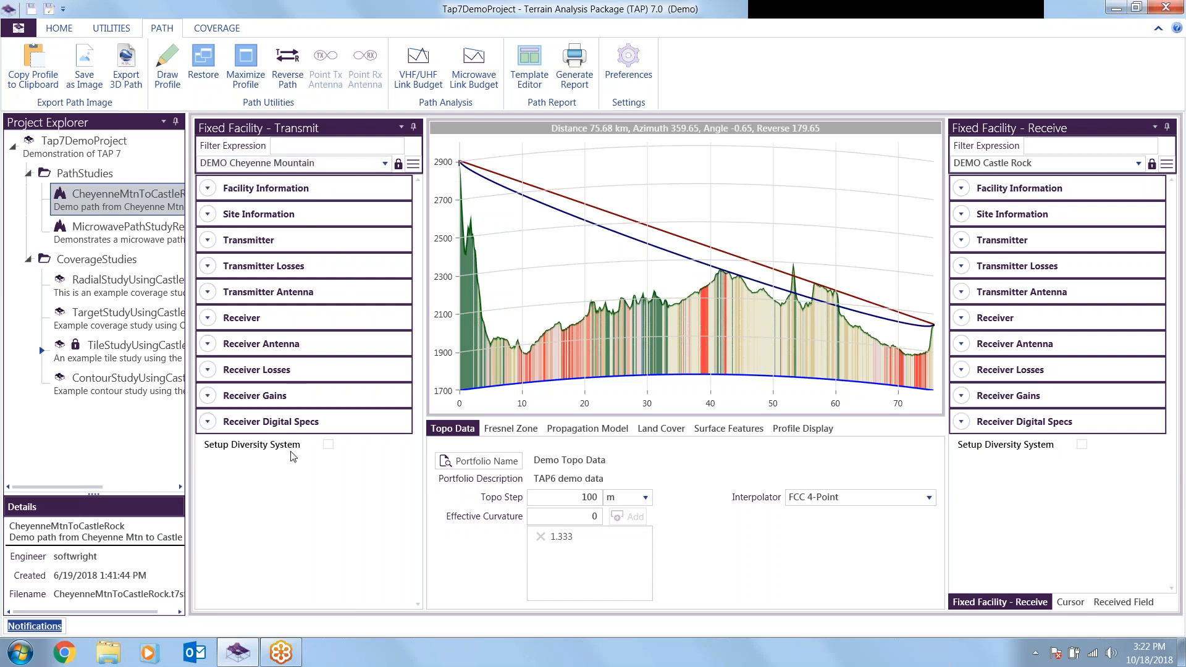
mouse_move(1082, 449)
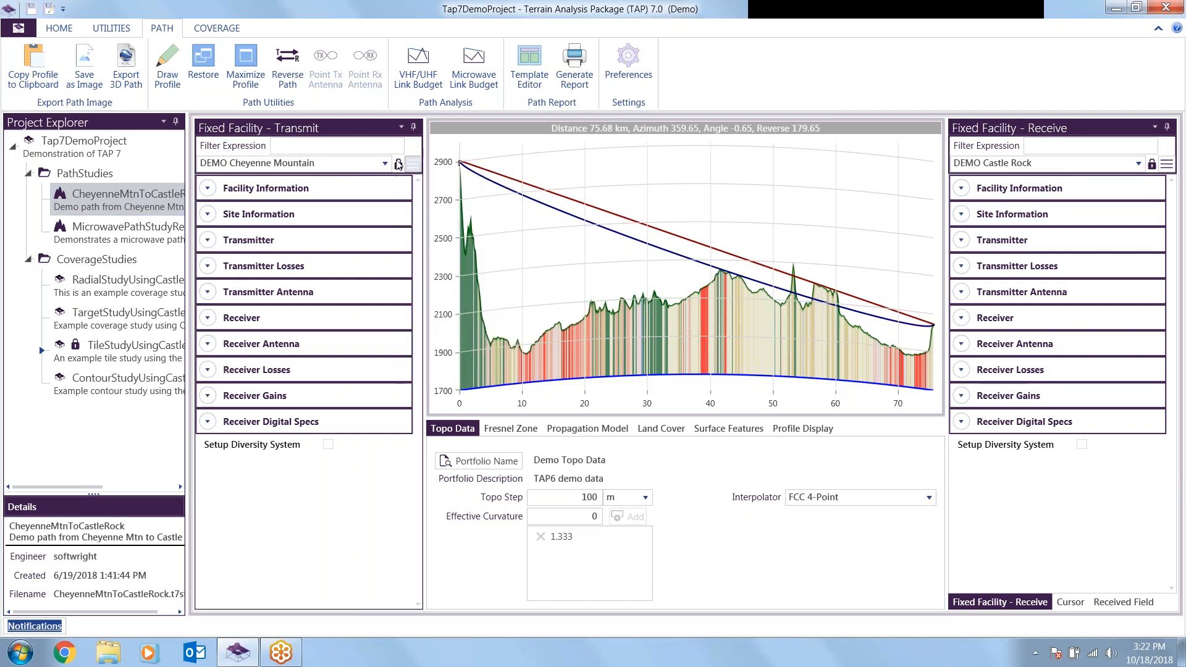
left_click(385, 163)
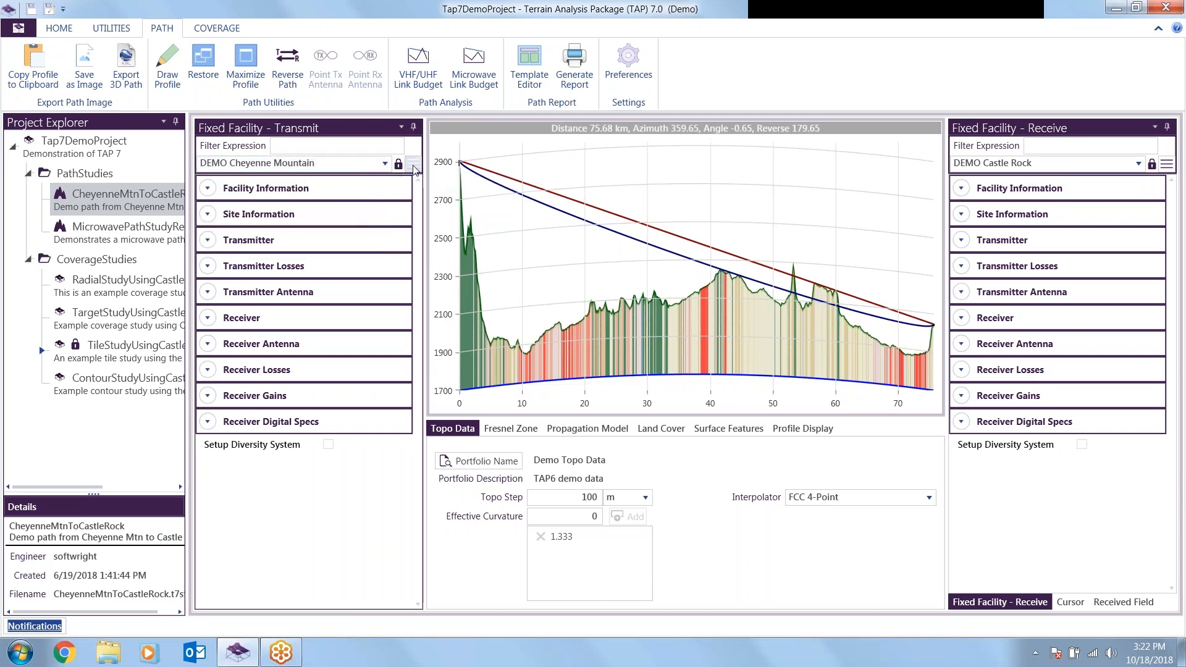
left_click(413, 163)
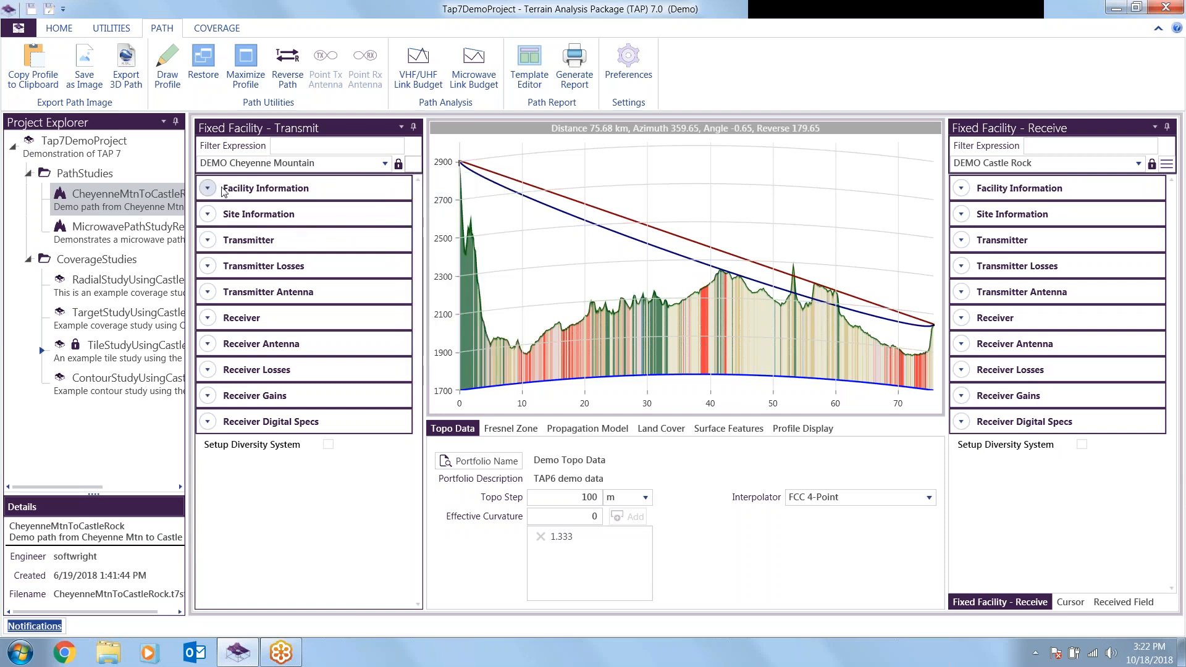
- Expand and collapse the Transmitter Losses and Transmitter Antenna sections
left_click(208, 188)
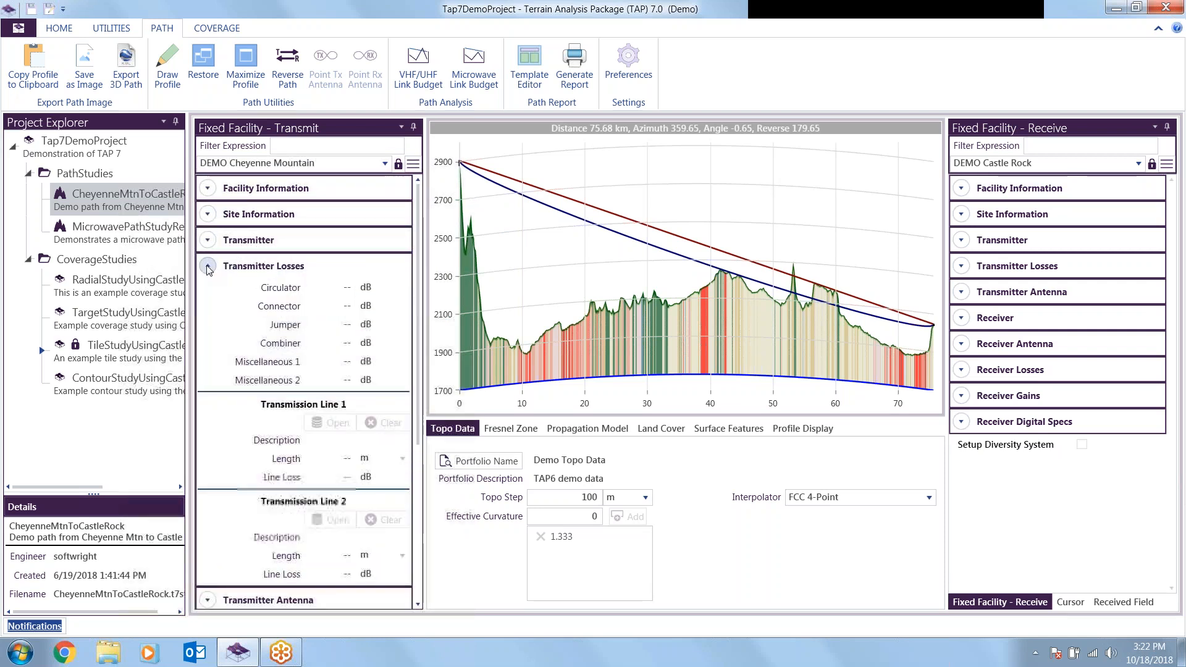
left_click(208, 265)
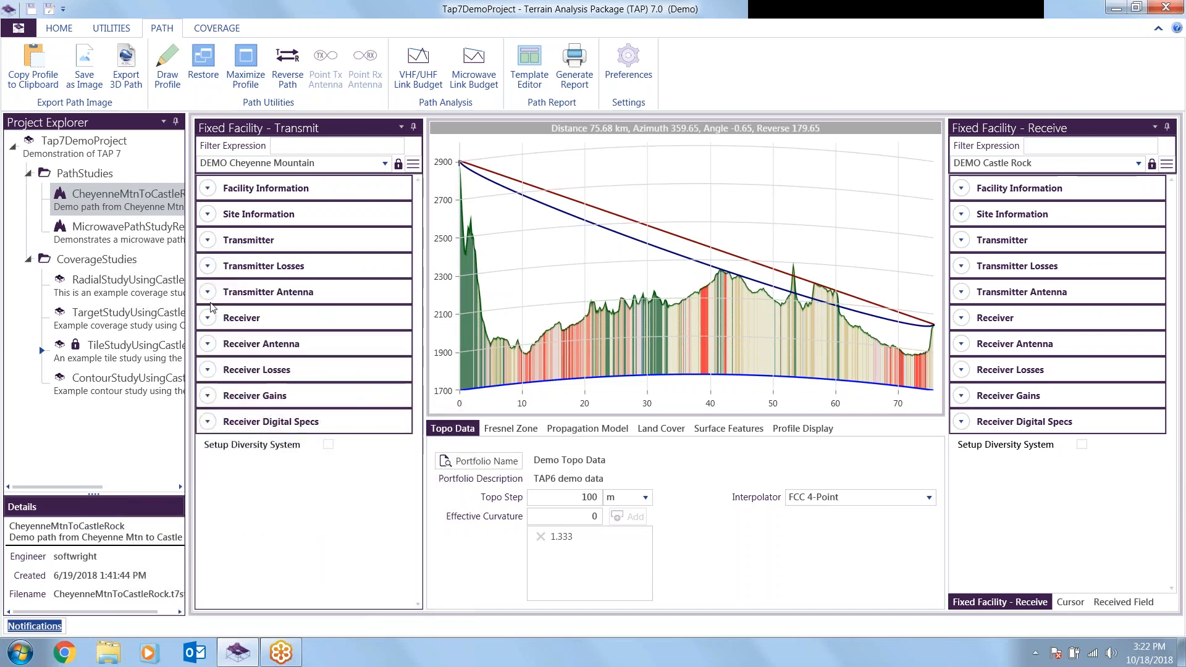
left_click(207, 291)
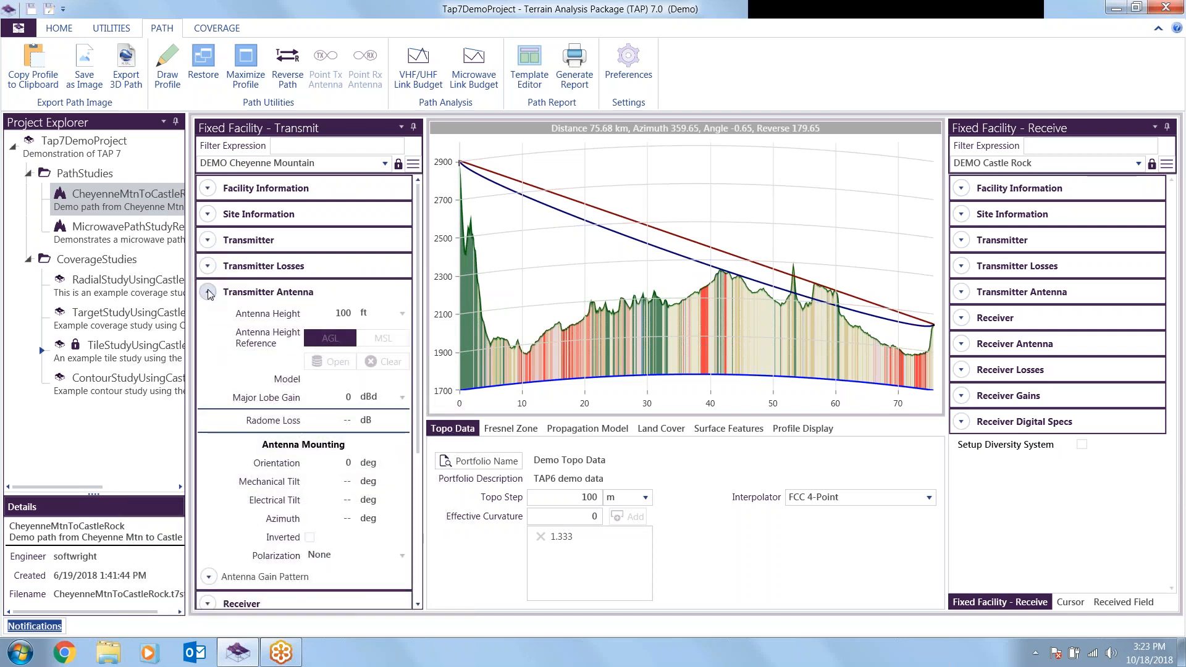
left_click(208, 292)
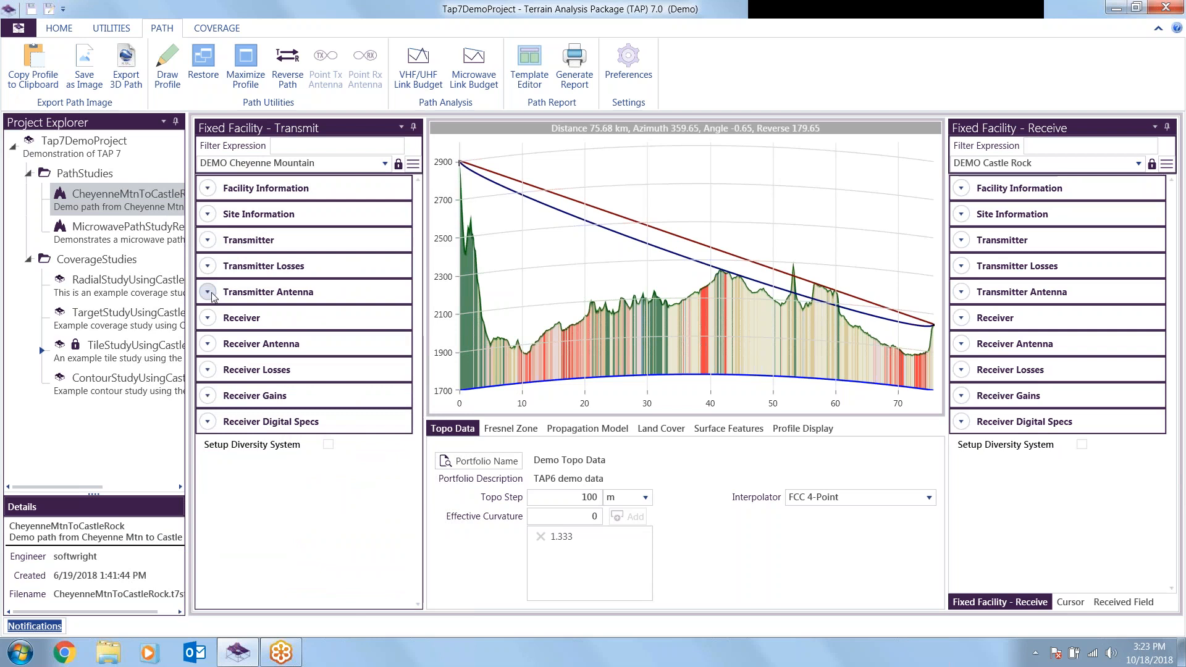
mouse_move(210, 318)
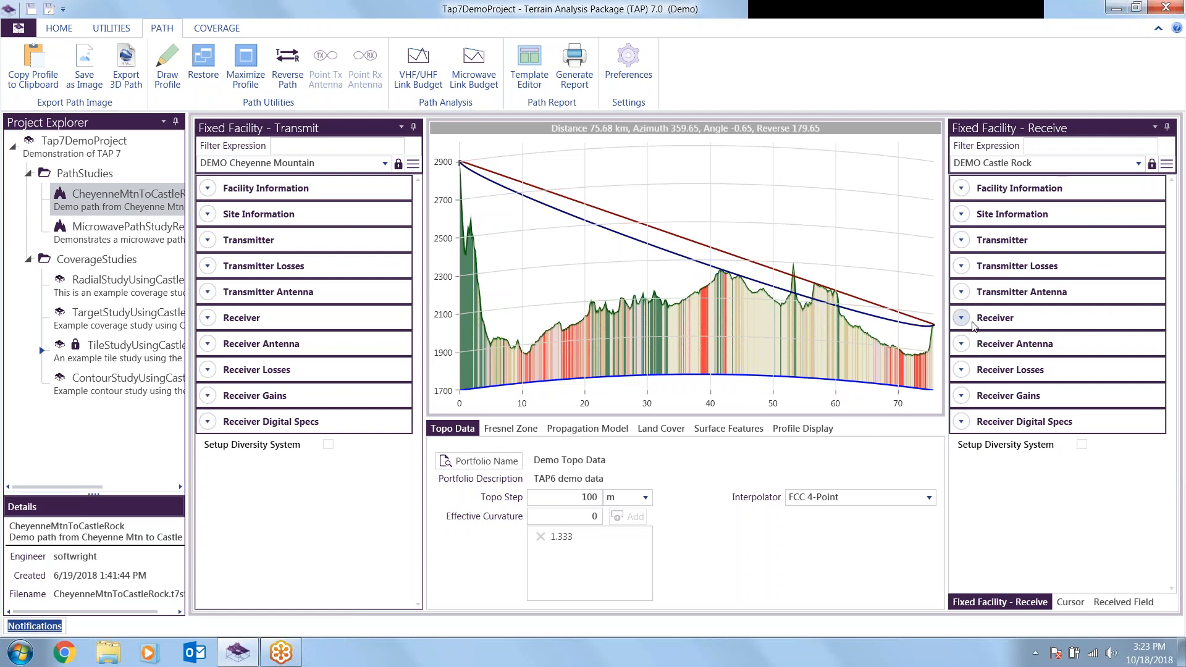
left_click(960, 317)
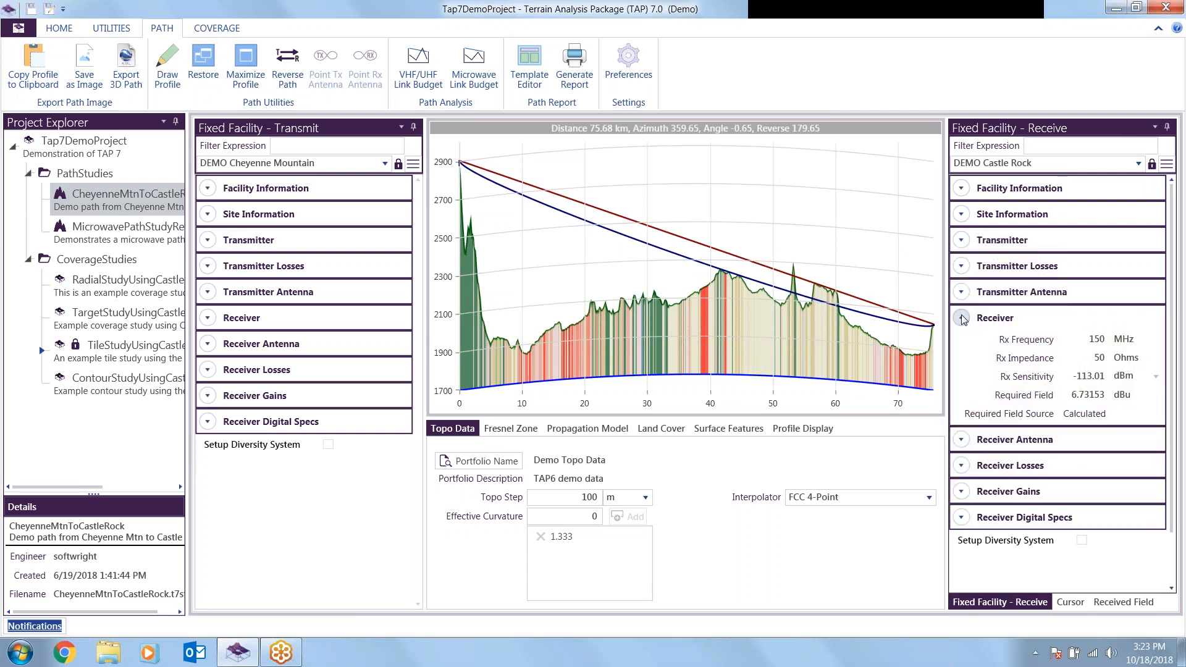
left_click(961, 317)
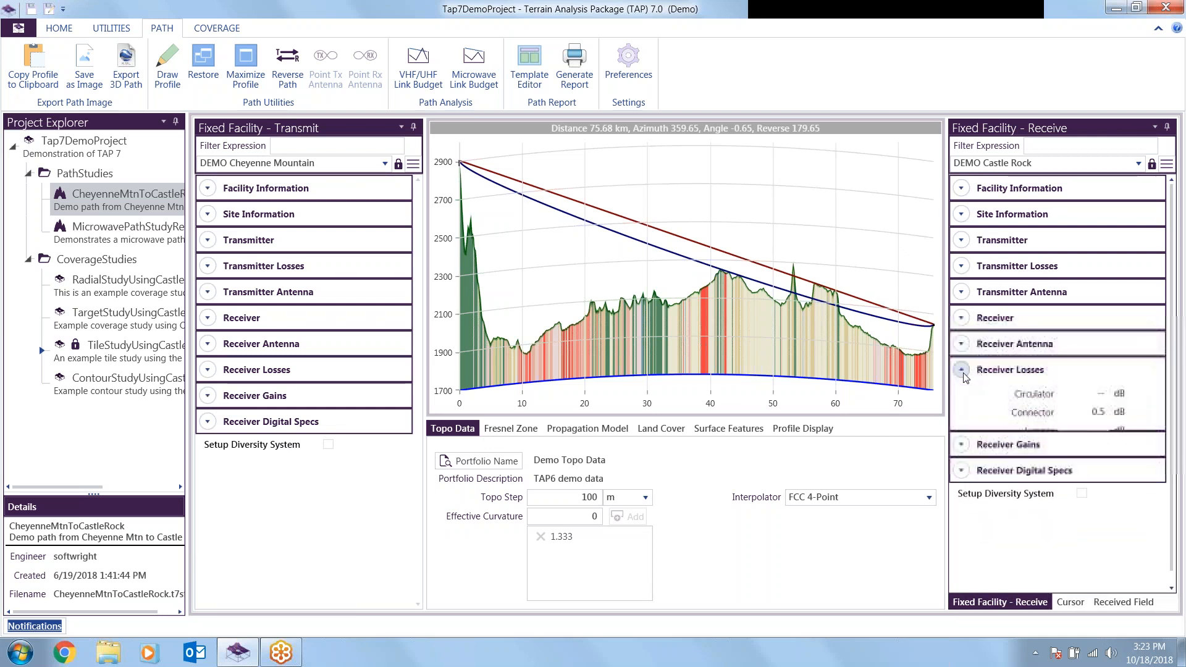
left_click(961, 369)
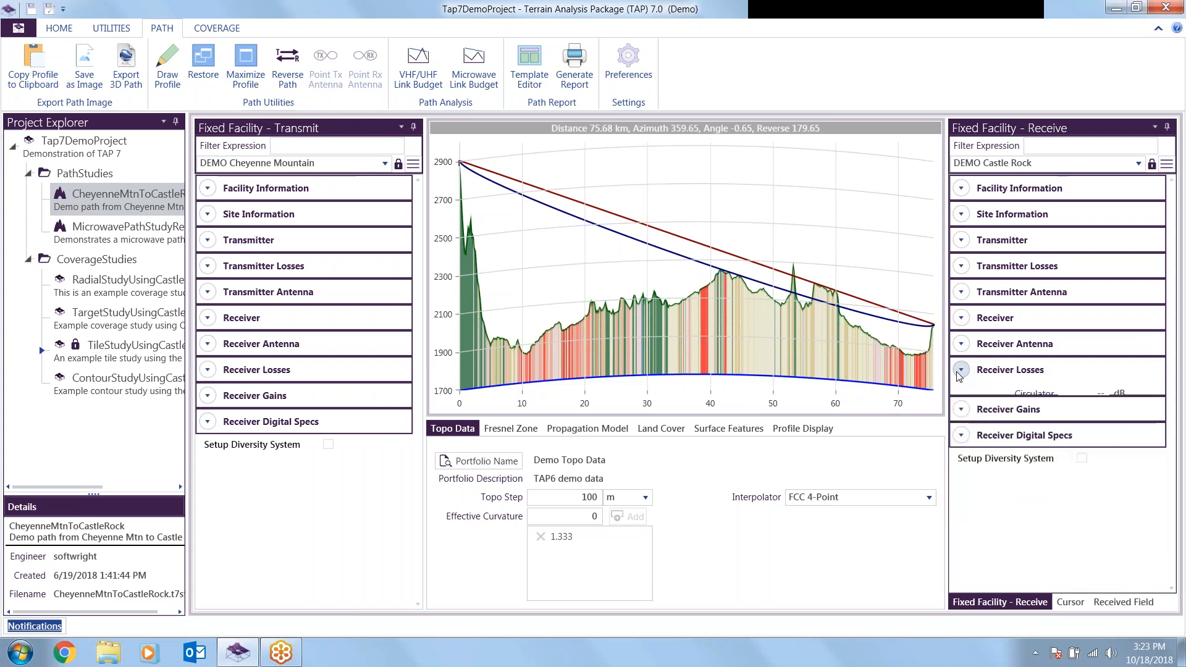
left_click(961, 369)
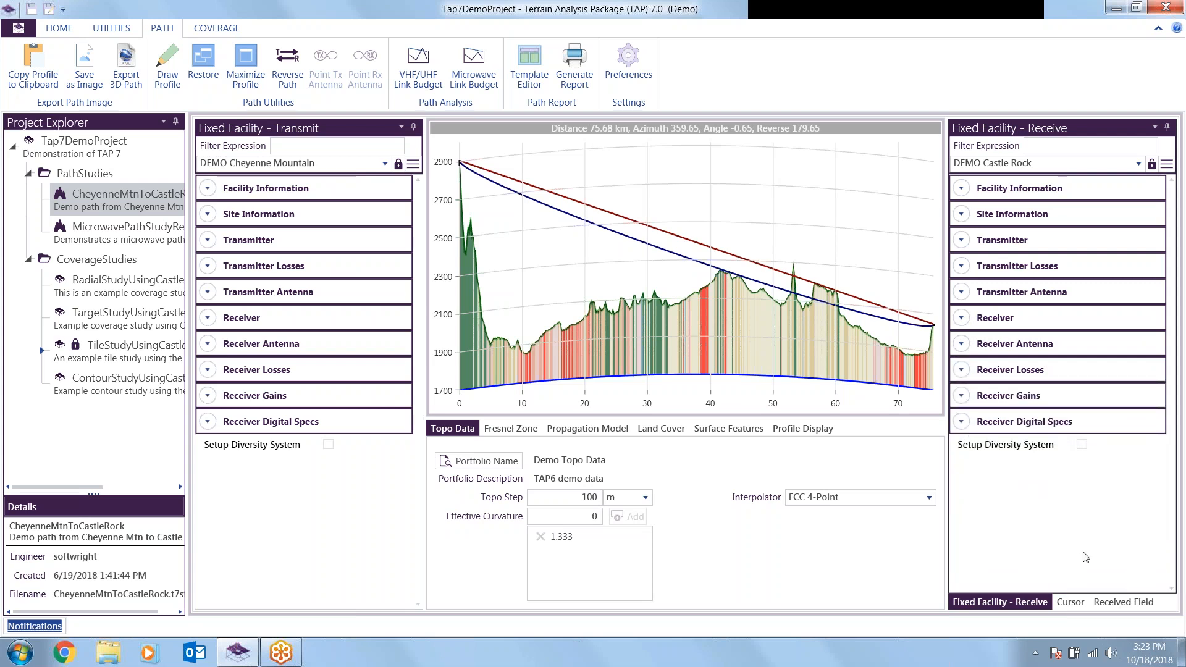
mouse_move(920, 348)
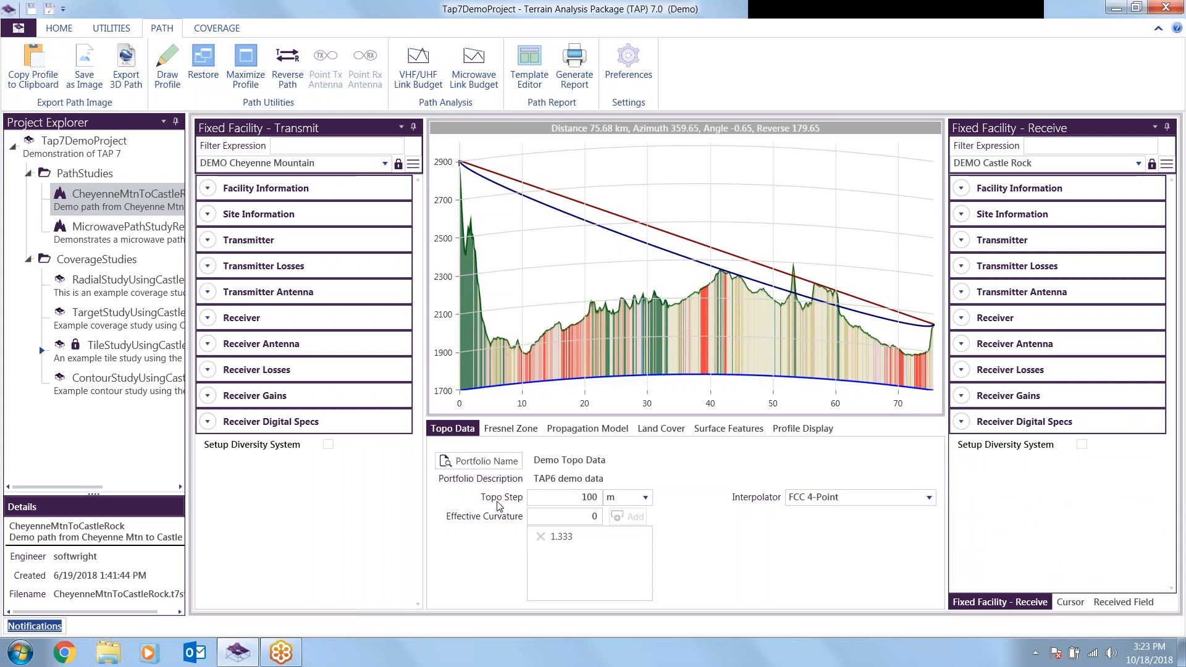
mouse_move(687, 429)
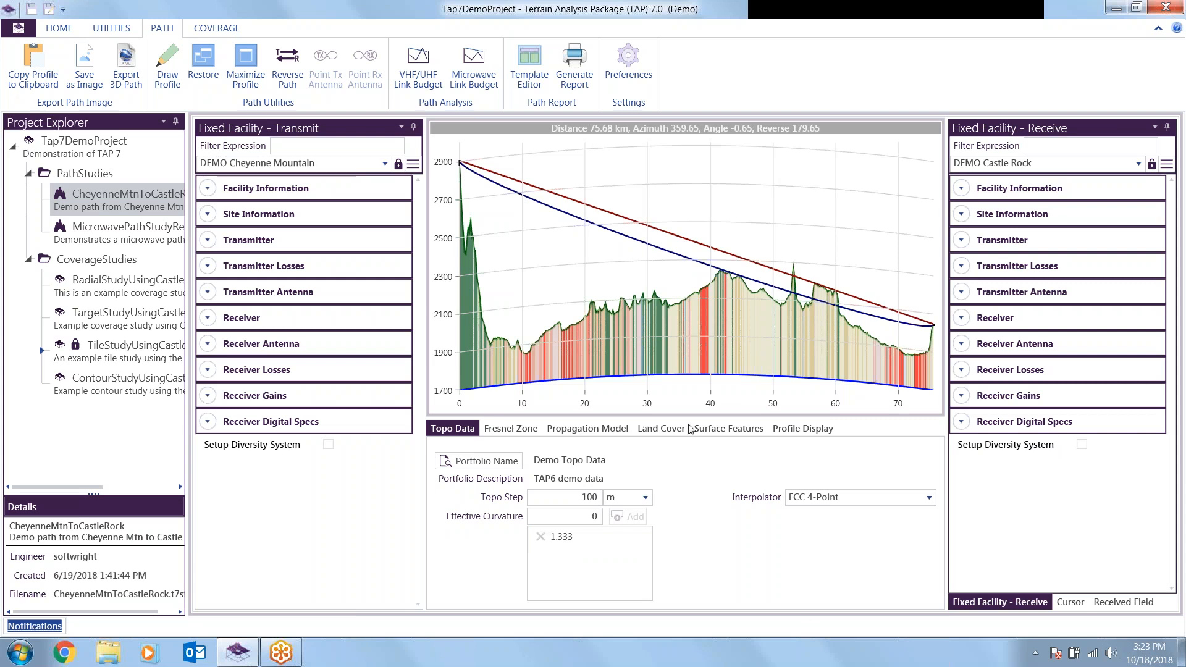
- Review the Fresnel zone and propagation model settings, keeping Longley-Rice as the model
left_click(510, 429)
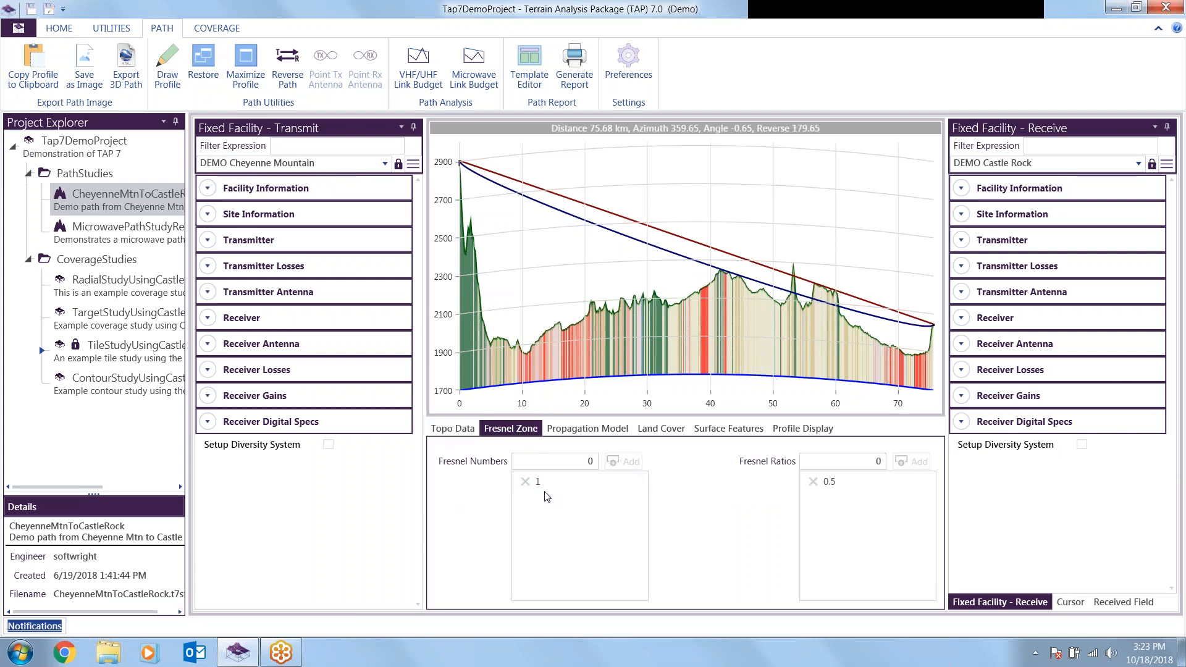
mouse_move(591, 443)
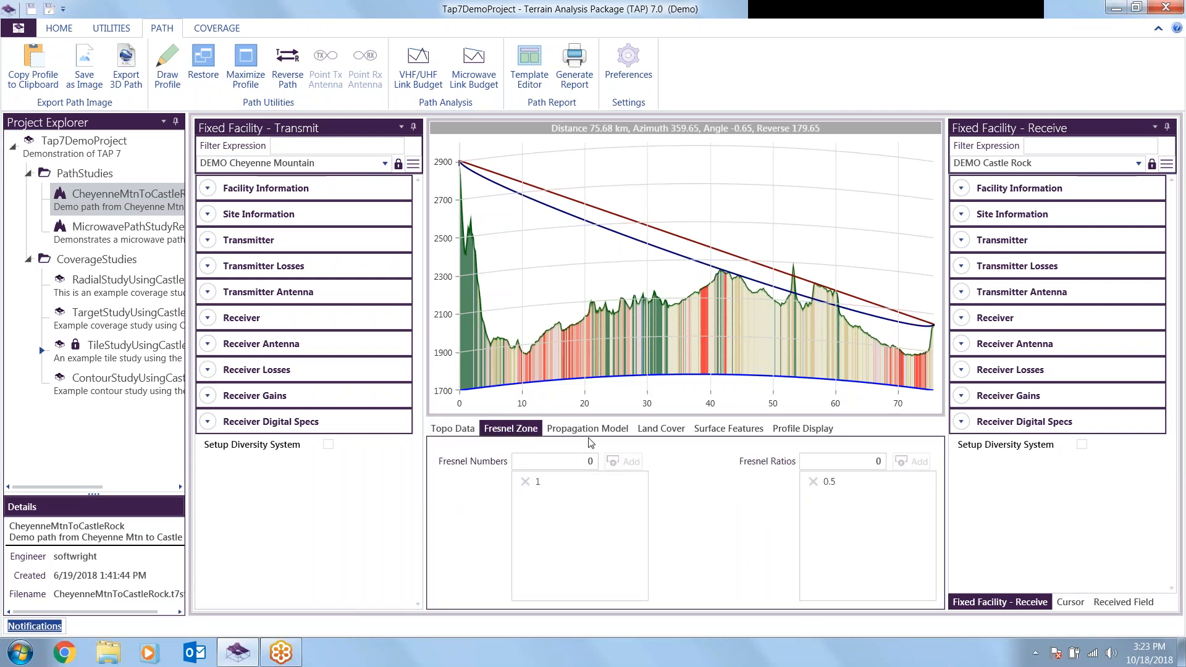
left_click(585, 428)
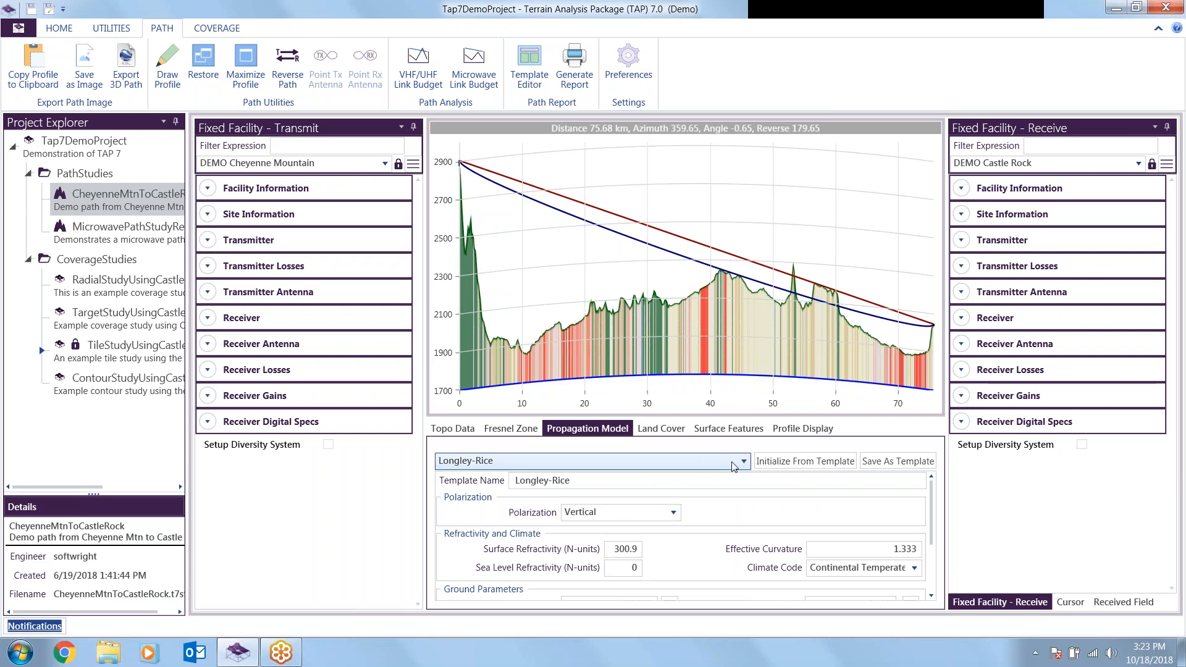
left_click(743, 461)
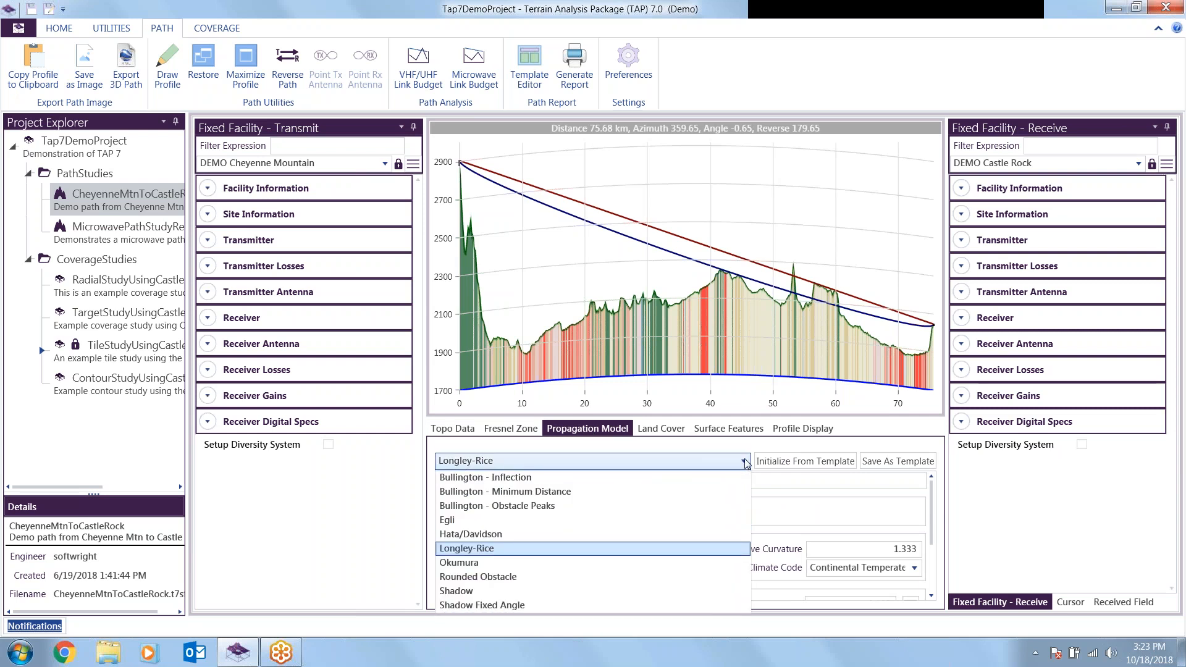
left_click(466, 549)
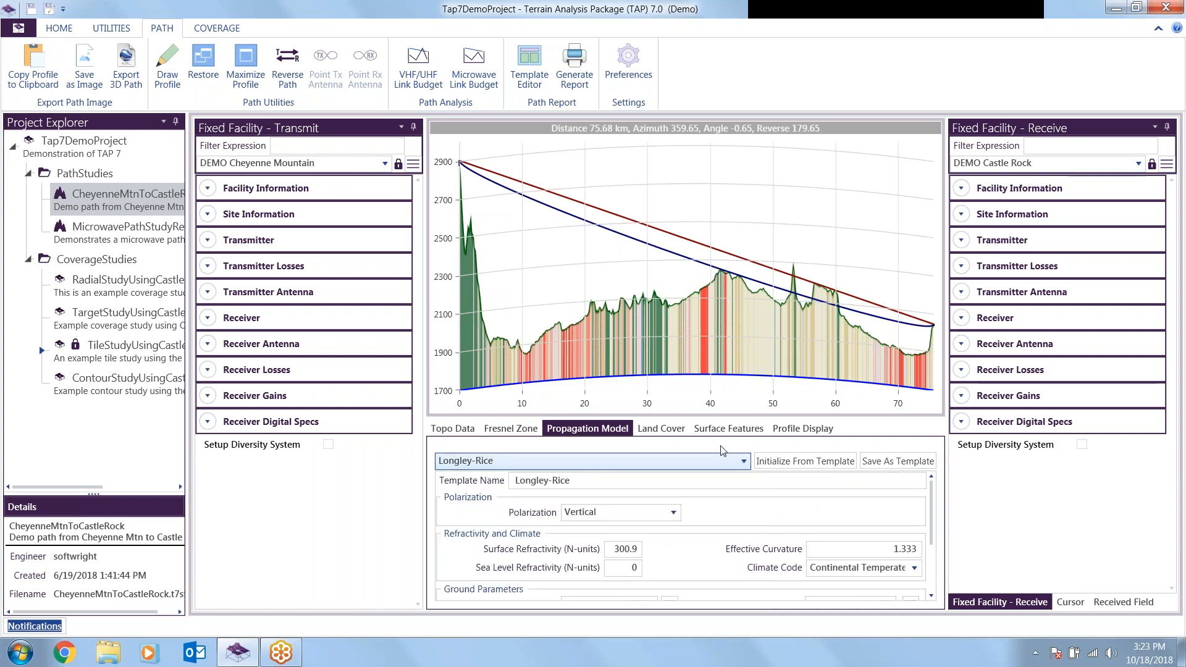
- Review the land cover, surface features and profile display settings (km distance, m elevation)
left_click(659, 429)
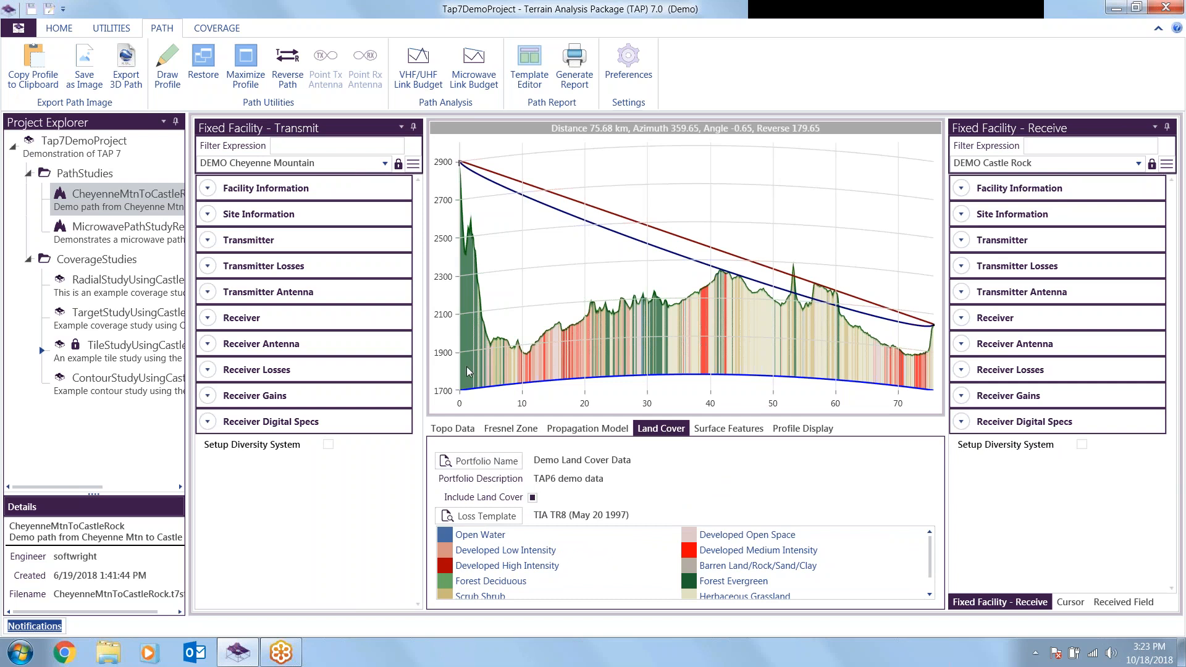
mouse_move(596, 349)
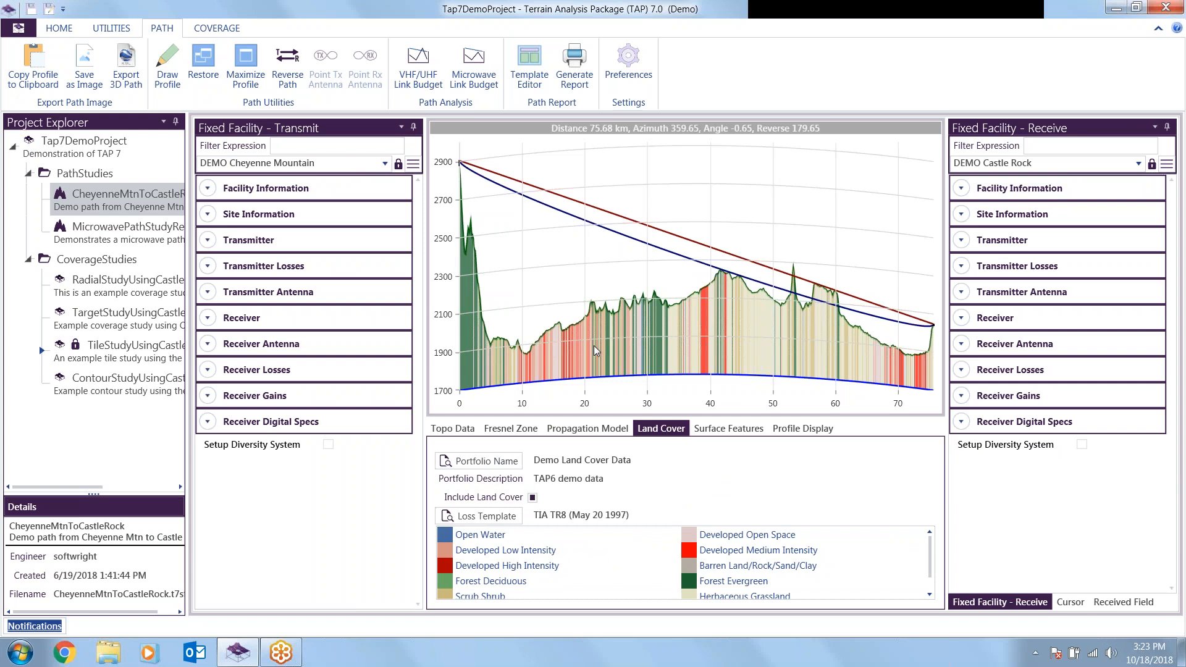
mouse_move(929, 369)
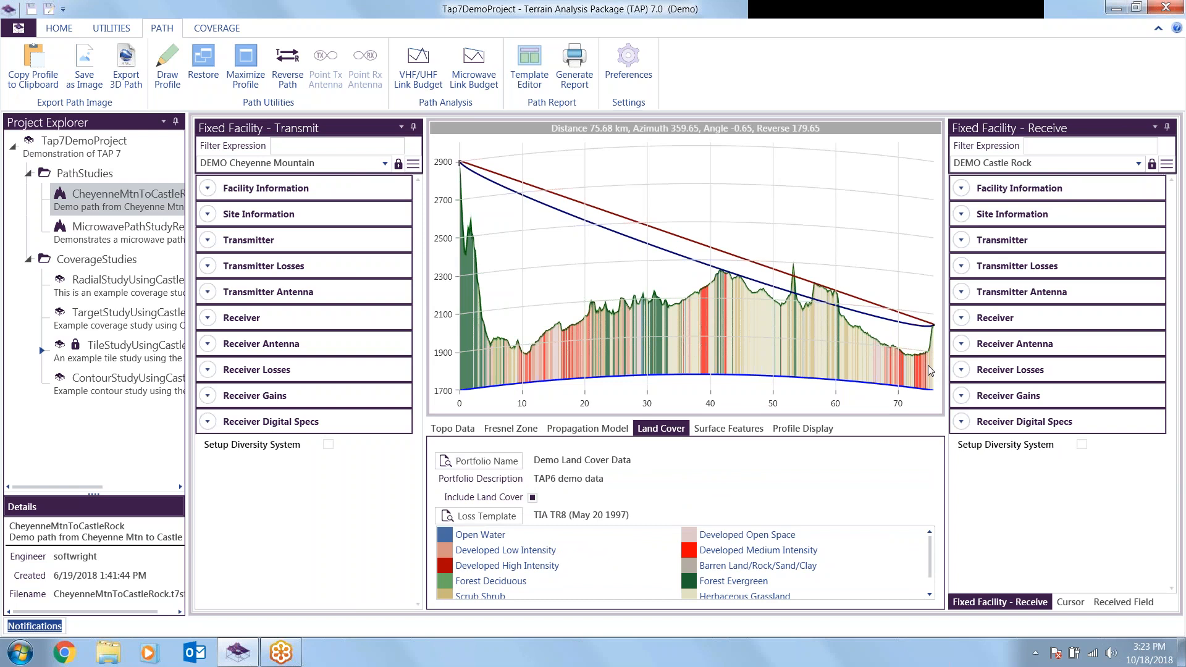
mouse_move(818, 537)
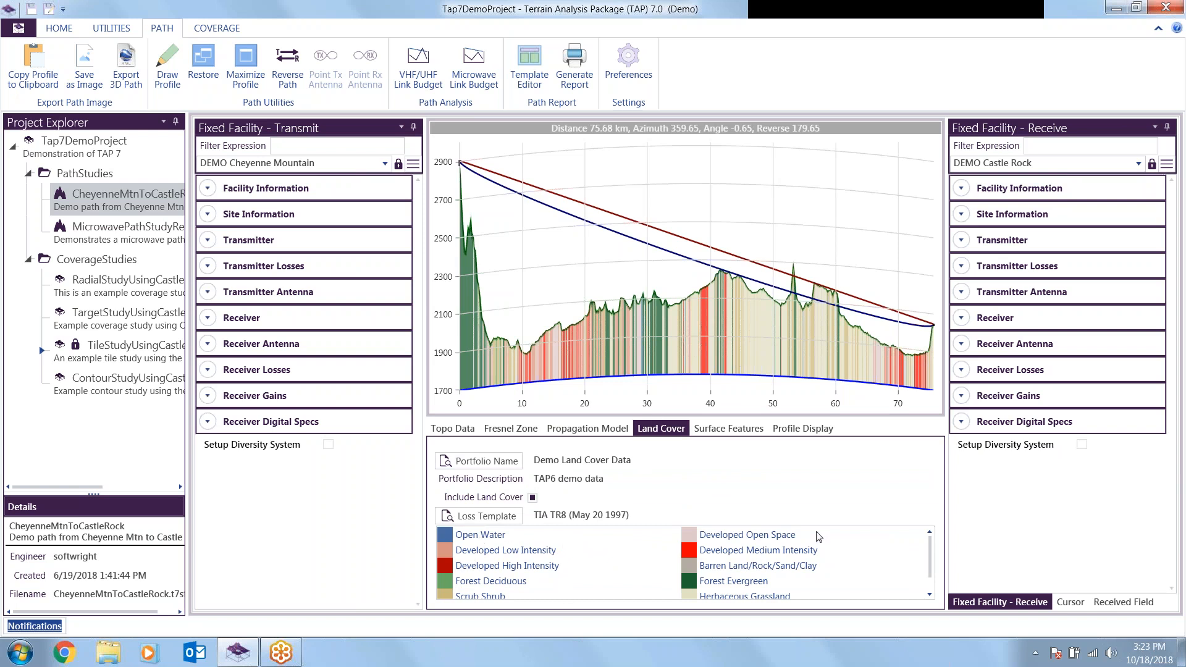
mouse_move(727, 429)
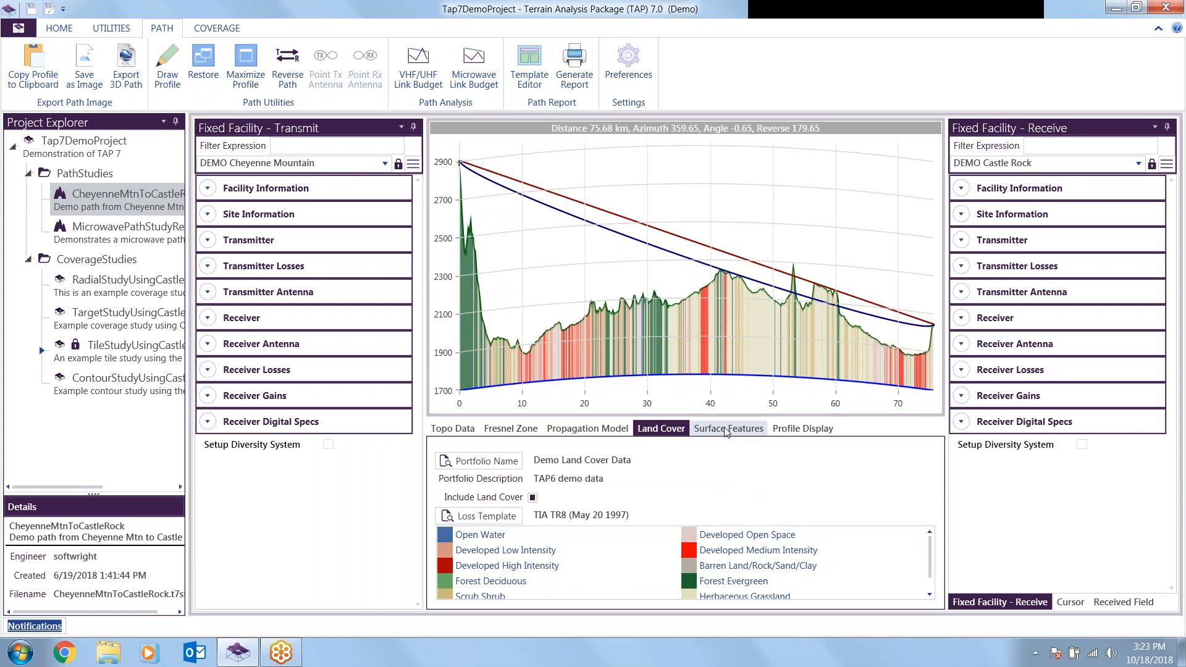
left_click(728, 429)
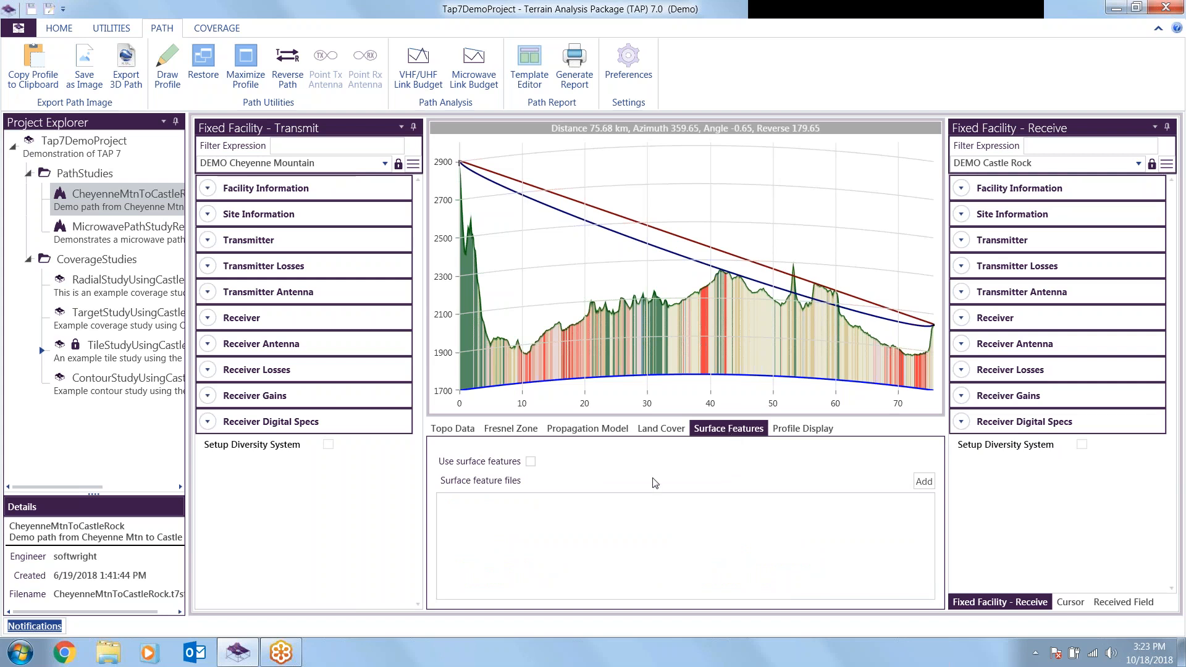
mouse_move(785, 421)
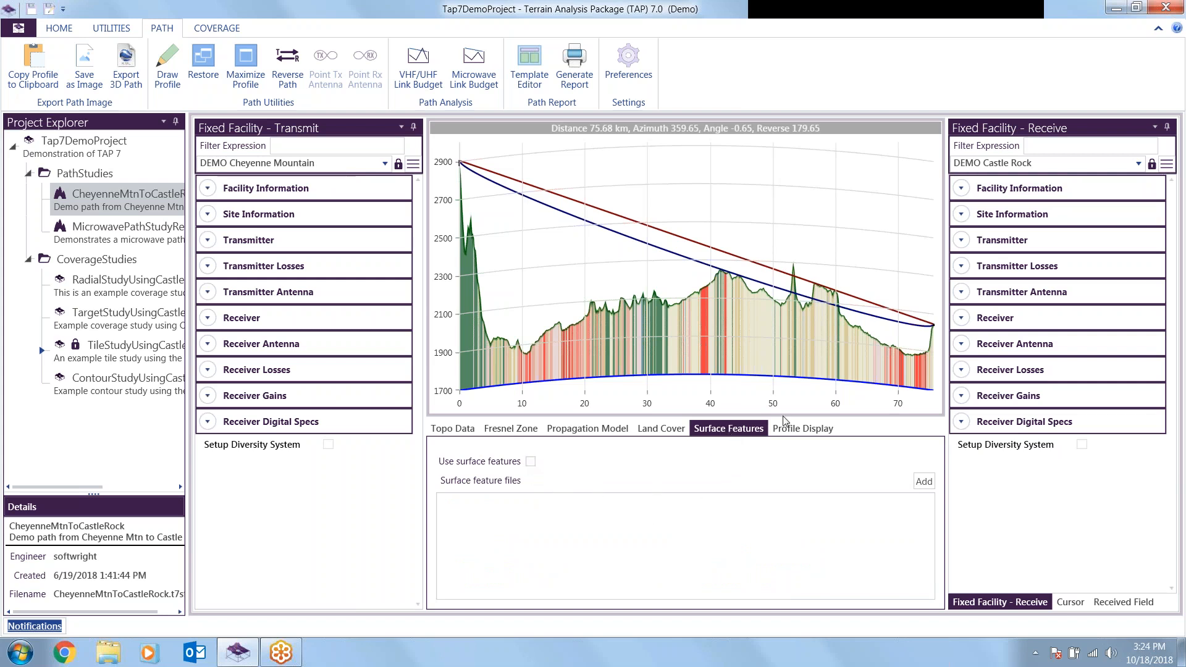
left_click(803, 428)
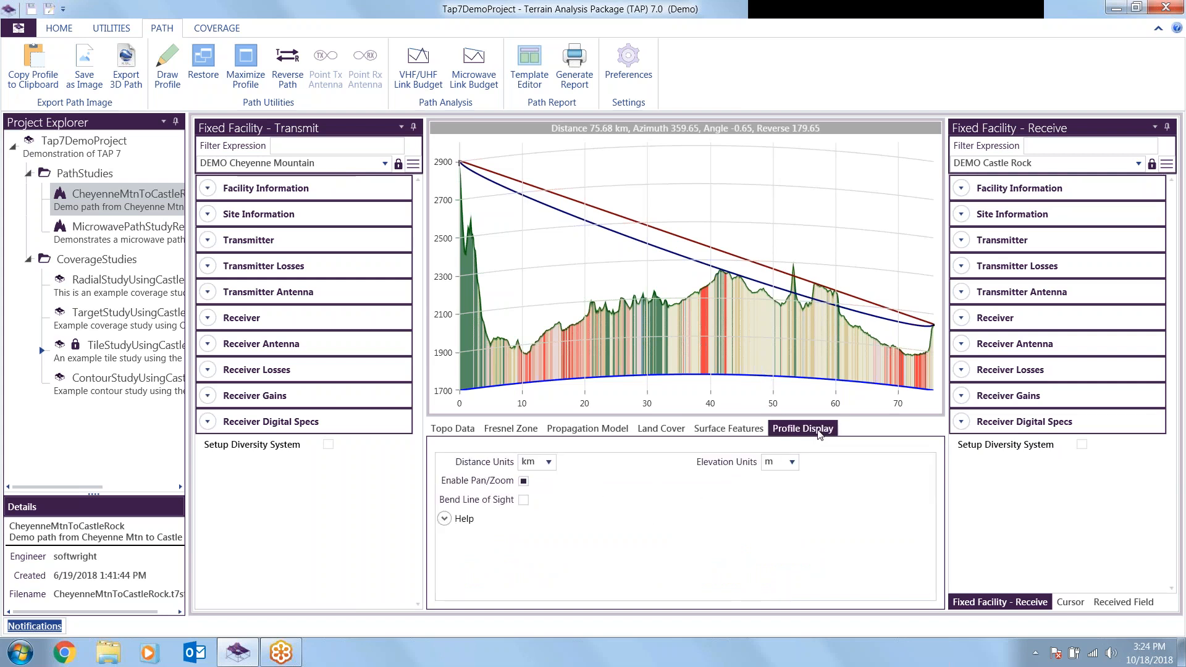
mouse_move(722, 531)
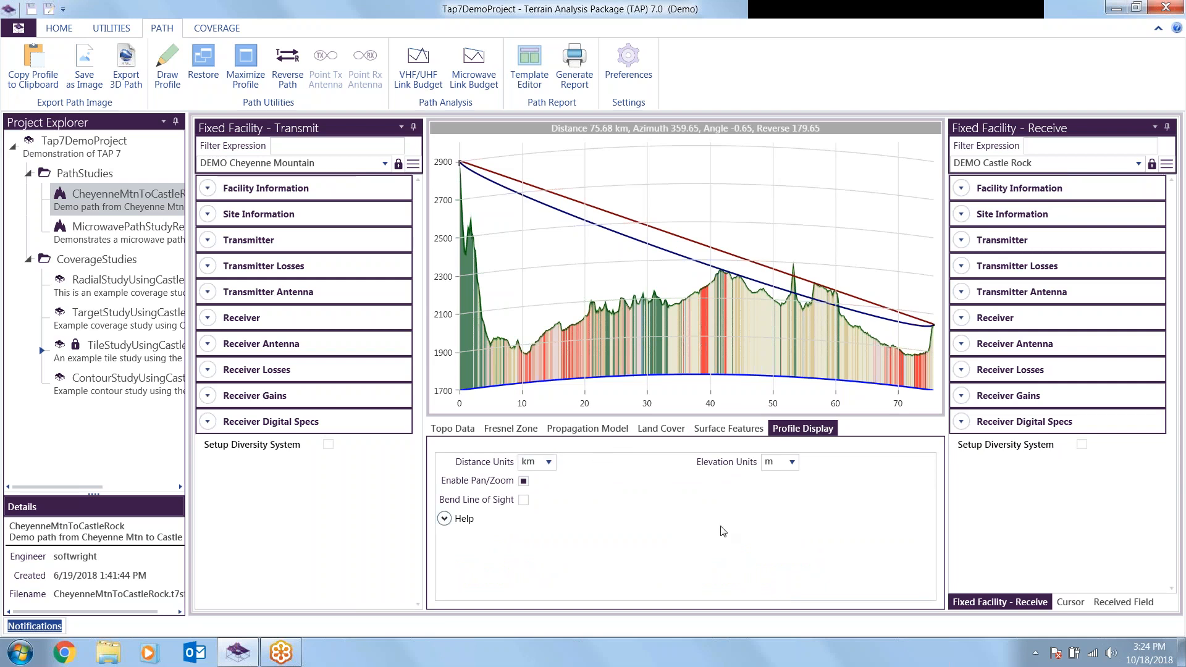
mouse_move(897, 509)
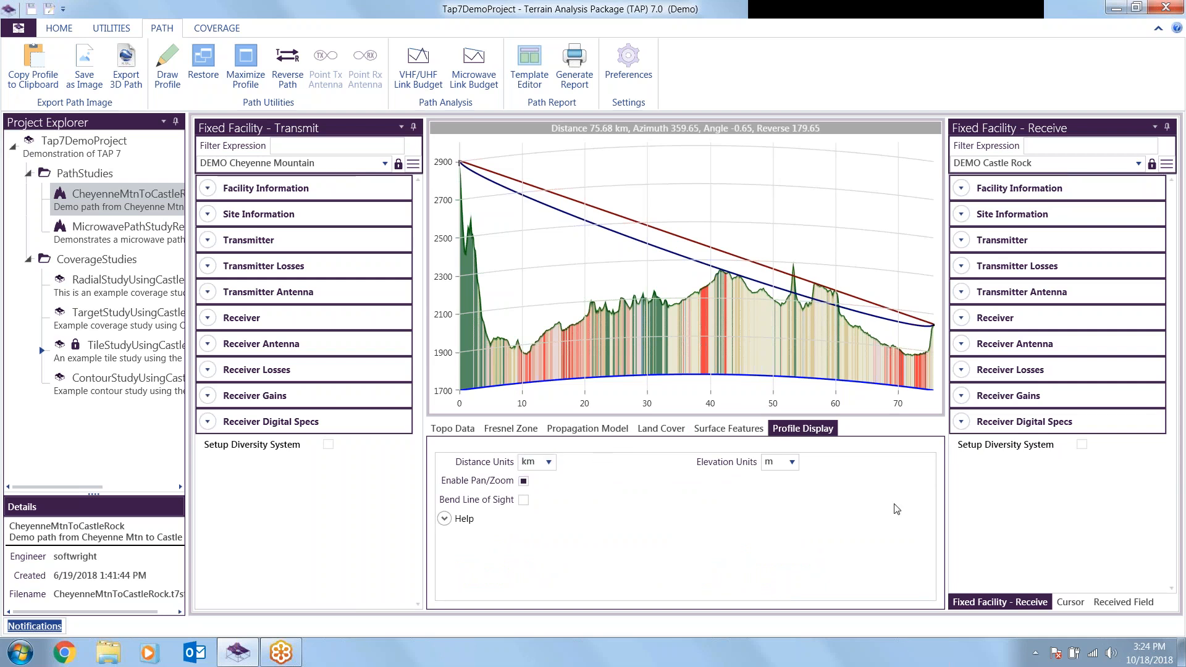
- Show topo data, enable the Cursor panel and capture a profile point about 41 km from the transmitter
left_click(452, 428)
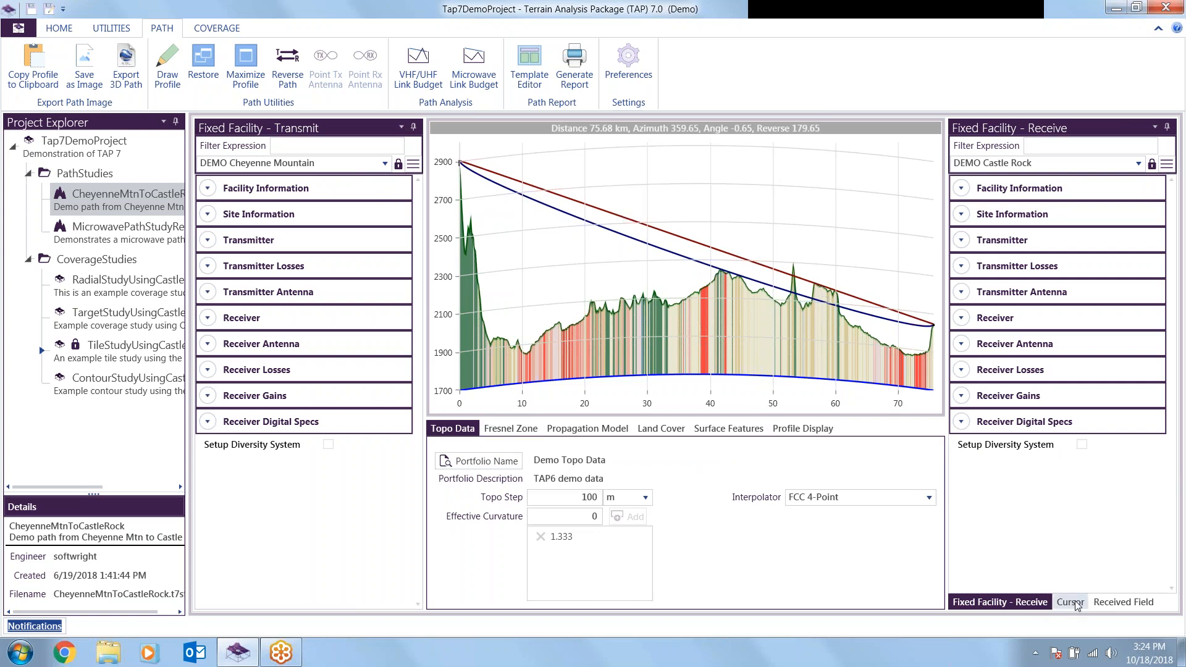
left_click(1070, 602)
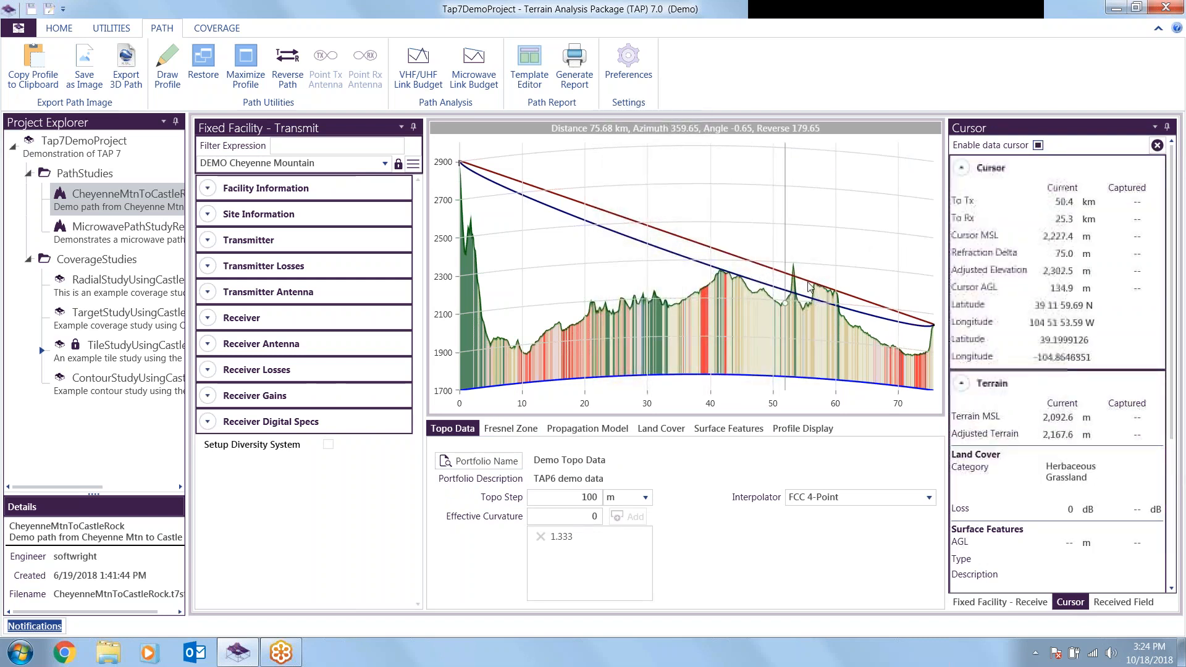
mouse_move(786, 299)
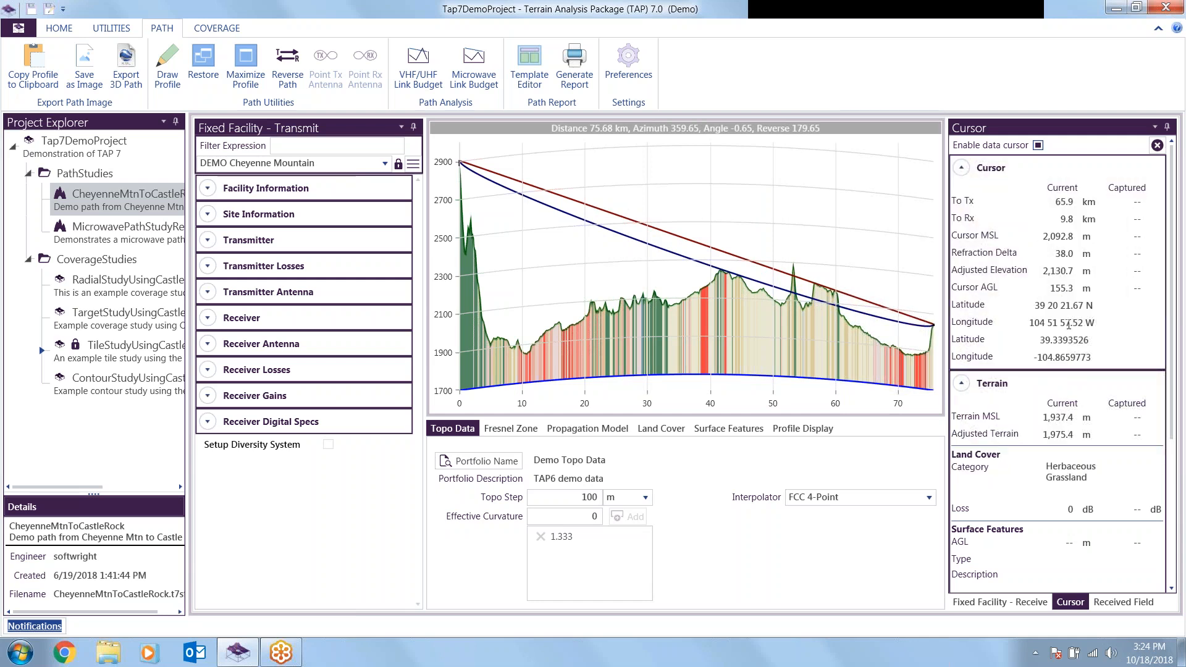
mouse_move(715, 250)
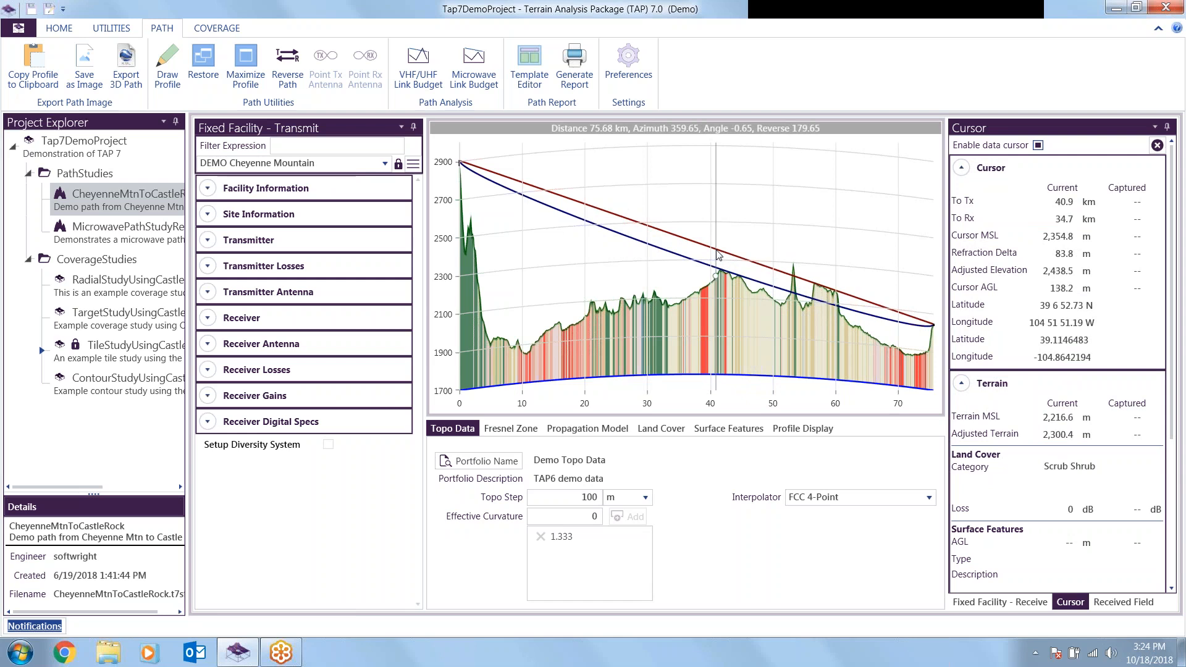
left_click(715, 246)
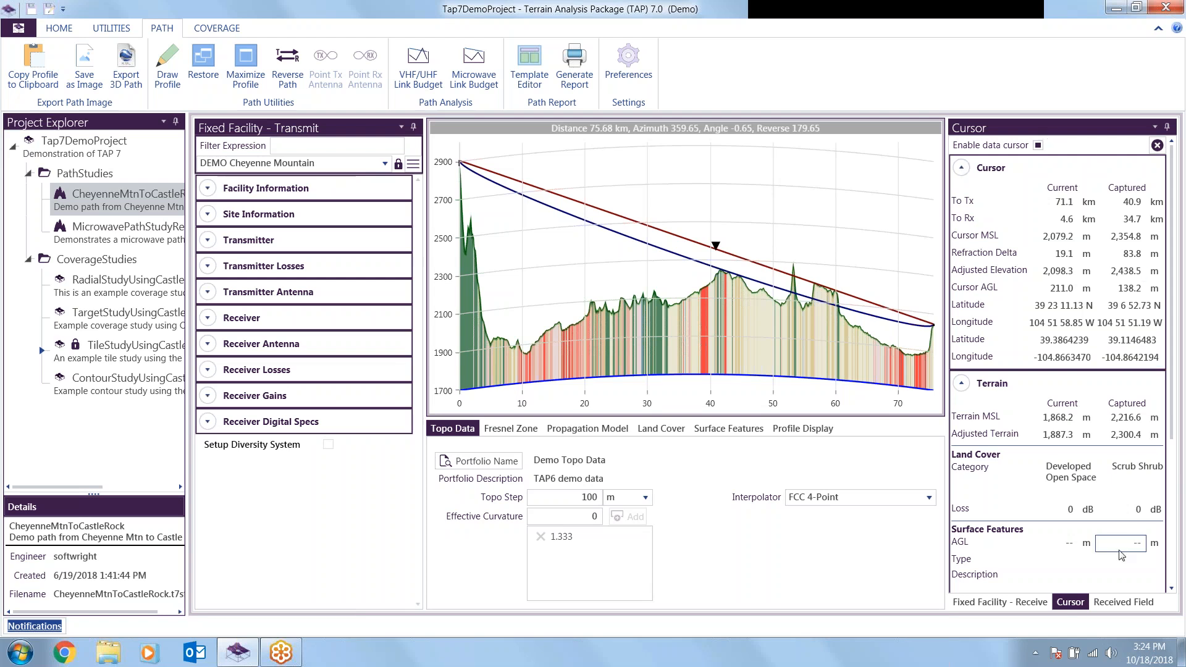
- Show the Received Field results: 36.12 dBu field and 29.39 dB margin
left_click(1124, 601)
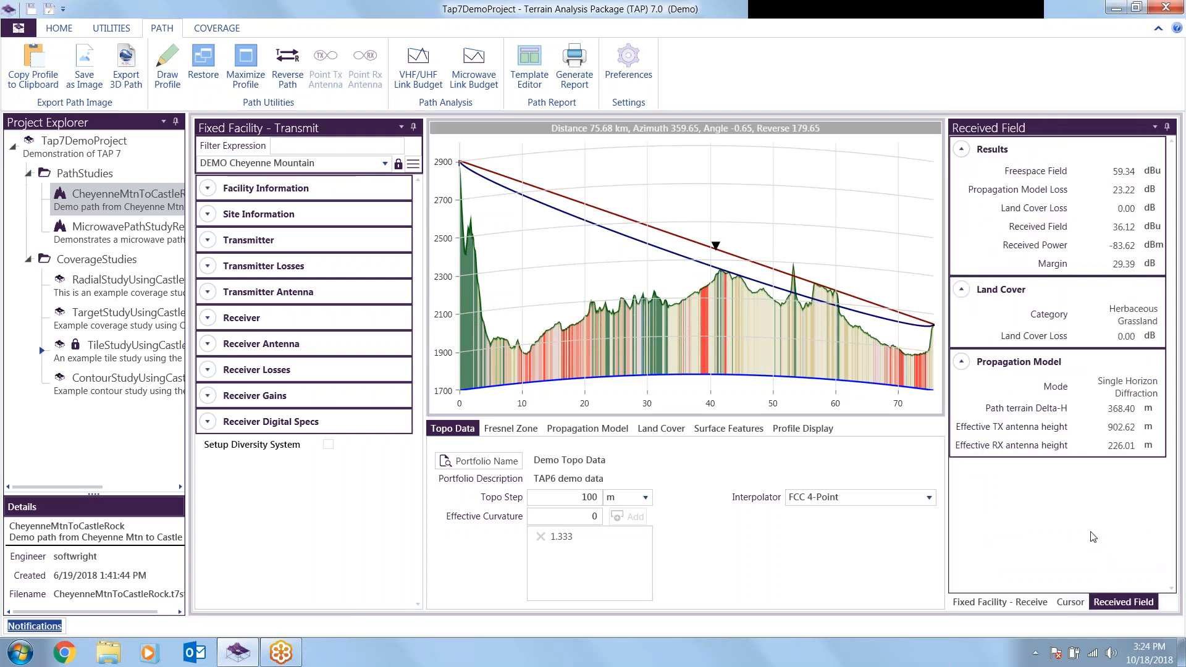
mouse_move(1039, 171)
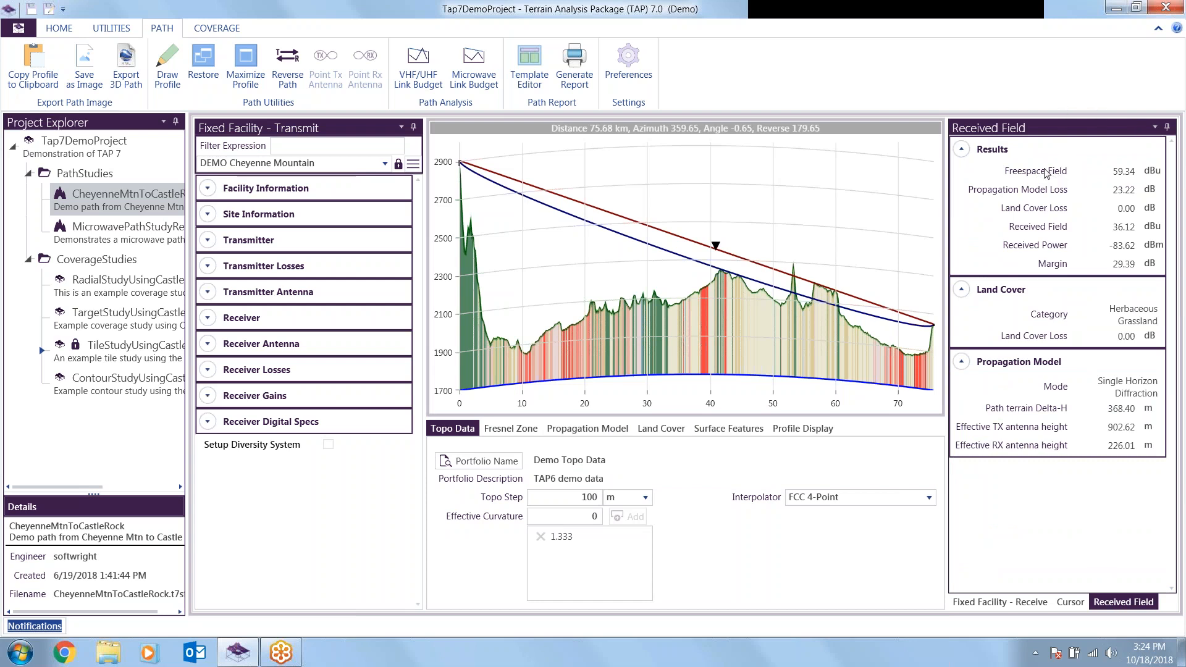
mouse_move(1040, 235)
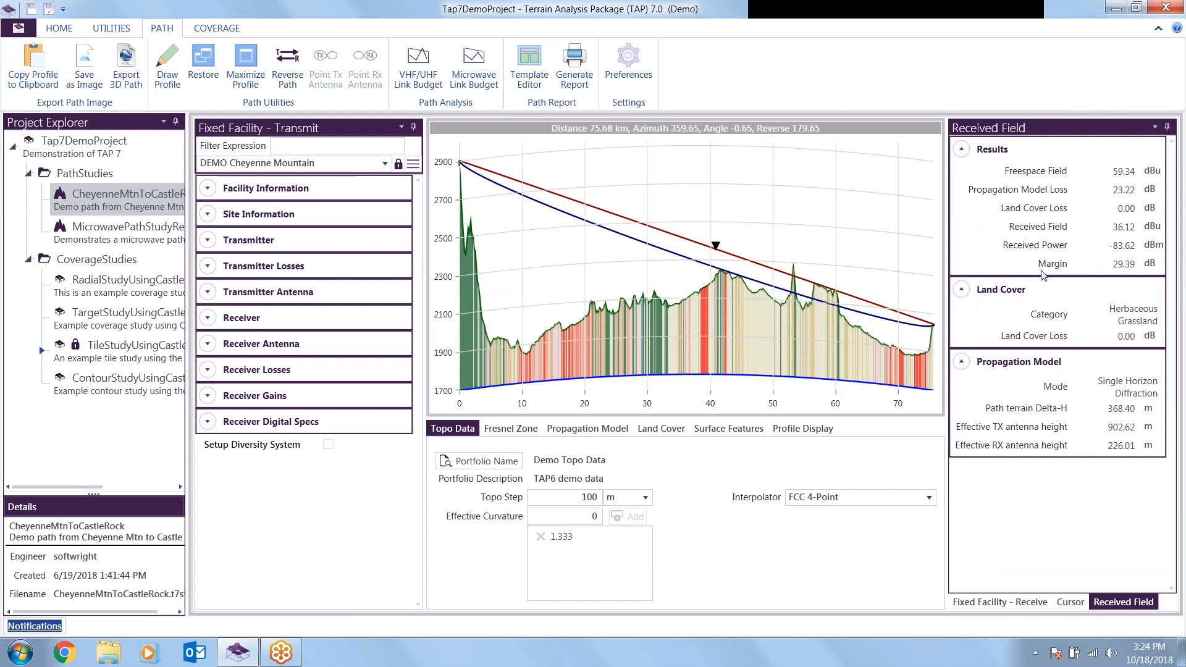
mouse_move(1039, 217)
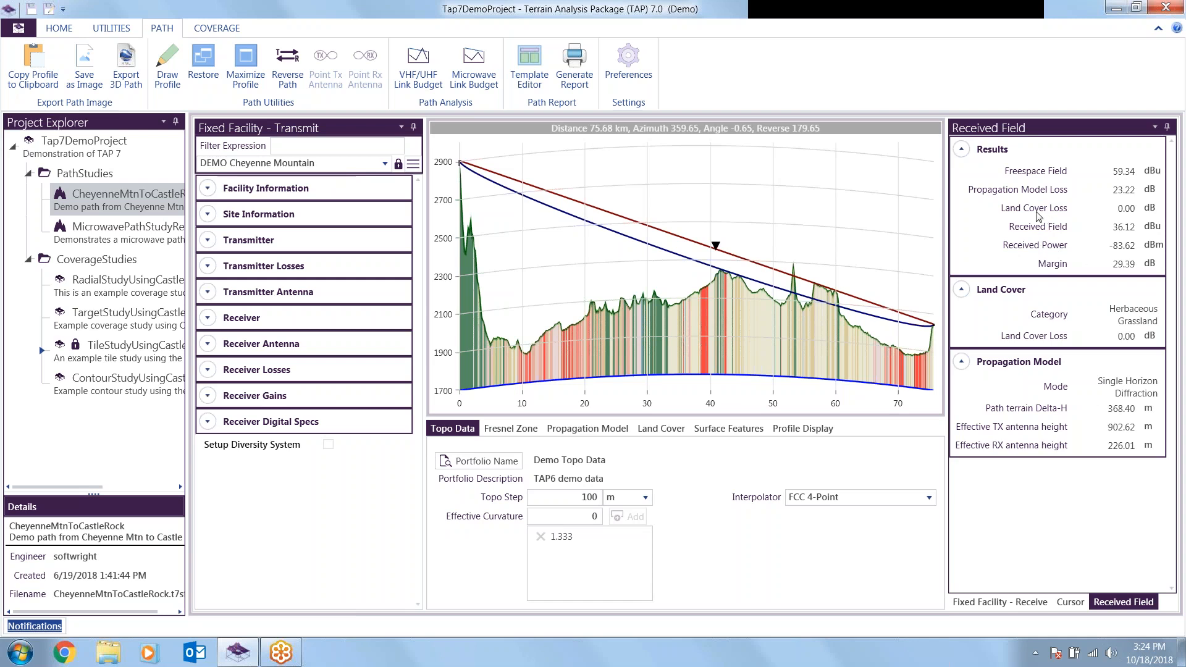
mouse_move(820, 496)
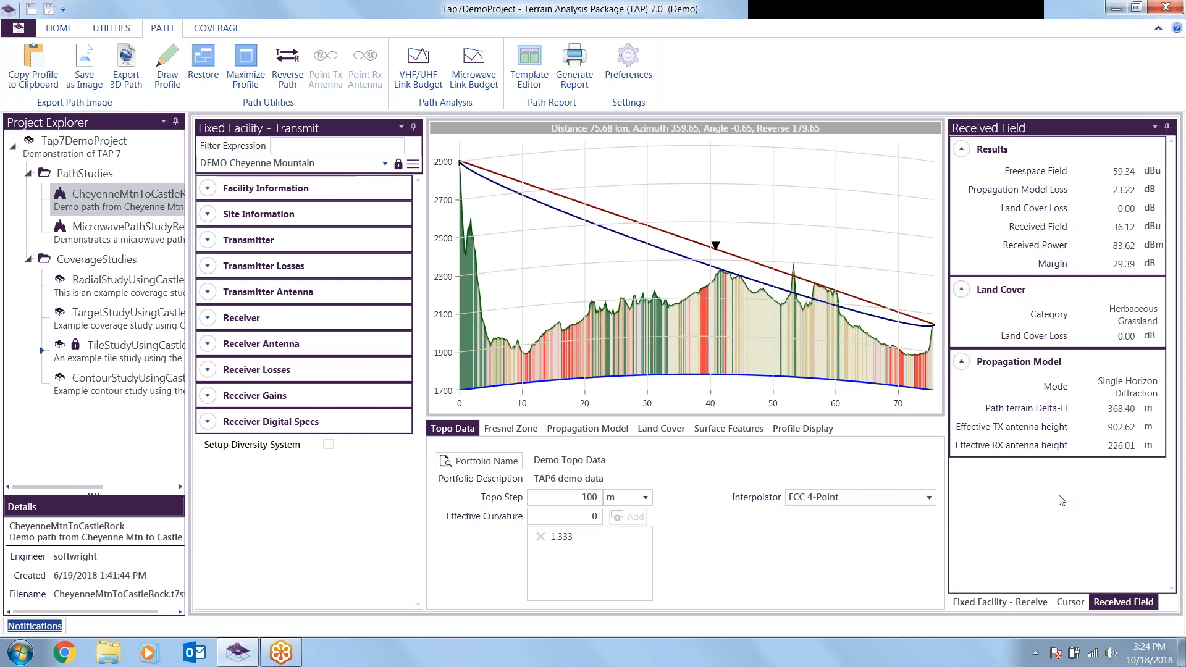
mouse_move(1101, 351)
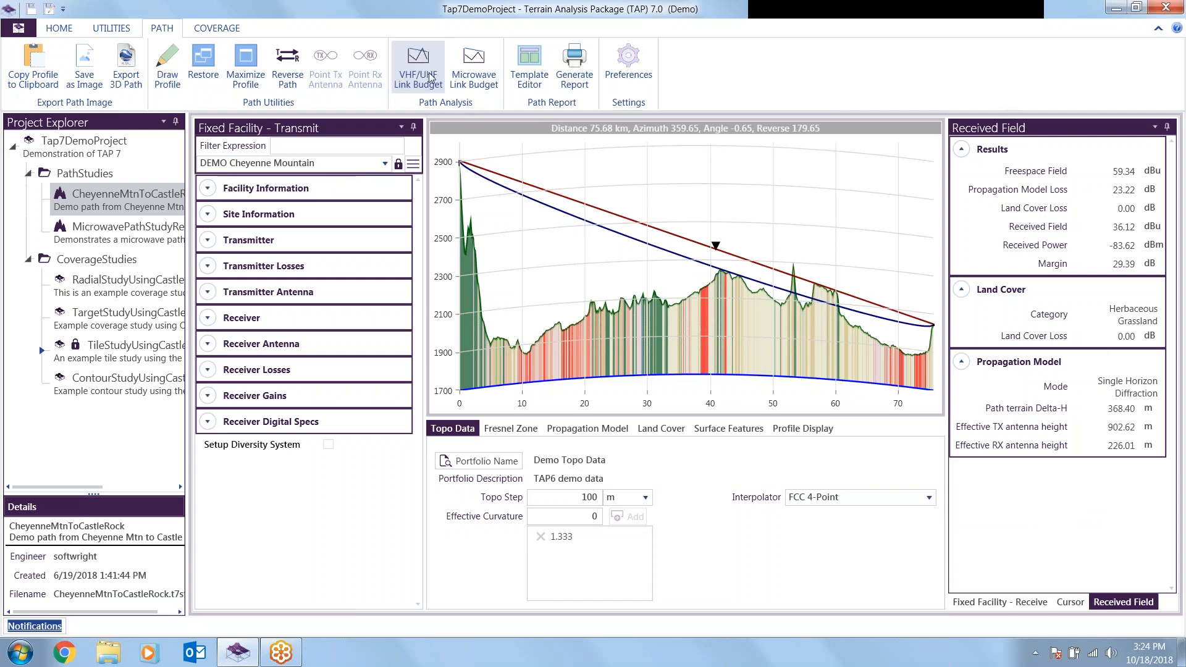
left_click(418, 64)
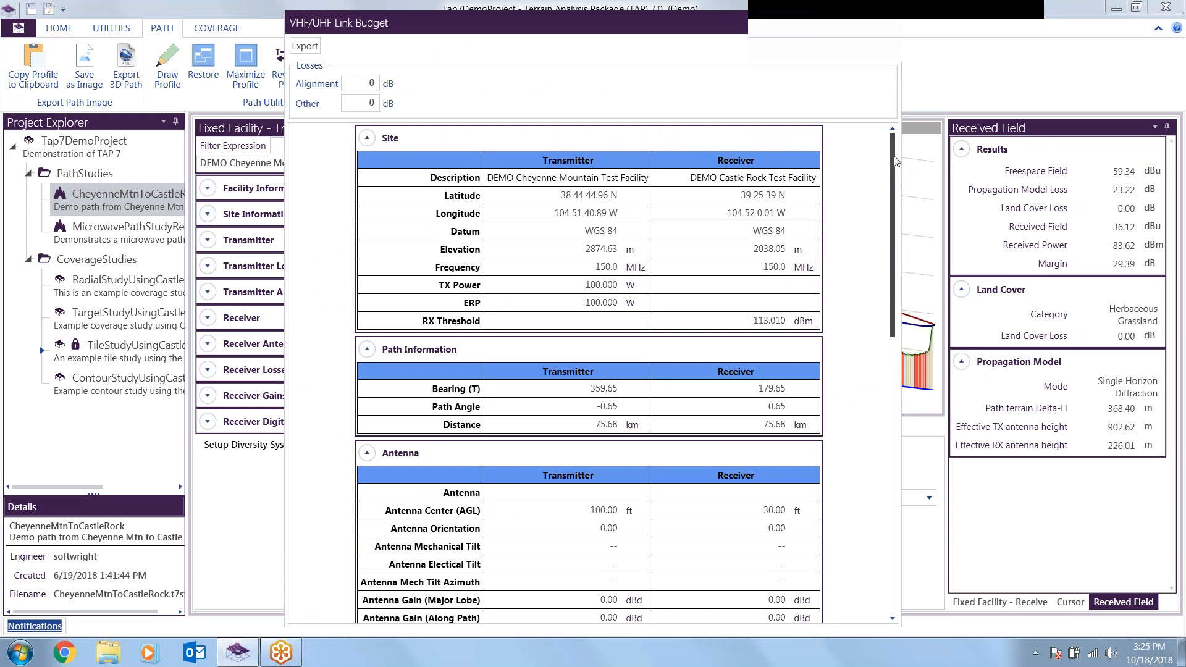
scroll("down", 3)
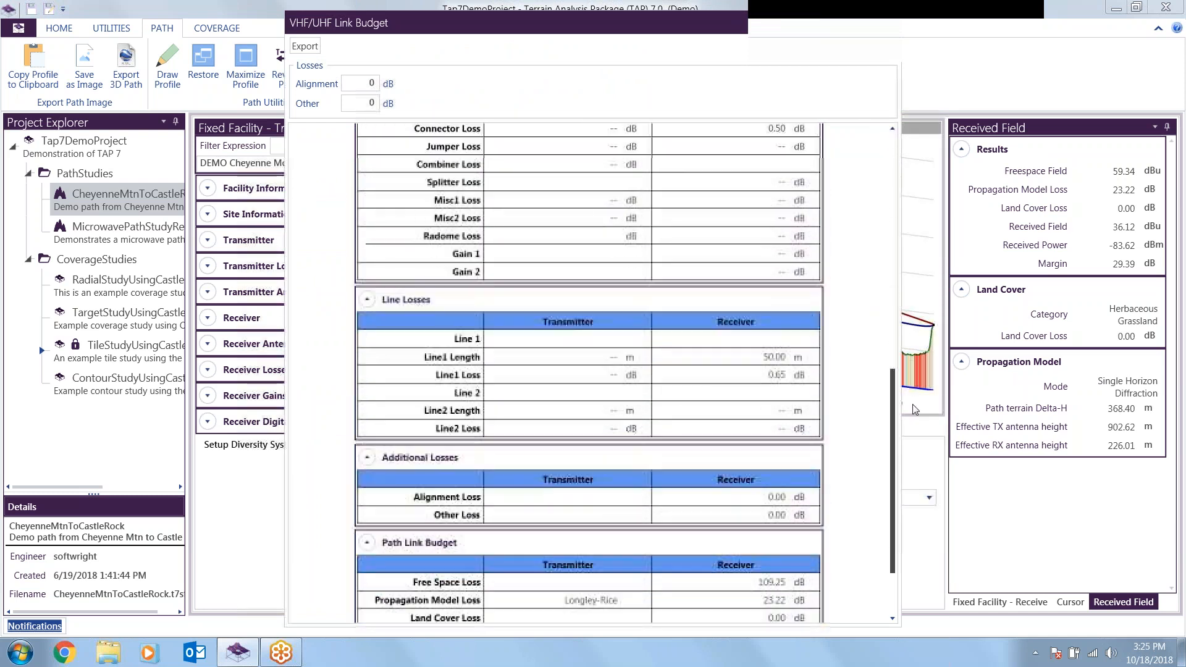
scroll("down", 3)
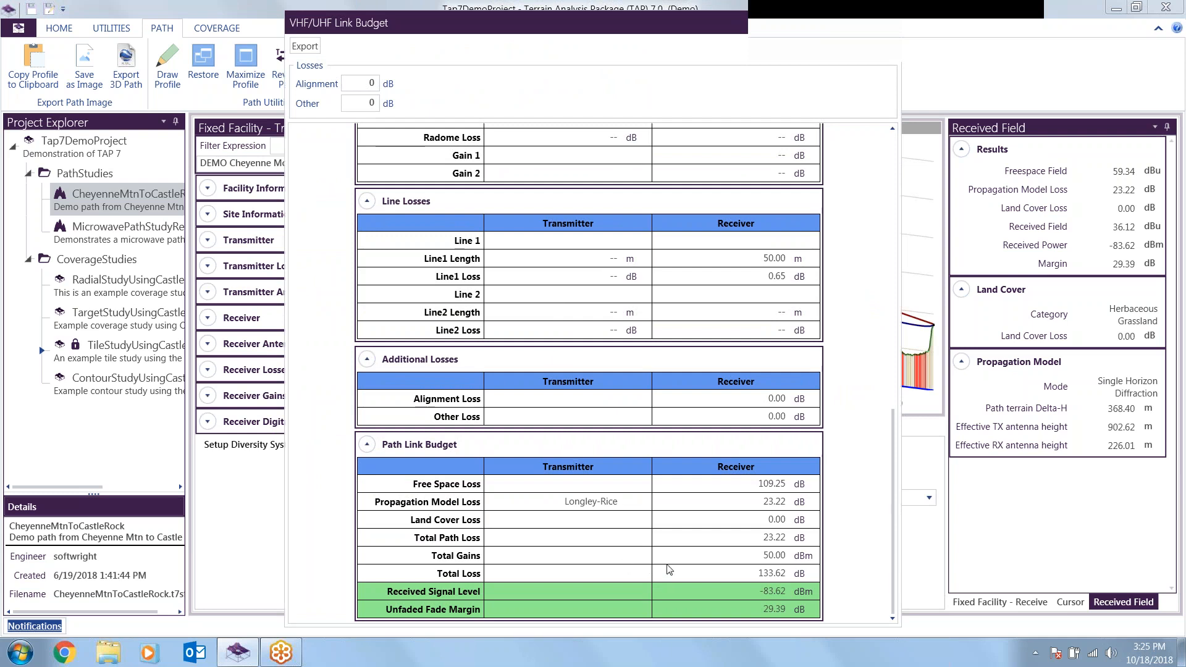
mouse_move(417, 591)
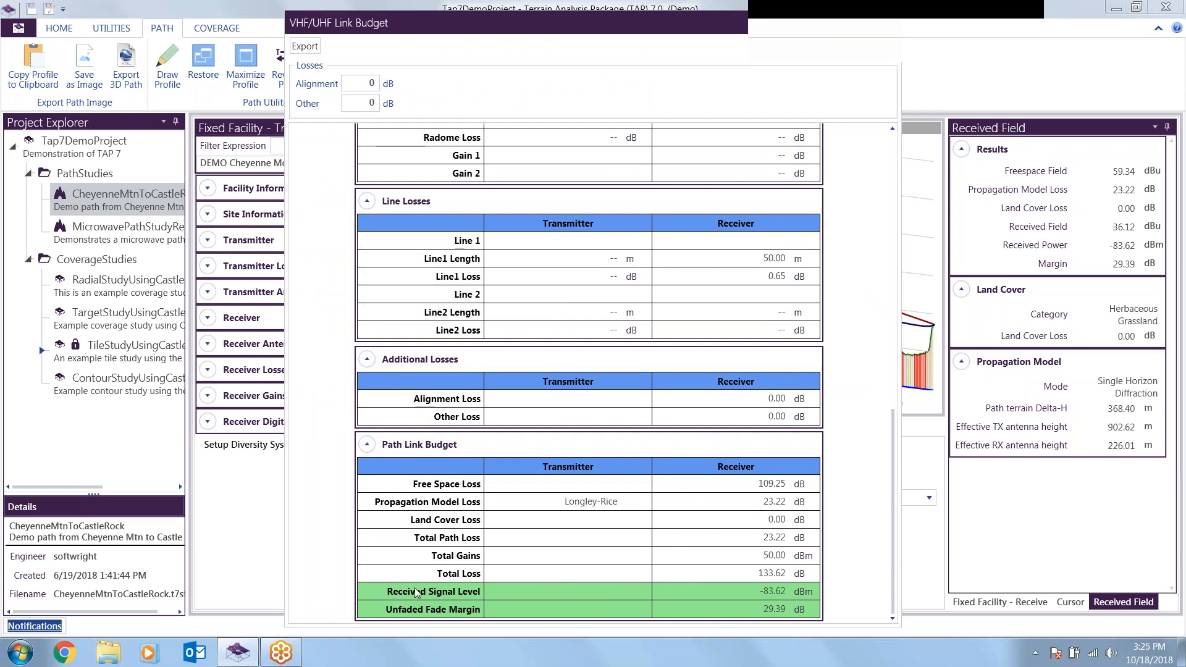
mouse_move(693, 615)
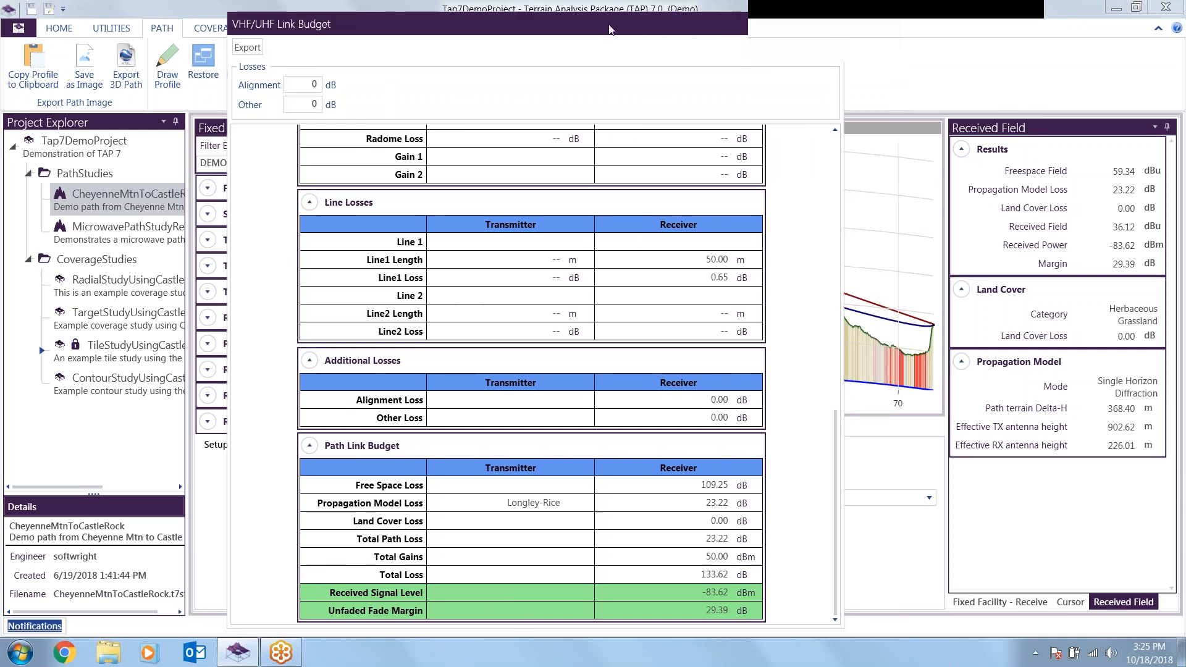
left_click(744, 24)
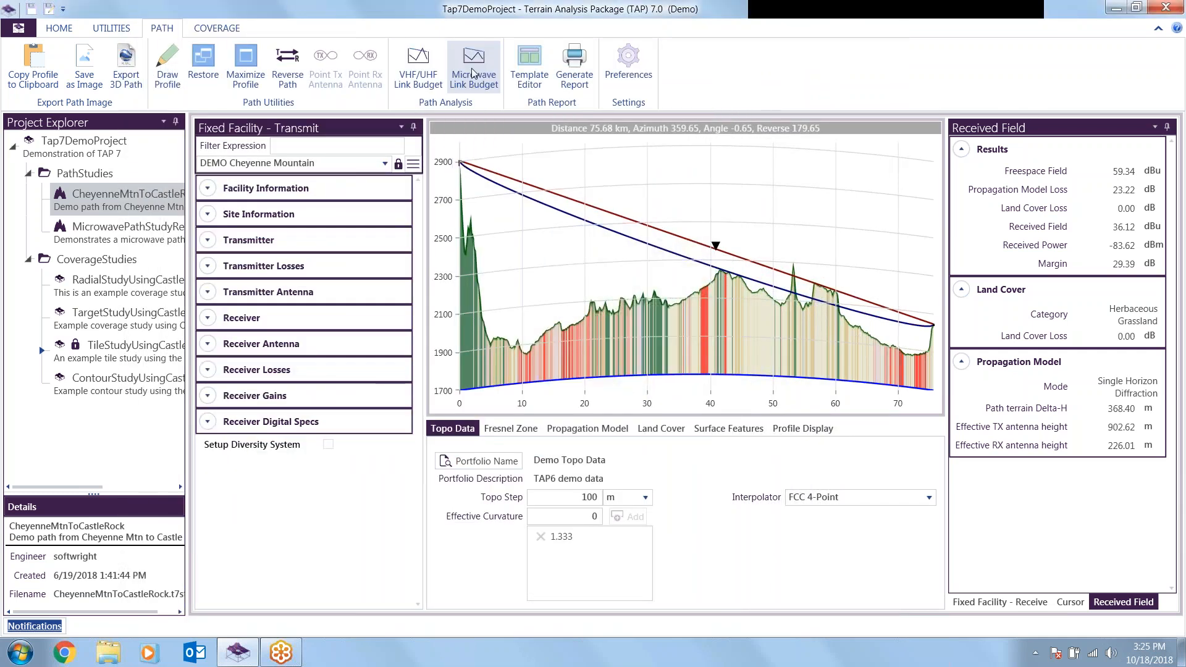
- Try a microwave link budget, dismiss the Fresnel clearance warning, and open MicrowavePathStudyRedMtnToBlueMtn
left_click(473, 64)
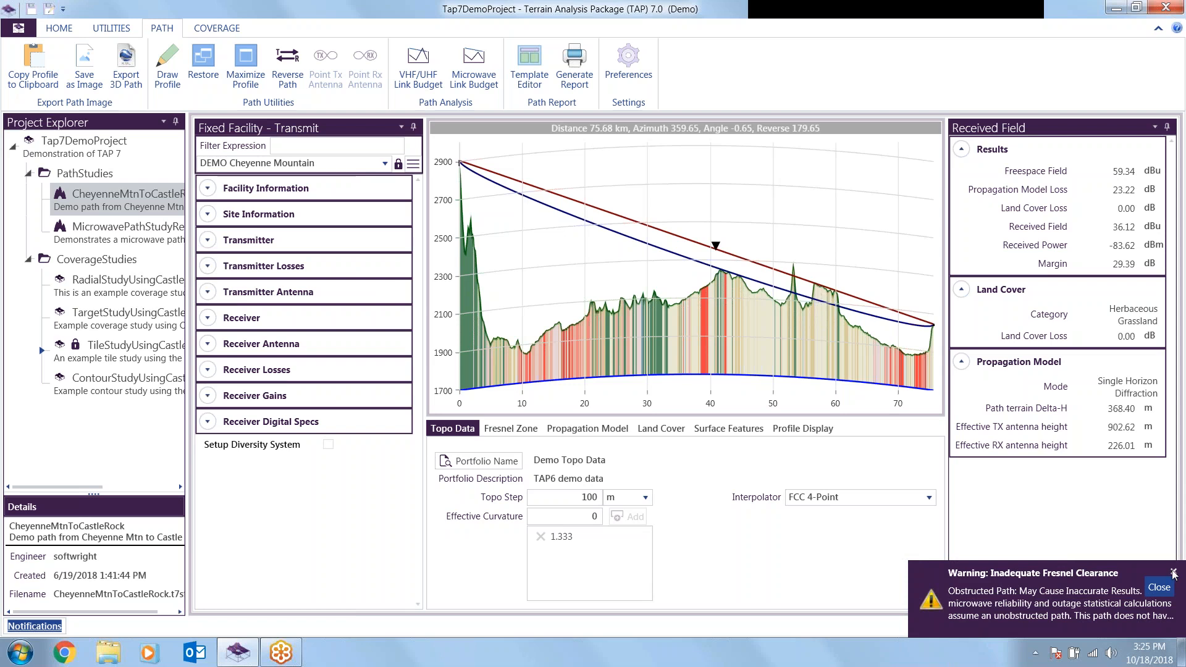
left_click(1157, 586)
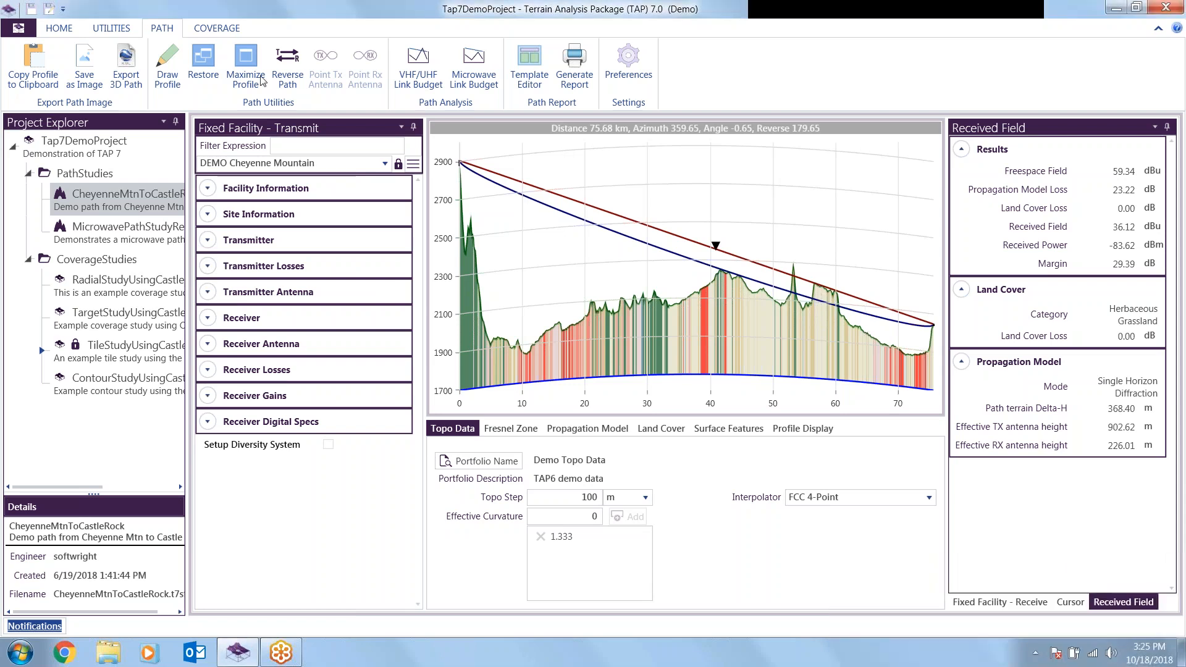
left_click(121, 226)
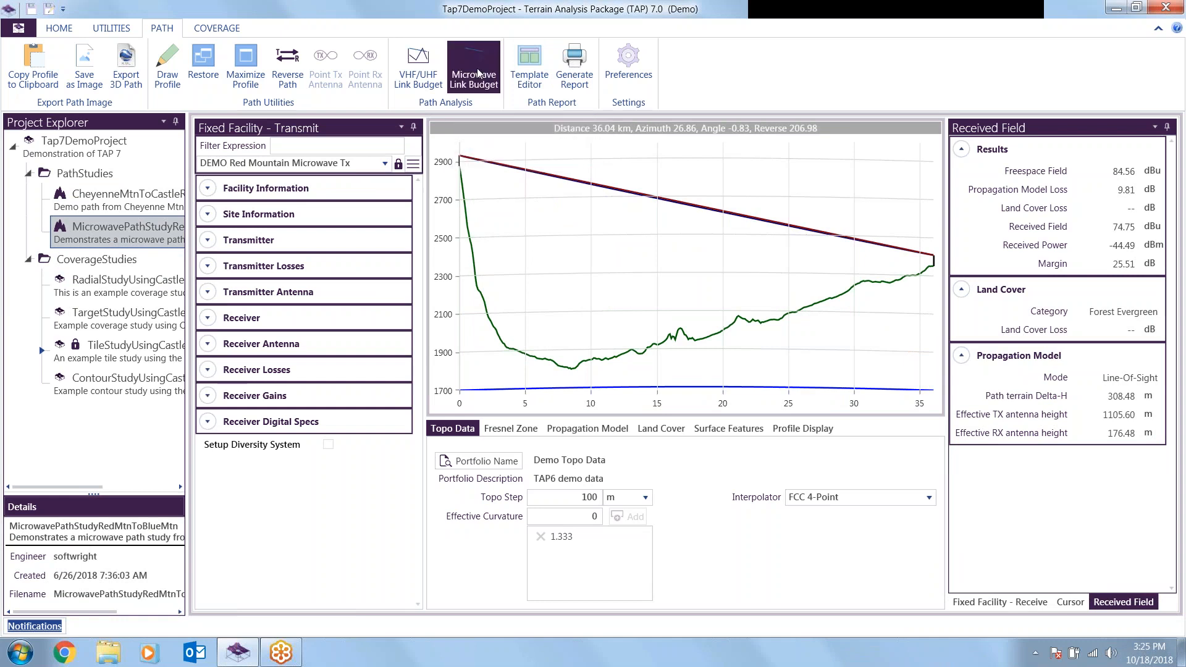
- Review the microwave link budget report down to the reliability calculations, then close it
left_click(473, 67)
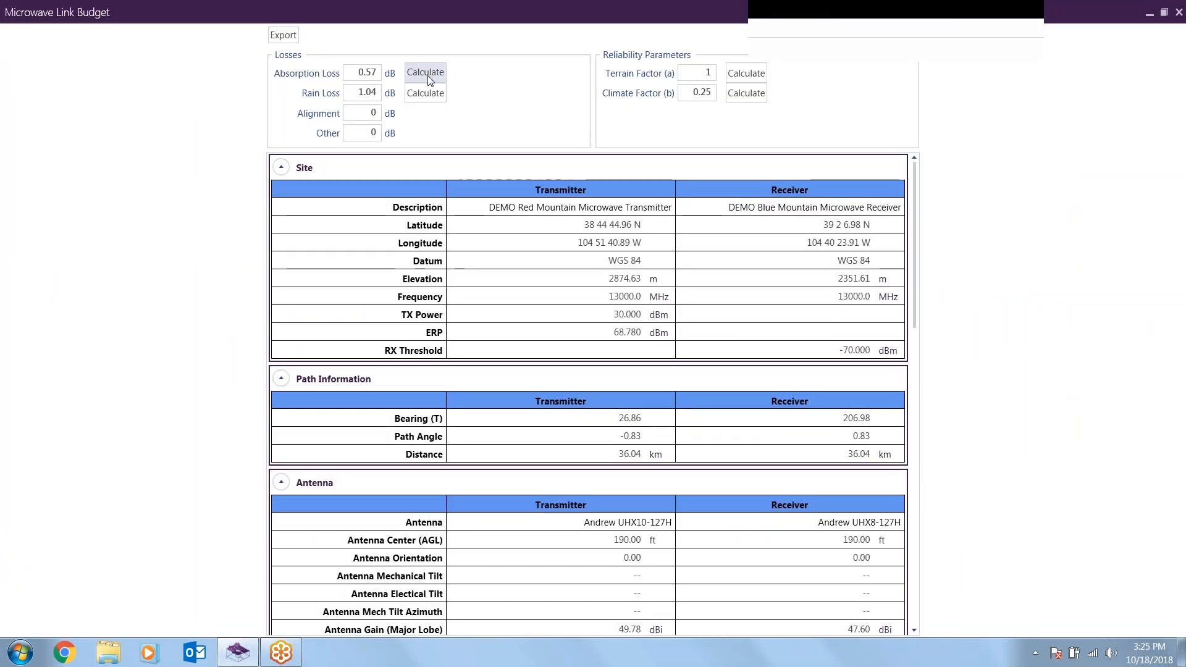
mouse_move(549, 289)
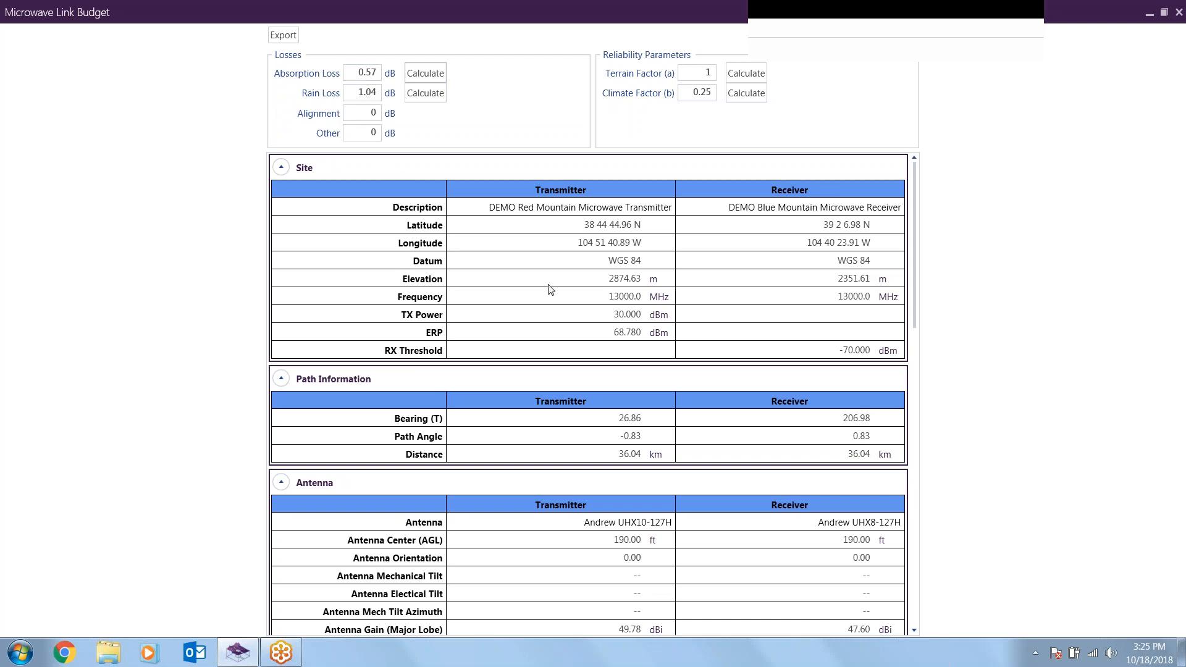
mouse_move(922, 221)
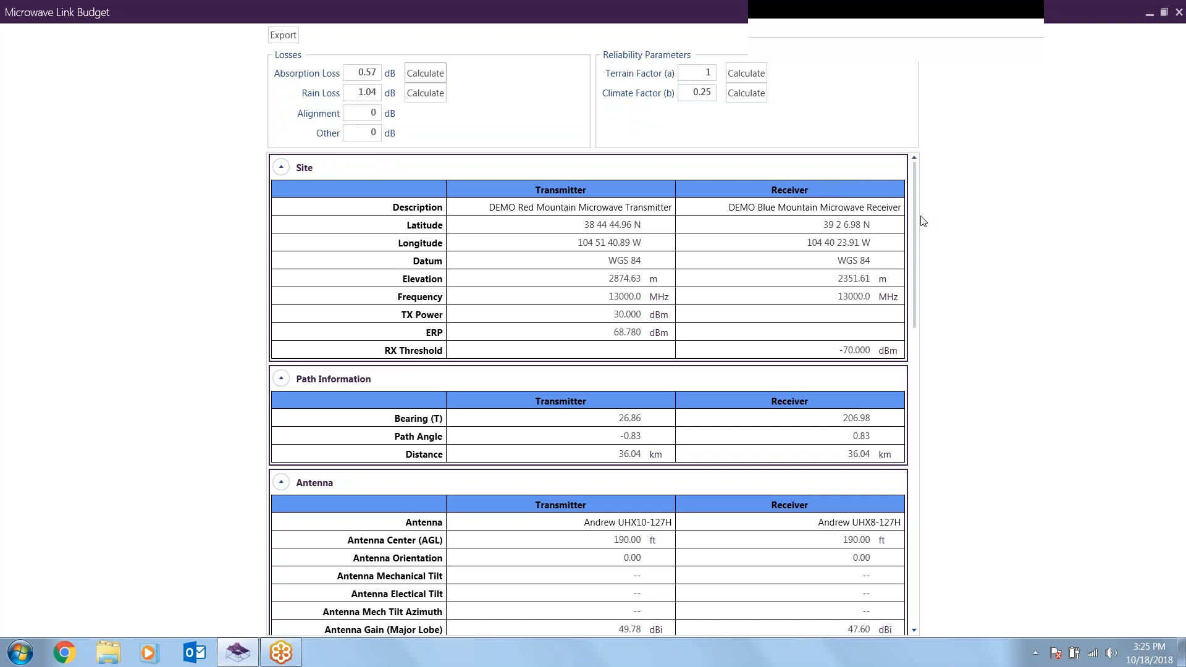
scroll("down", 3)
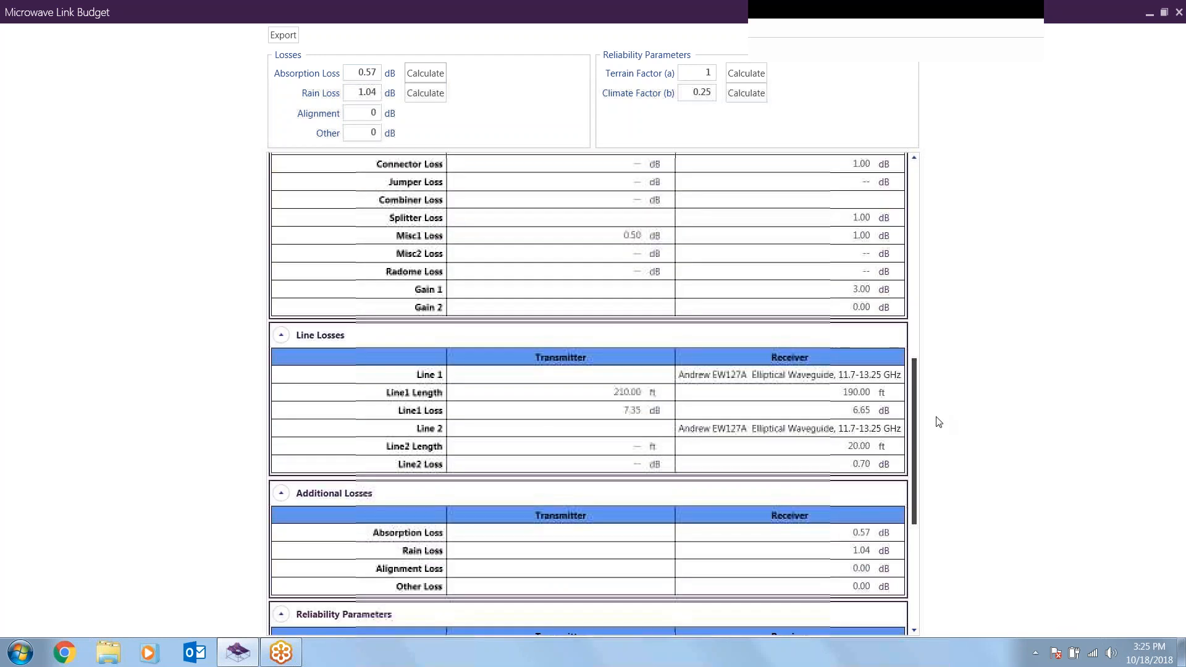
scroll("down", 3)
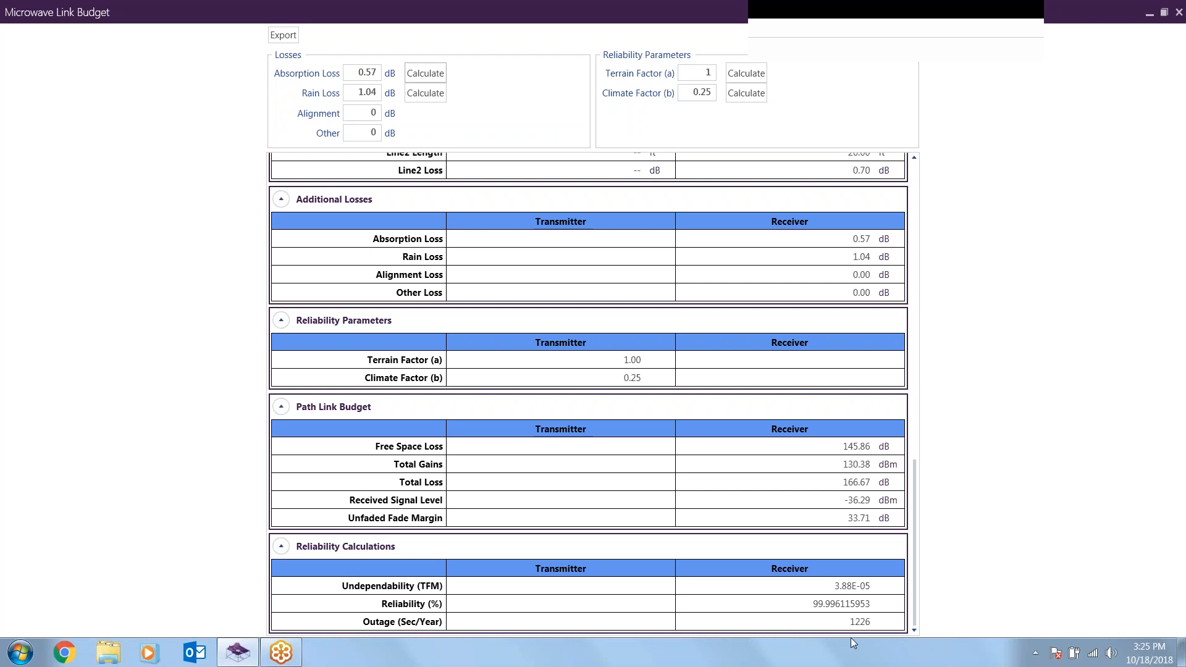
mouse_move(1179, 12)
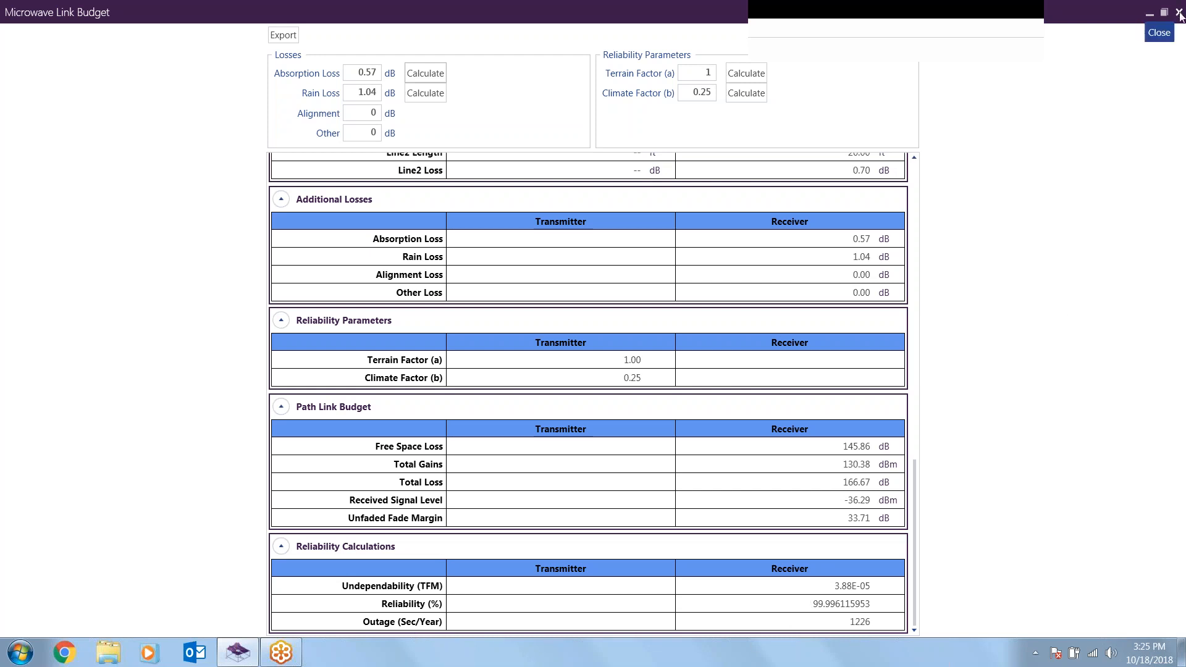
left_click(1159, 32)
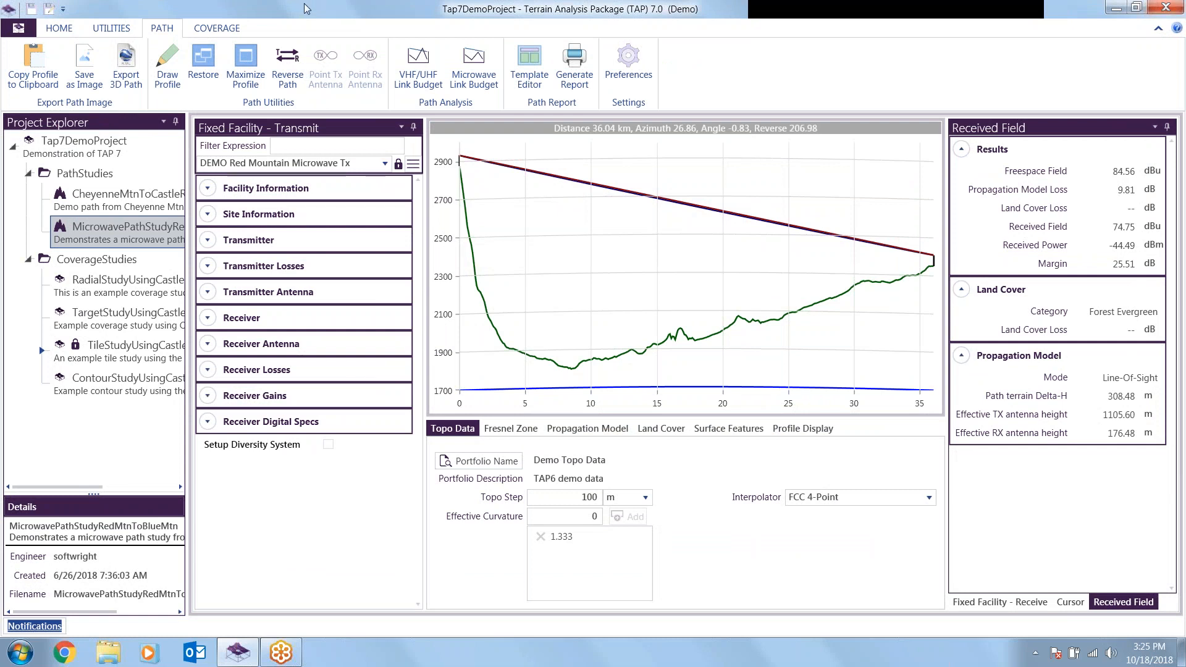
mouse_move(477, 325)
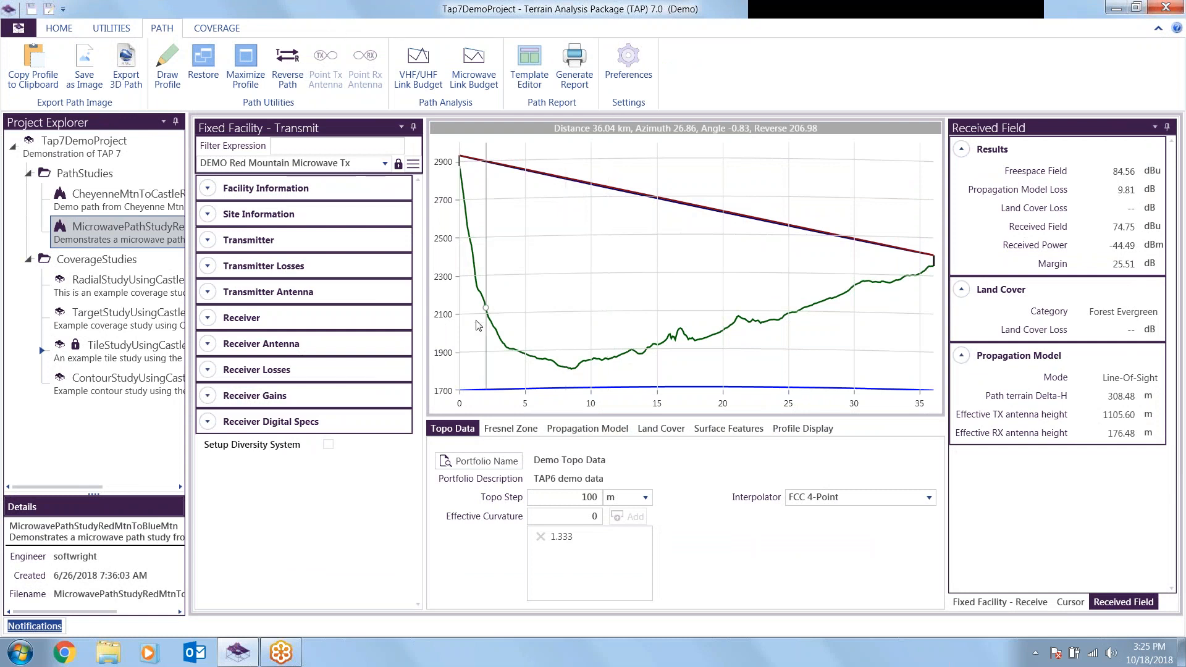
mouse_move(204, 316)
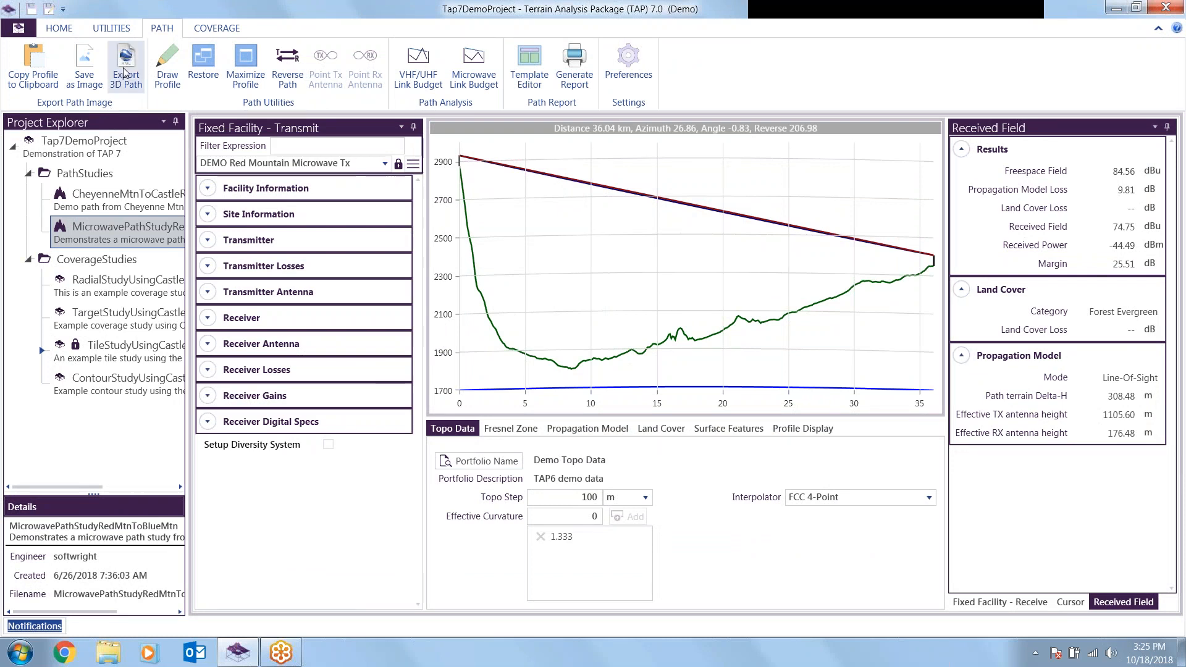
mouse_move(126, 64)
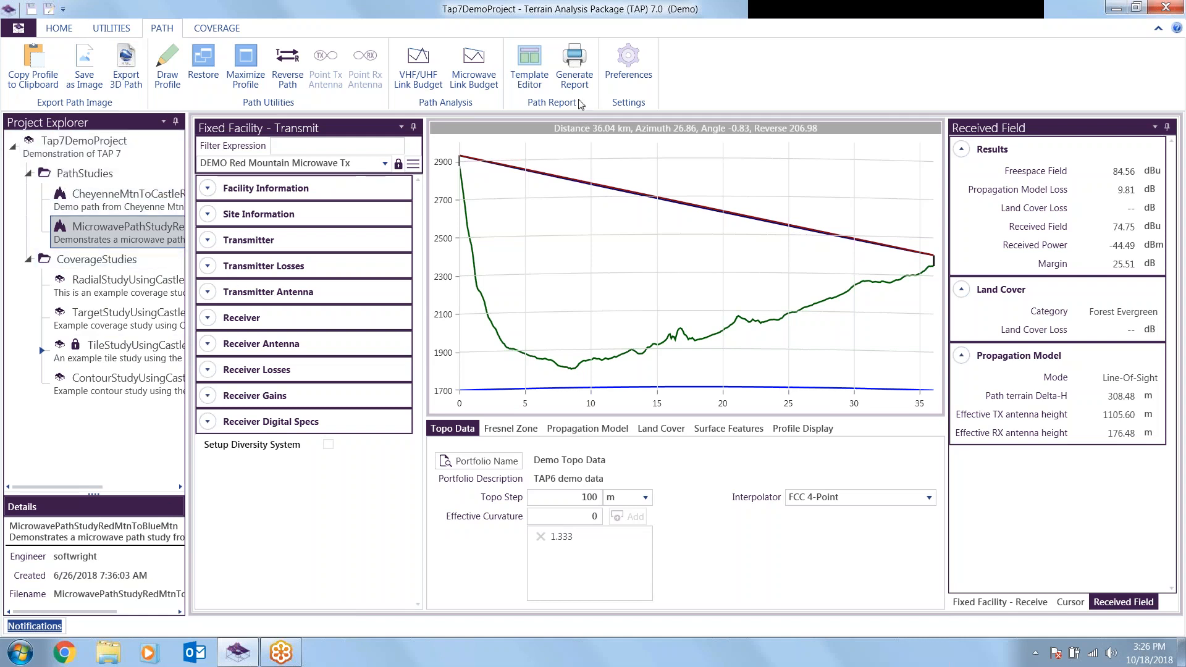
mouse_move(44, 531)
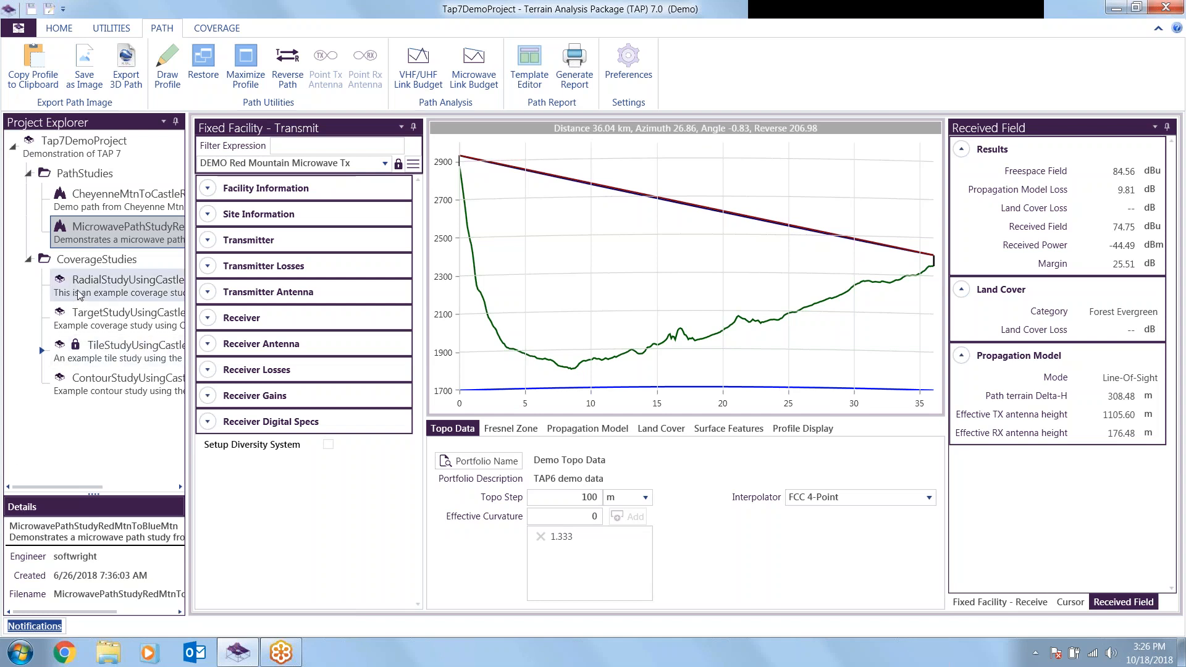
- Open the RadialStudyUsingCastleRockTransmitter coverage study with its radials around Castle Rock
left_click(128, 279)
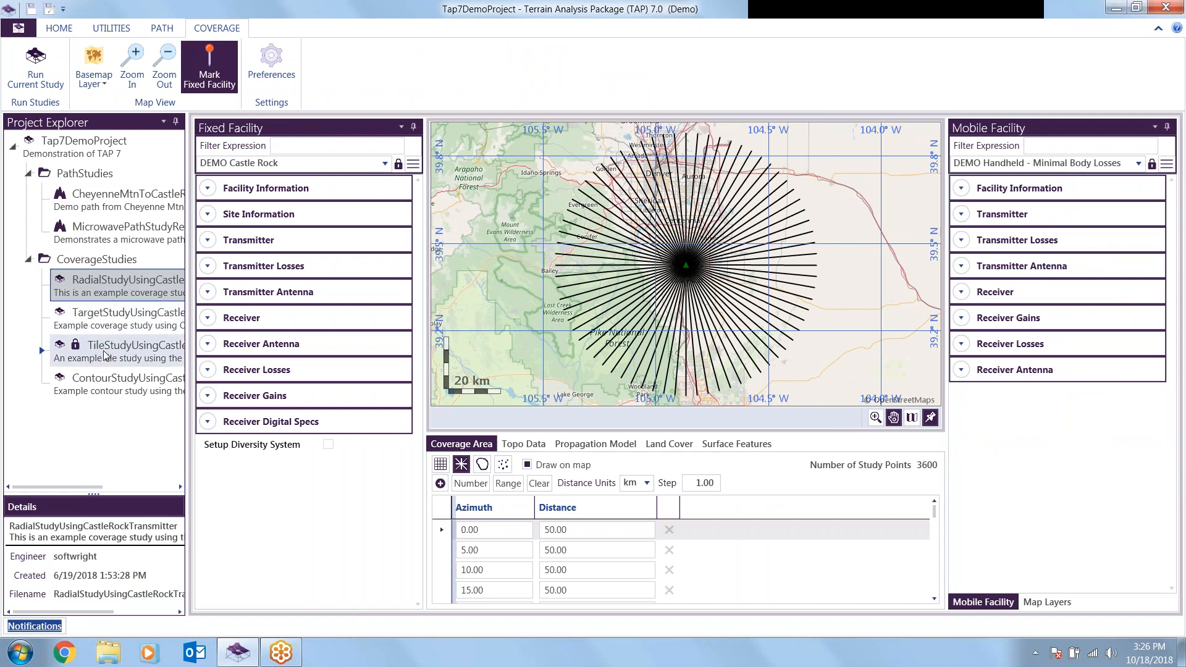
- Open TileStudyUsingCastleRock, reveal its result files and request deletion of the study results
left_click(117, 345)
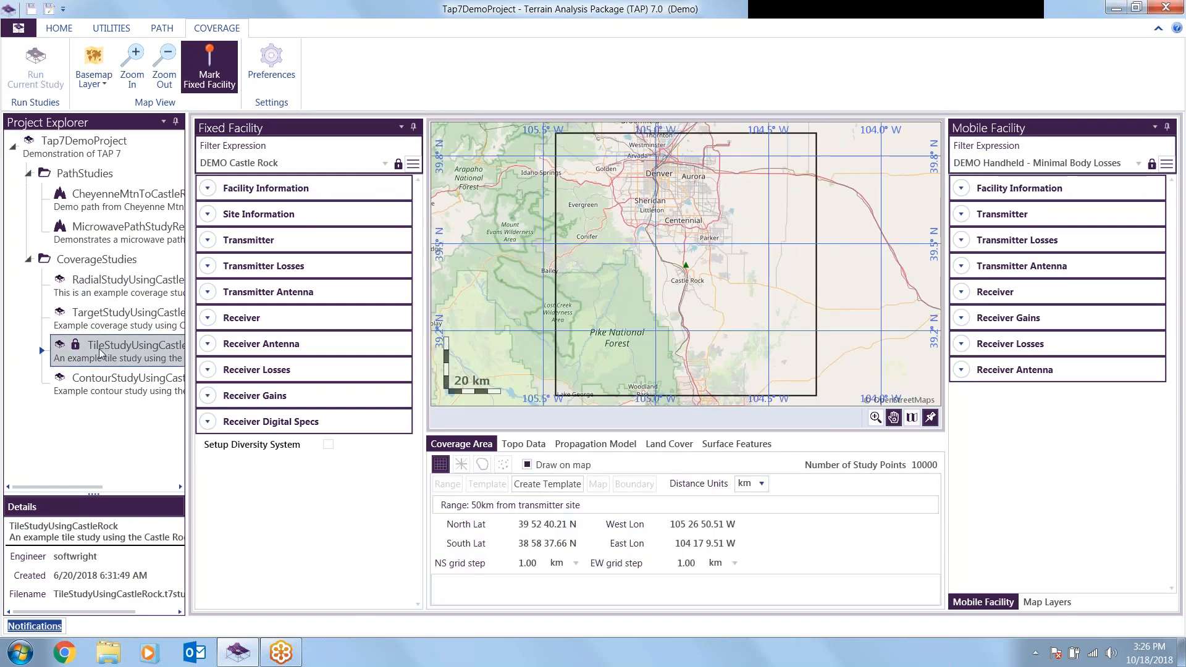
left_click(42, 350)
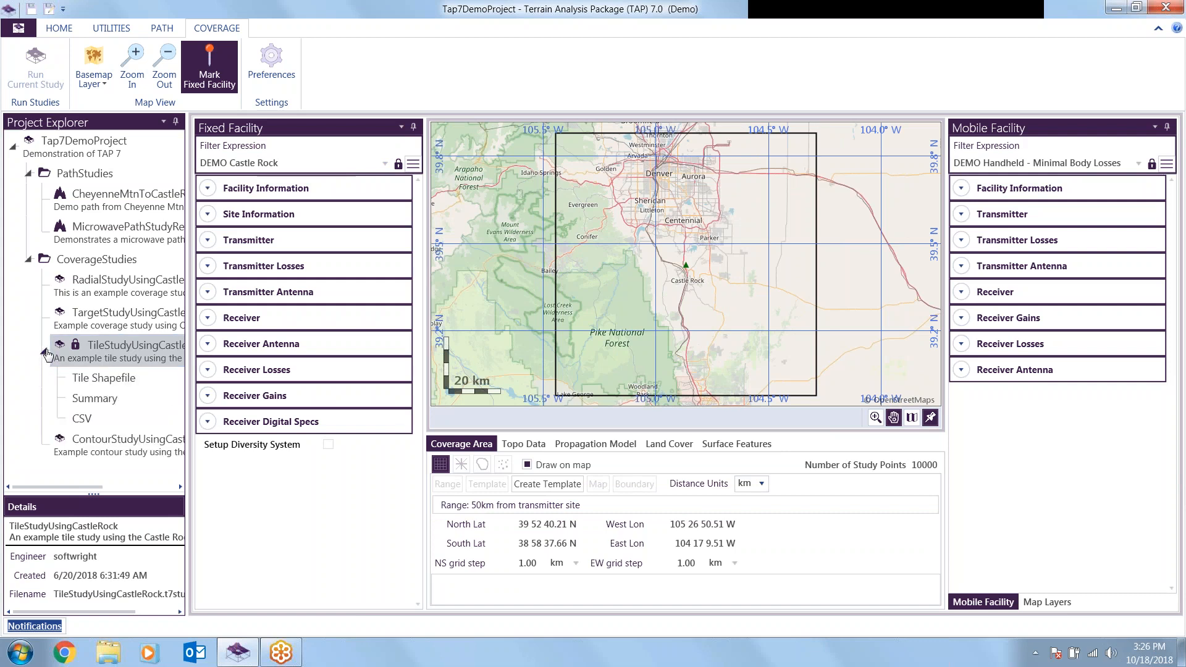
left_click(80, 419)
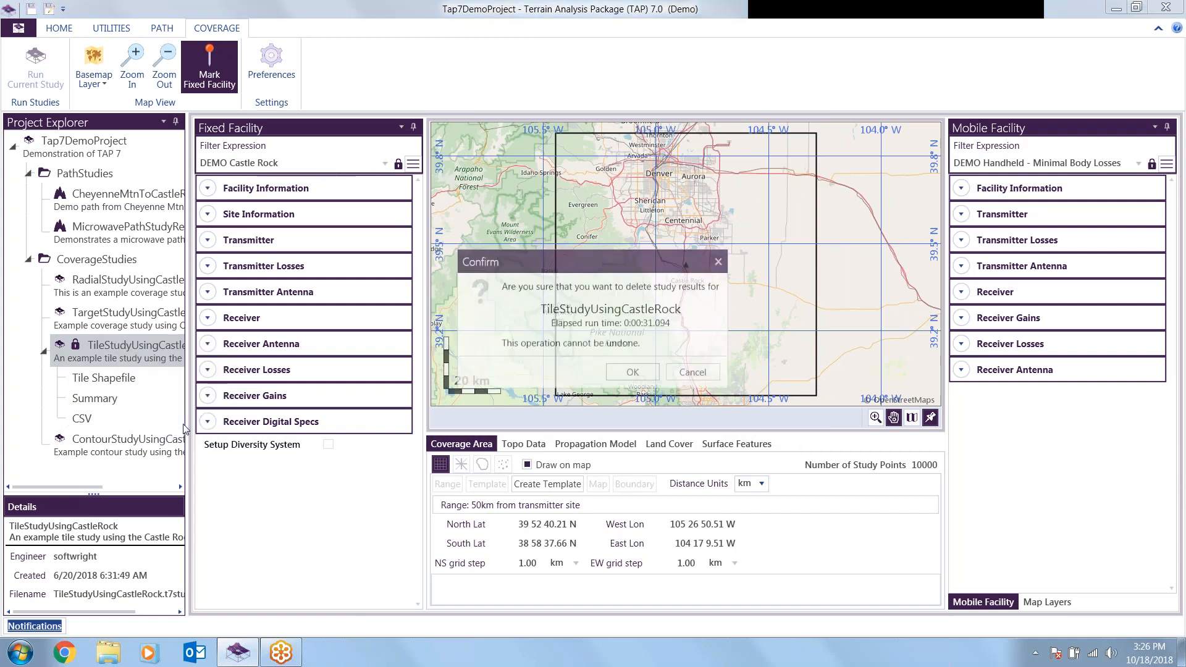
- Confirm deleting the TileStudyUsingCastleRock results and return to the Coverage commands
left_click(631, 372)
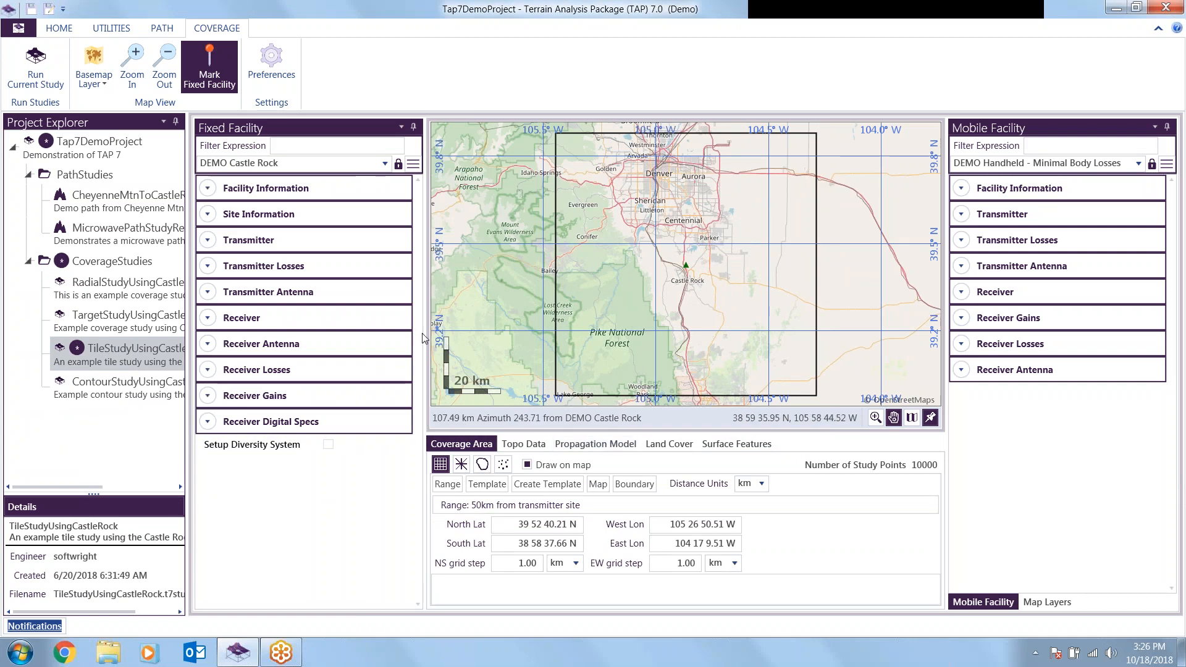
mouse_move(484, 513)
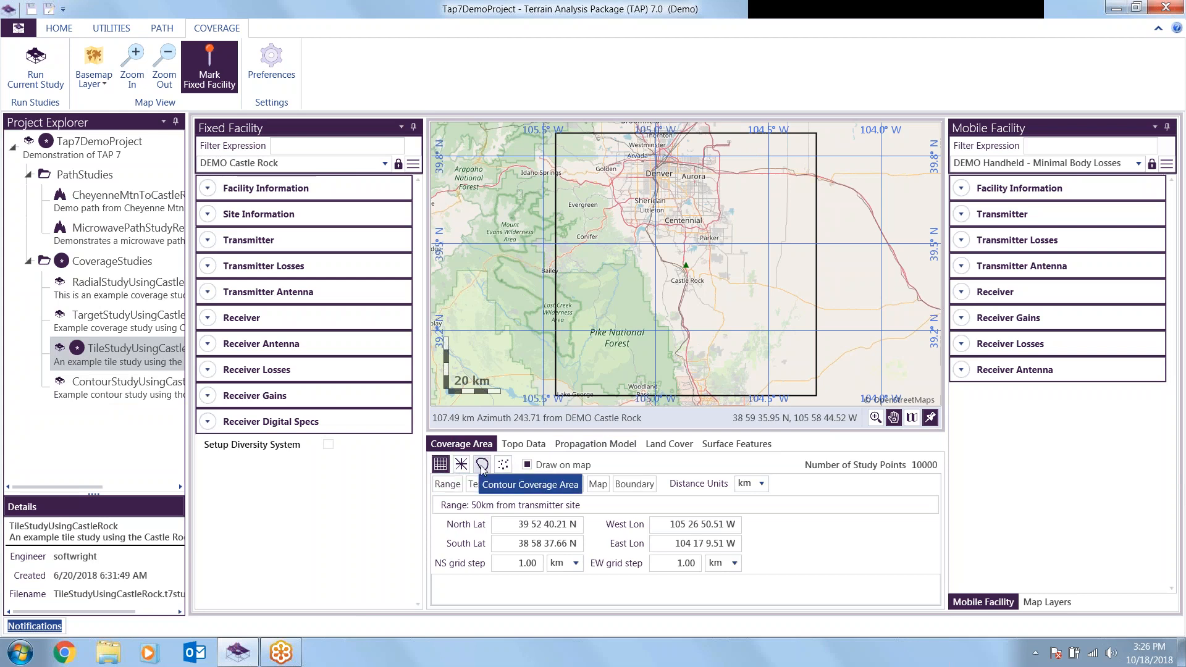
mouse_move(503, 464)
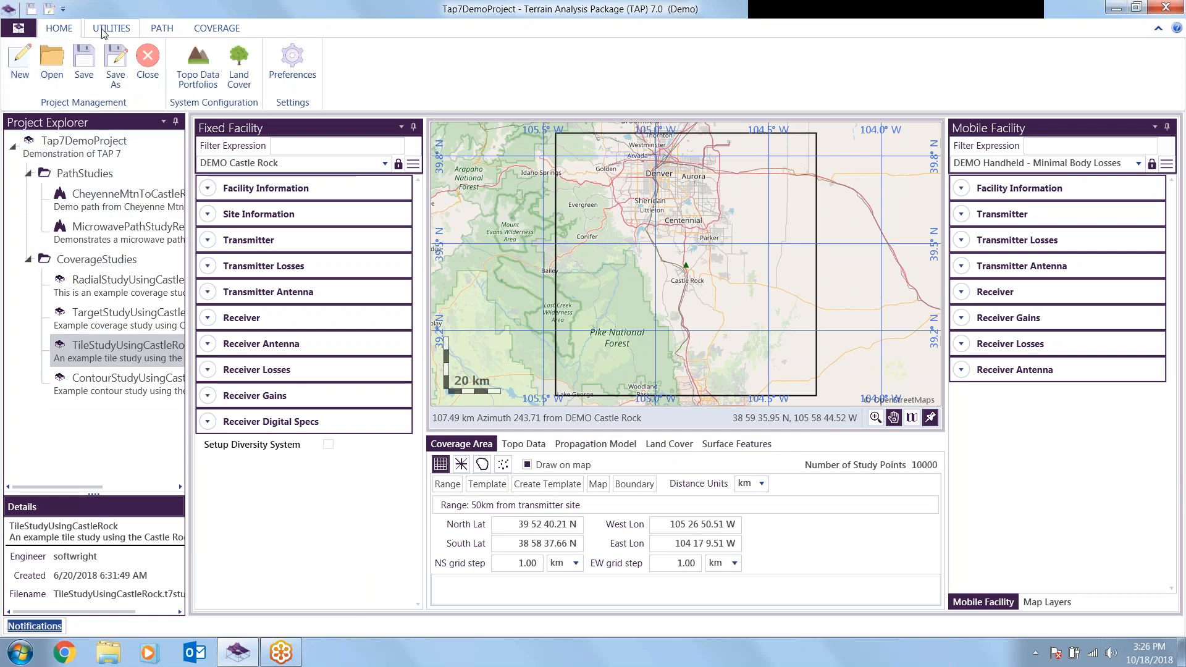
left_click(218, 29)
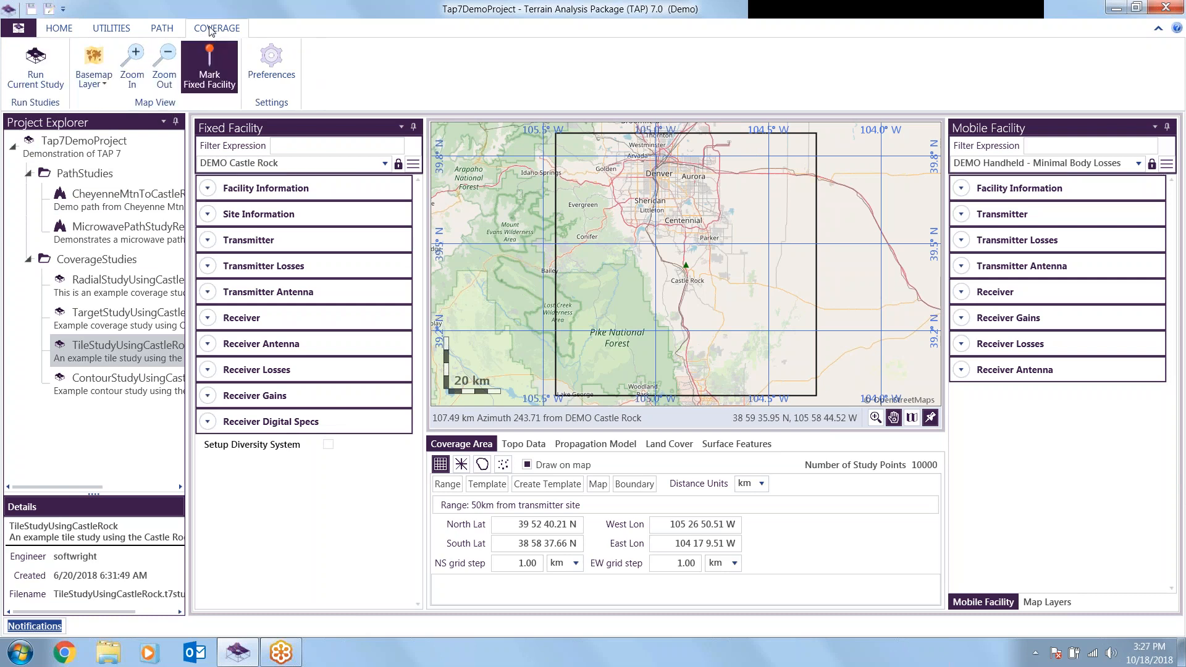
mouse_move(66, 88)
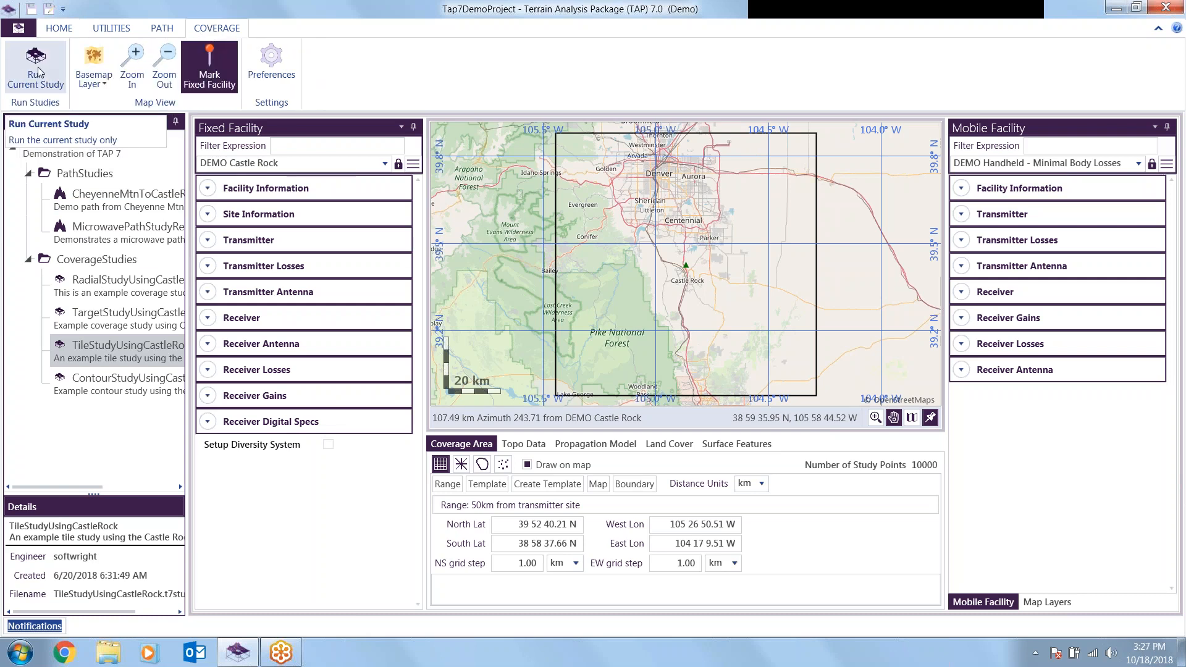
- Run the tile coverage study through the TAP 7 Study Server until results are written
left_click(35, 67)
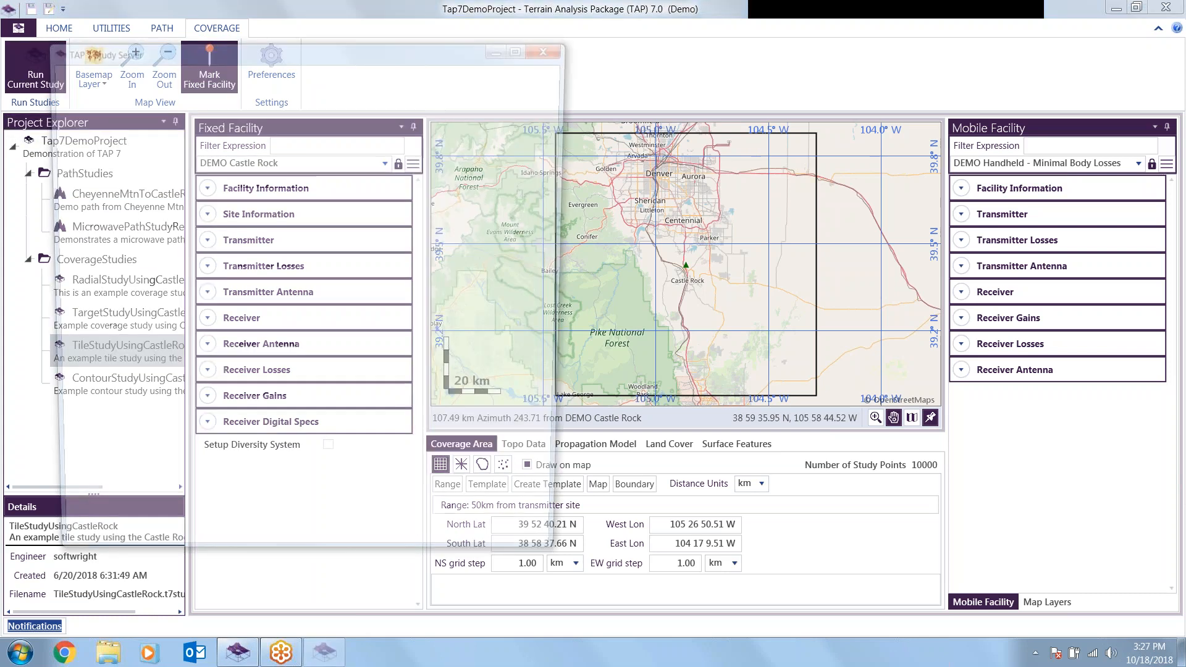
left_click(35, 74)
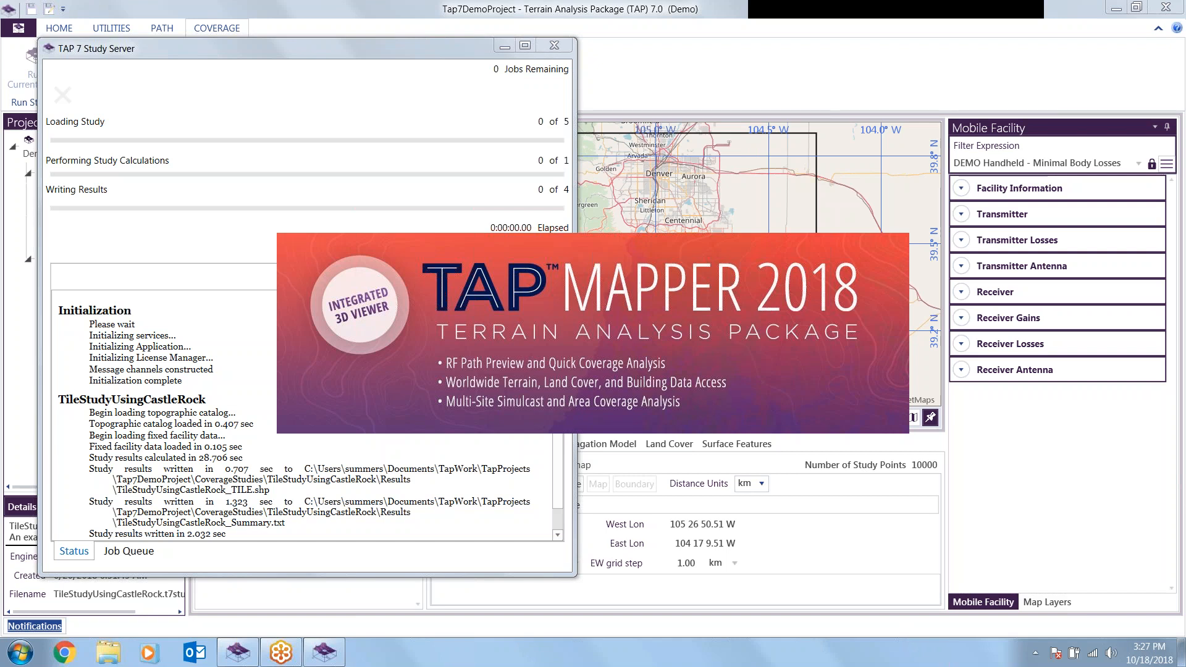
mouse_move(619, 310)
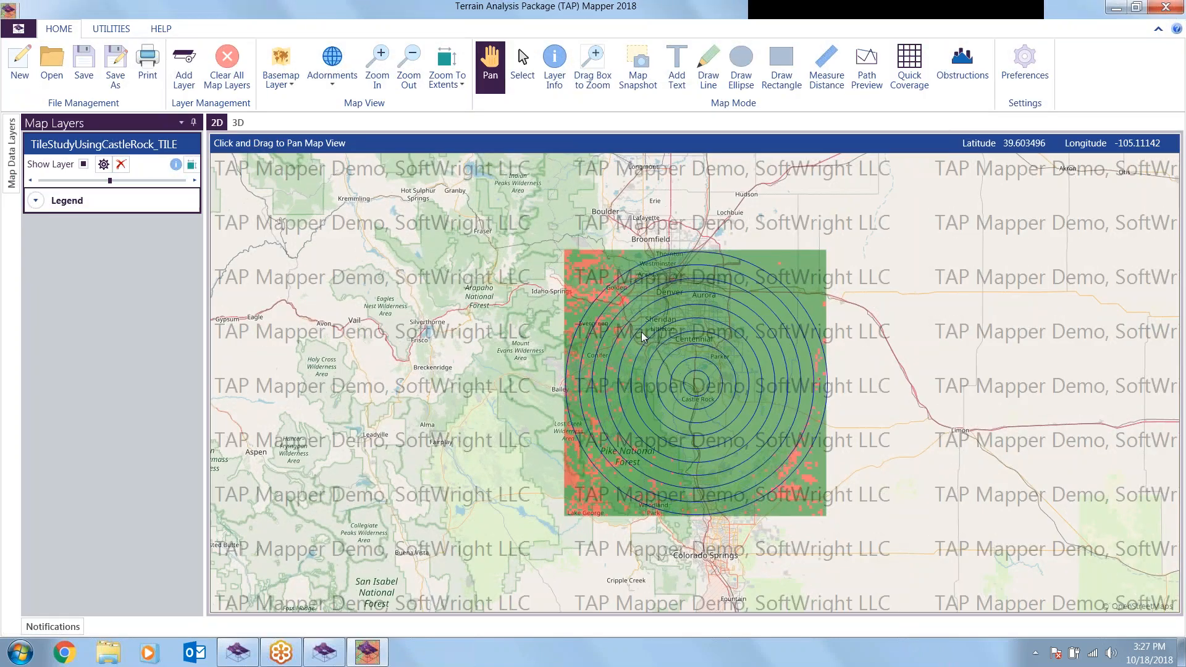
mouse_move(959, 331)
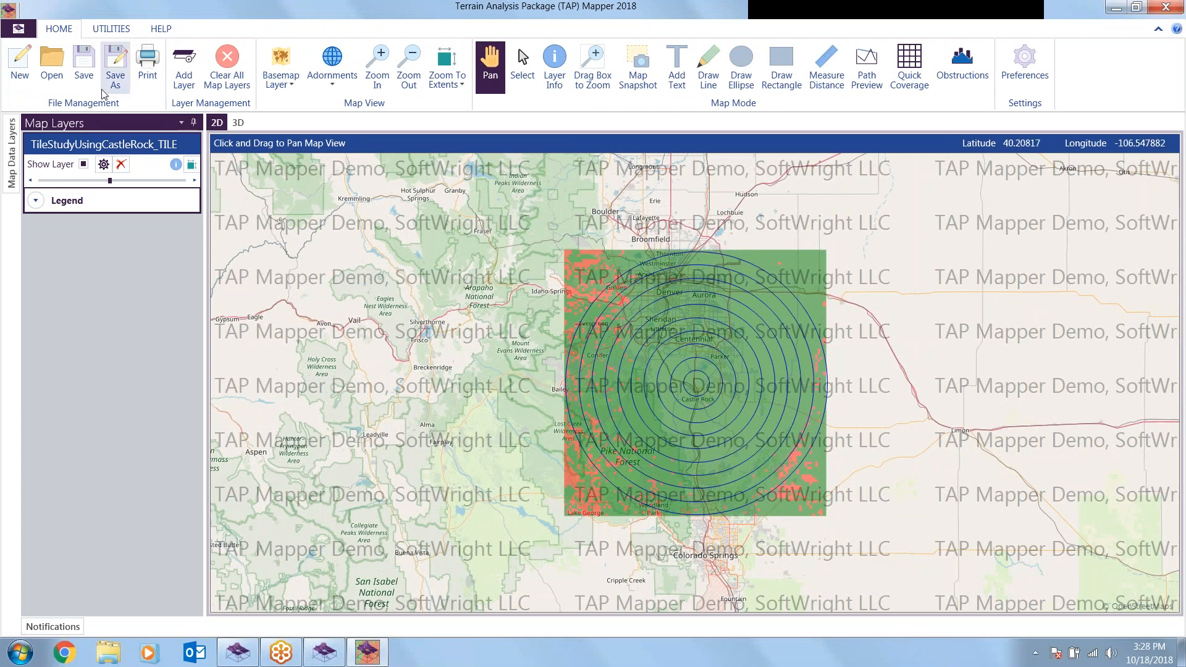
mouse_move(132, 432)
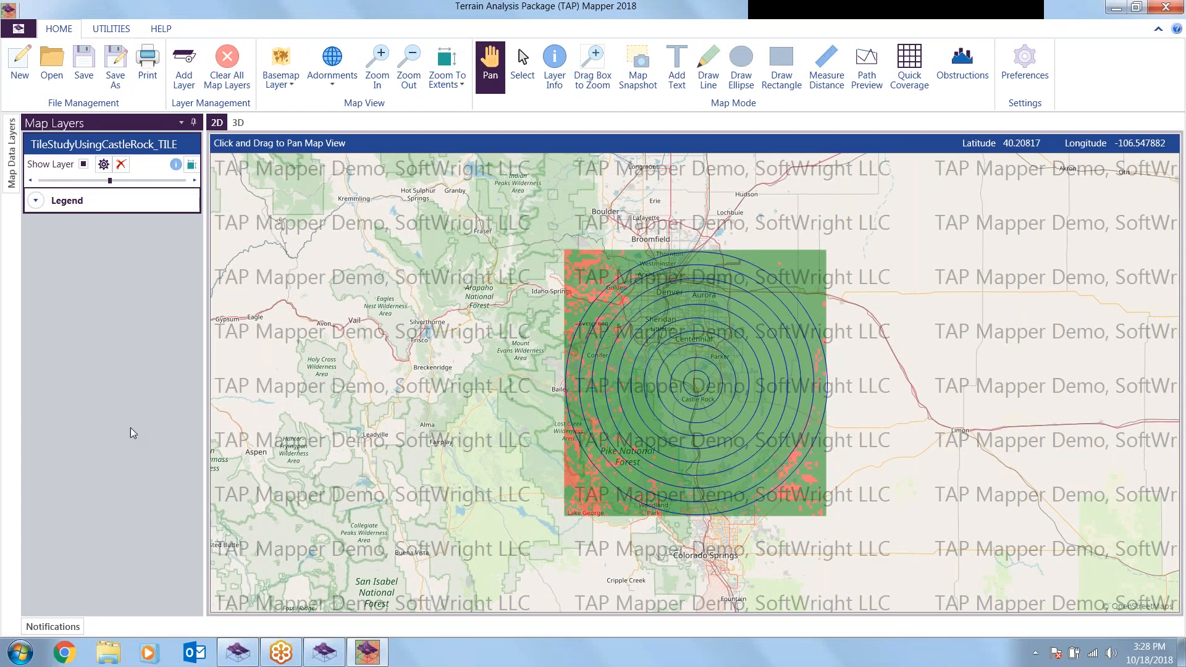
mouse_move(164, 527)
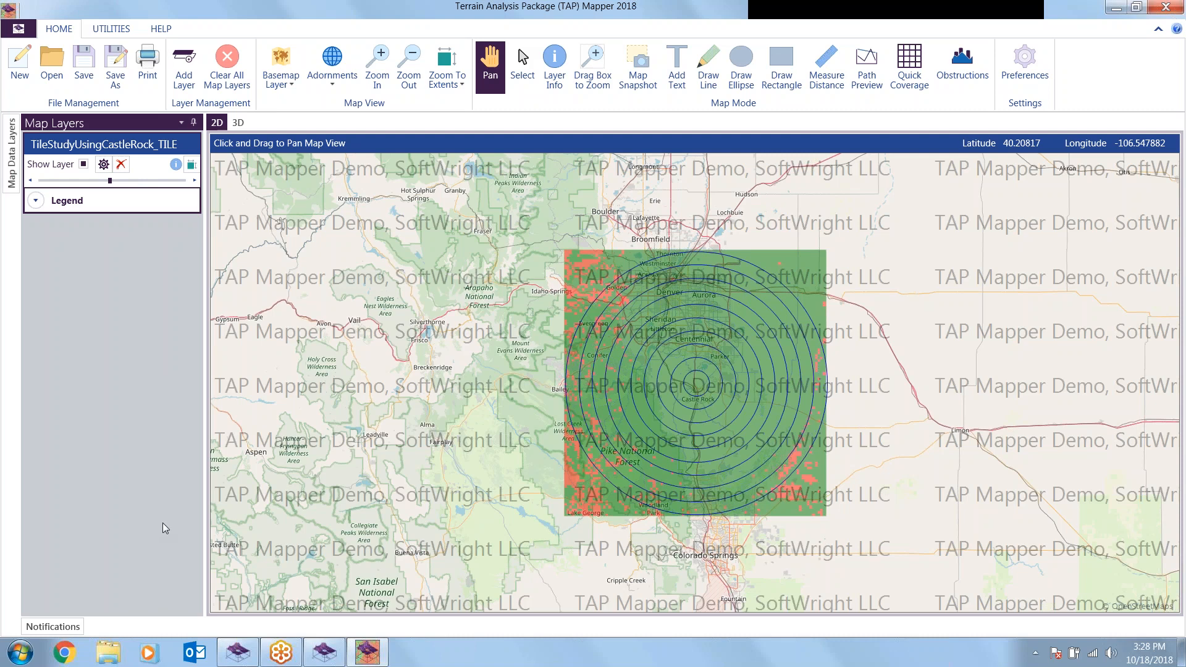
mouse_move(126, 190)
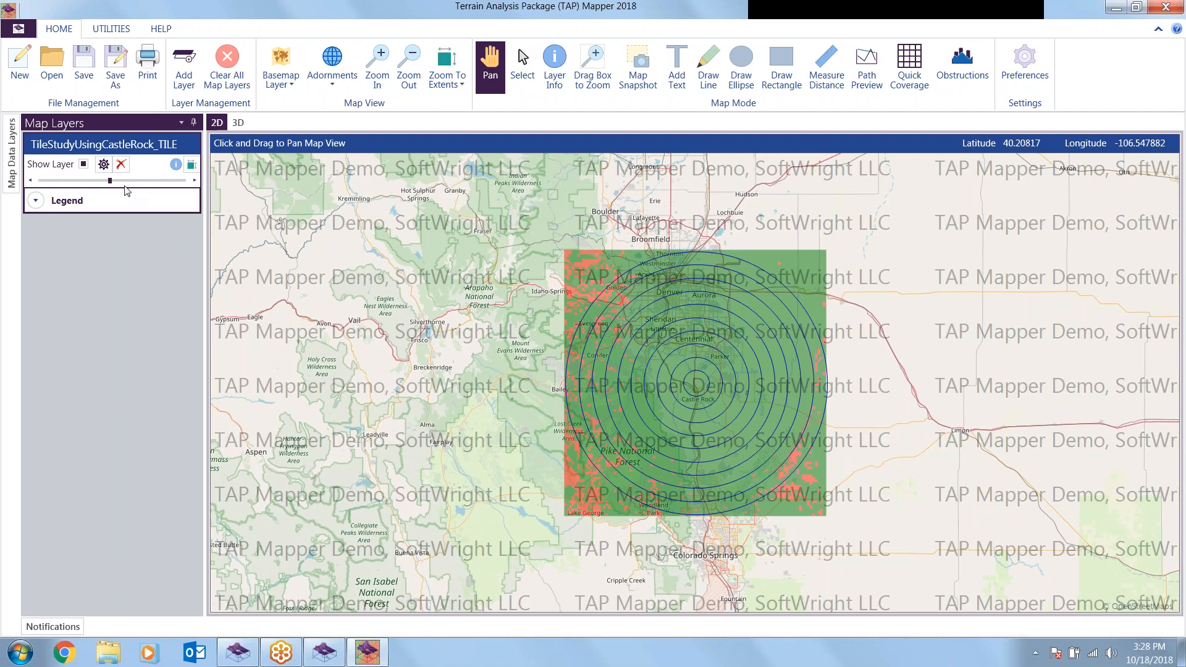
- Make the TileStudyUsingCastleRock_TILE layer more opaque and bring up its display settings
left_click_drag(110, 180, 145, 180)
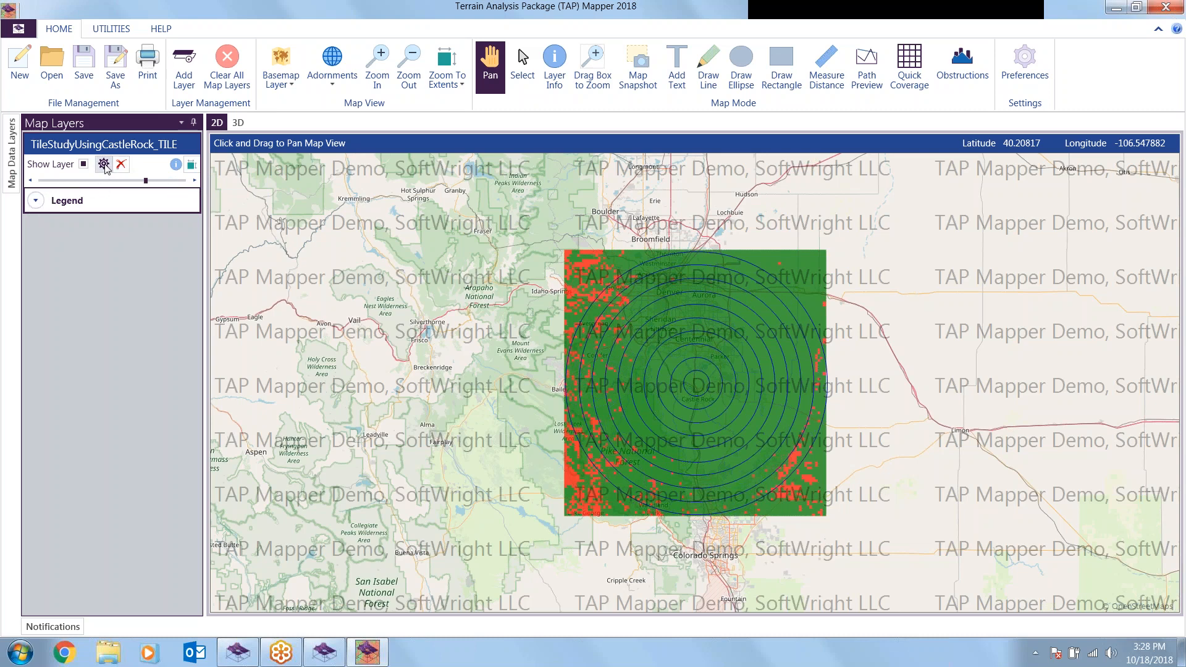
left_click(104, 164)
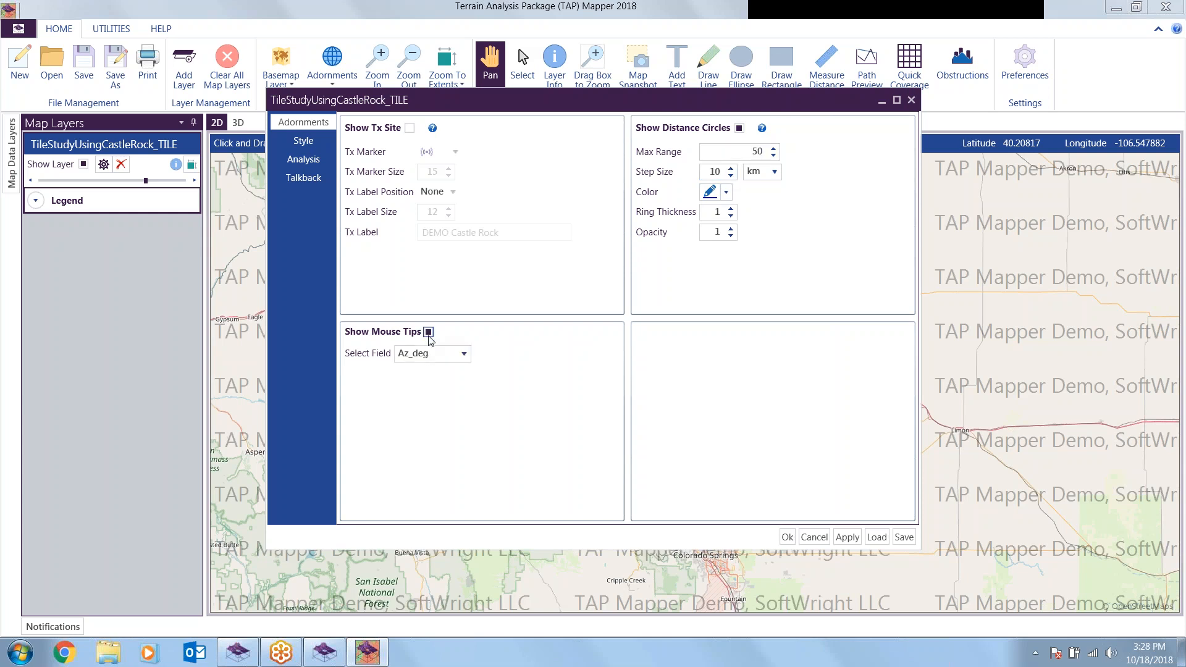
- Set mouse tips to Power_dBm, show the transmitter site labelled DEMO Castle Rock, then view the Analysis chart
left_click(431, 353)
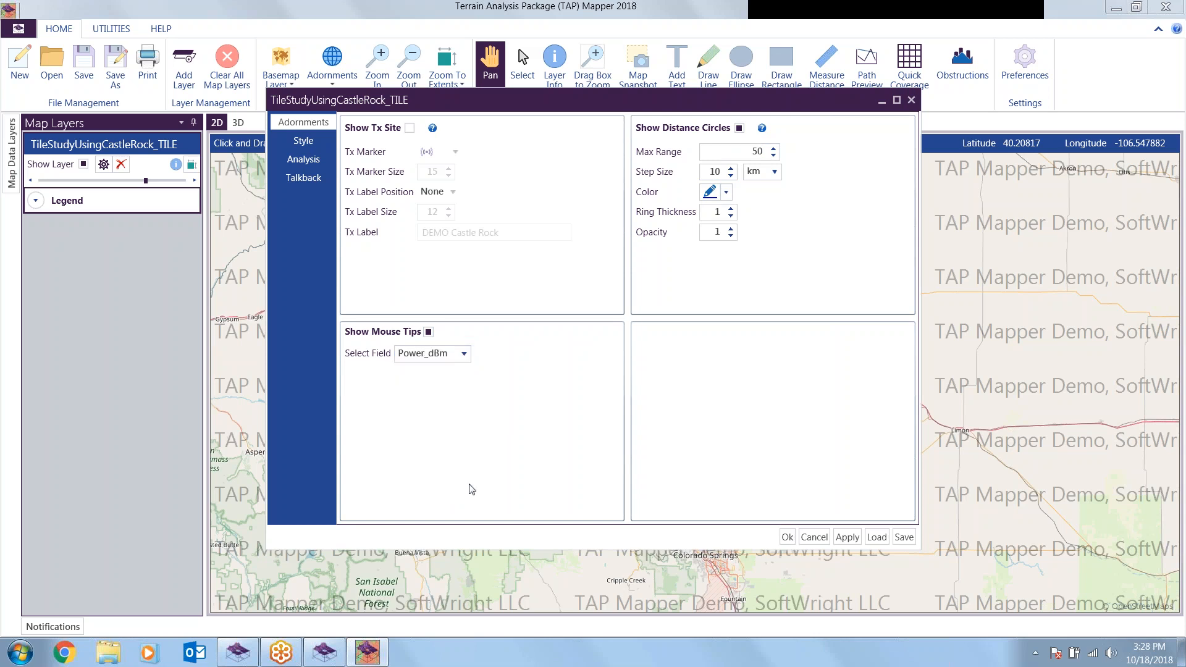
mouse_move(557, 169)
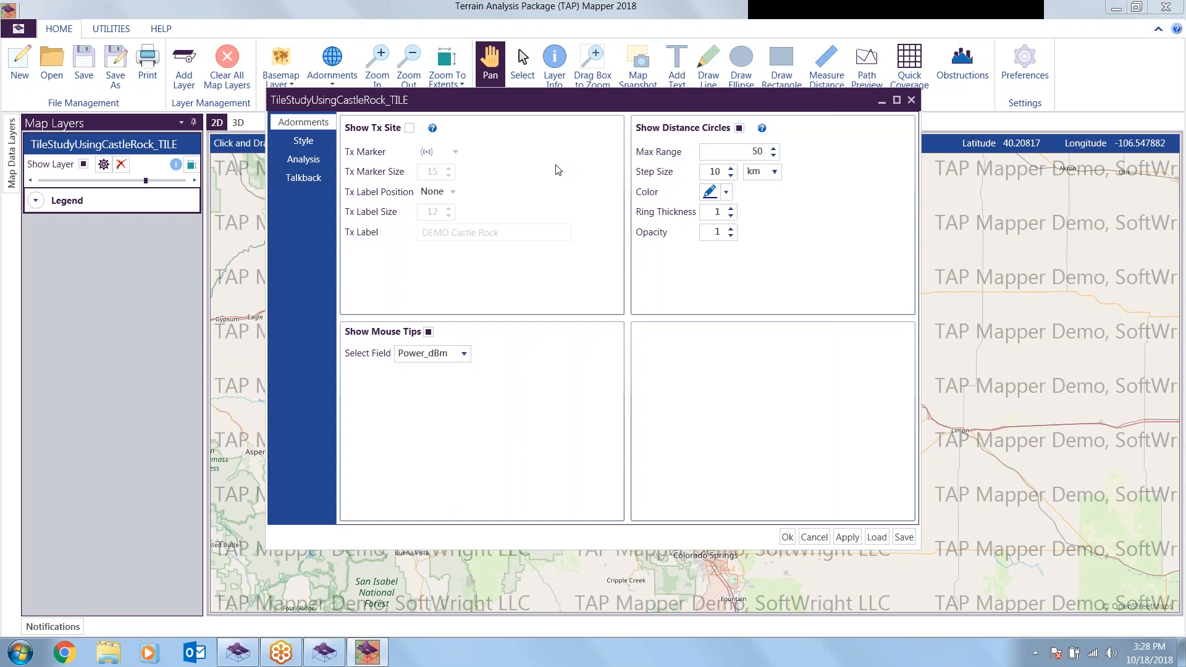
left_click(409, 127)
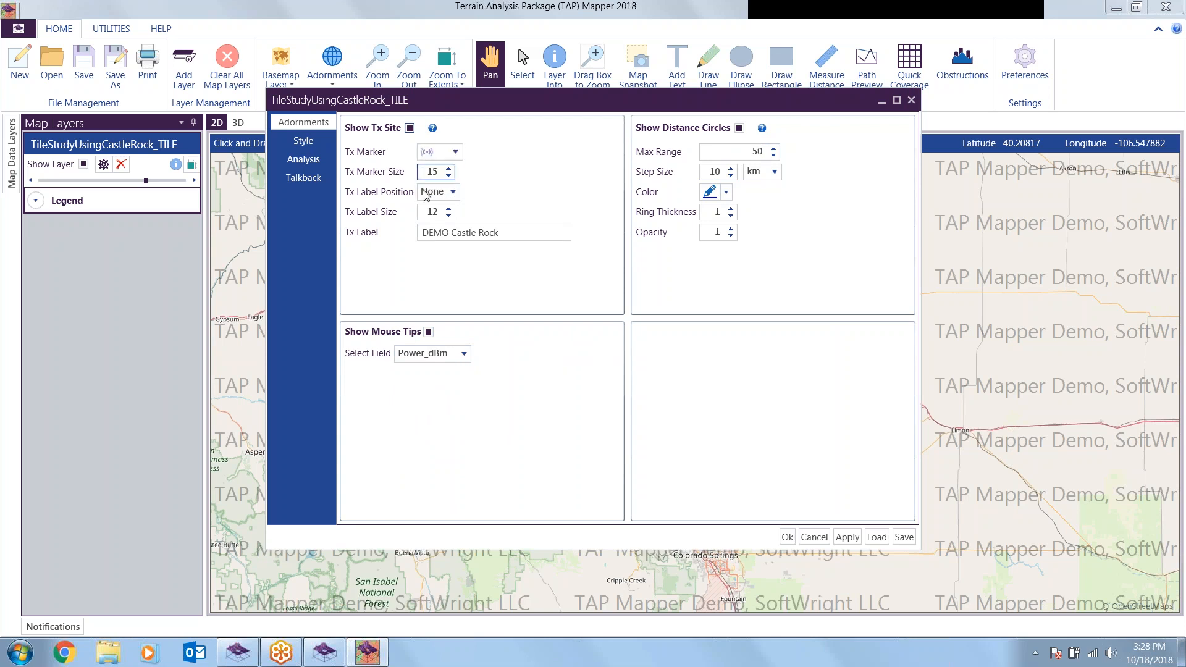
left_click(493, 232)
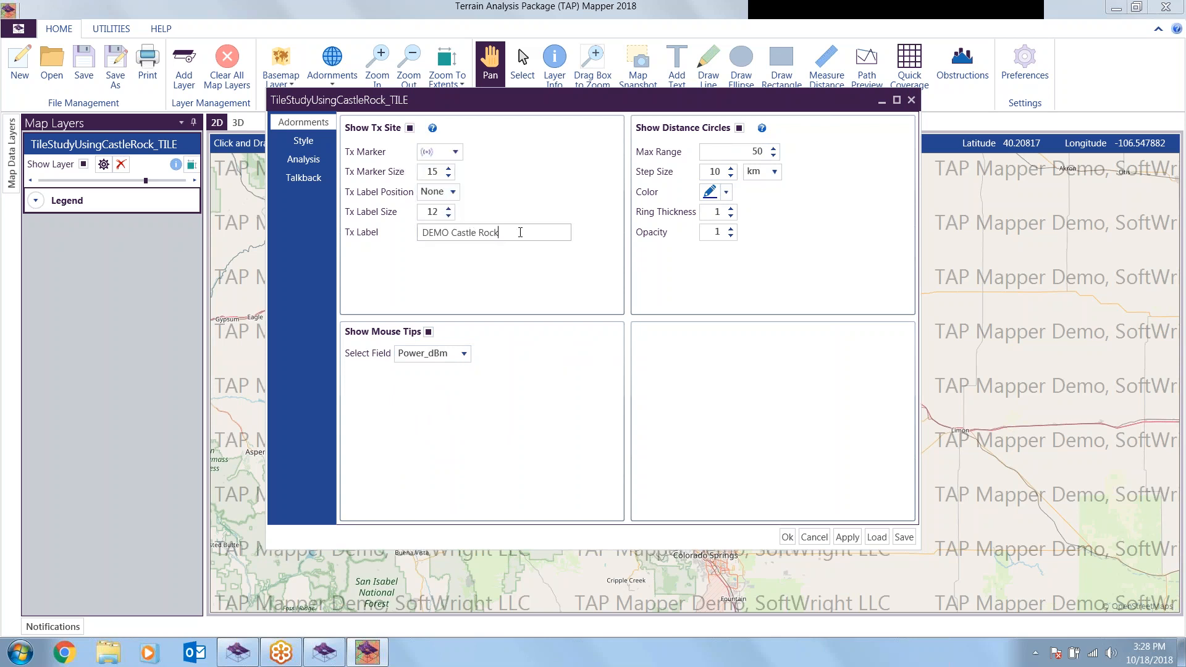
mouse_move(589, 300)
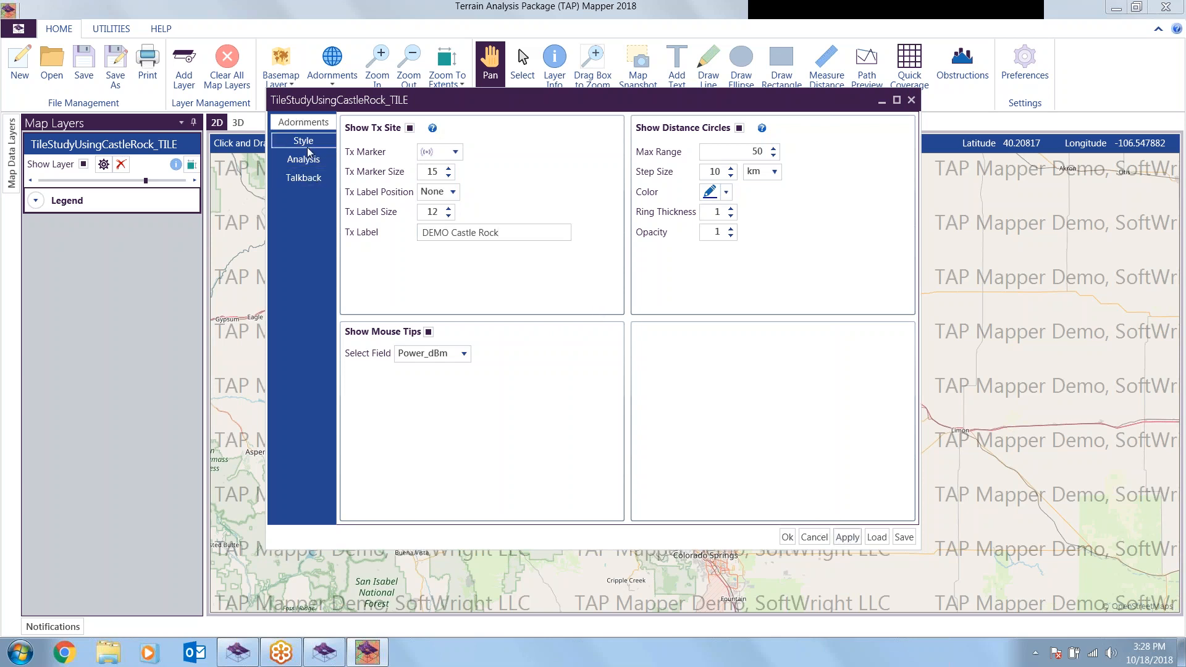
left_click(304, 159)
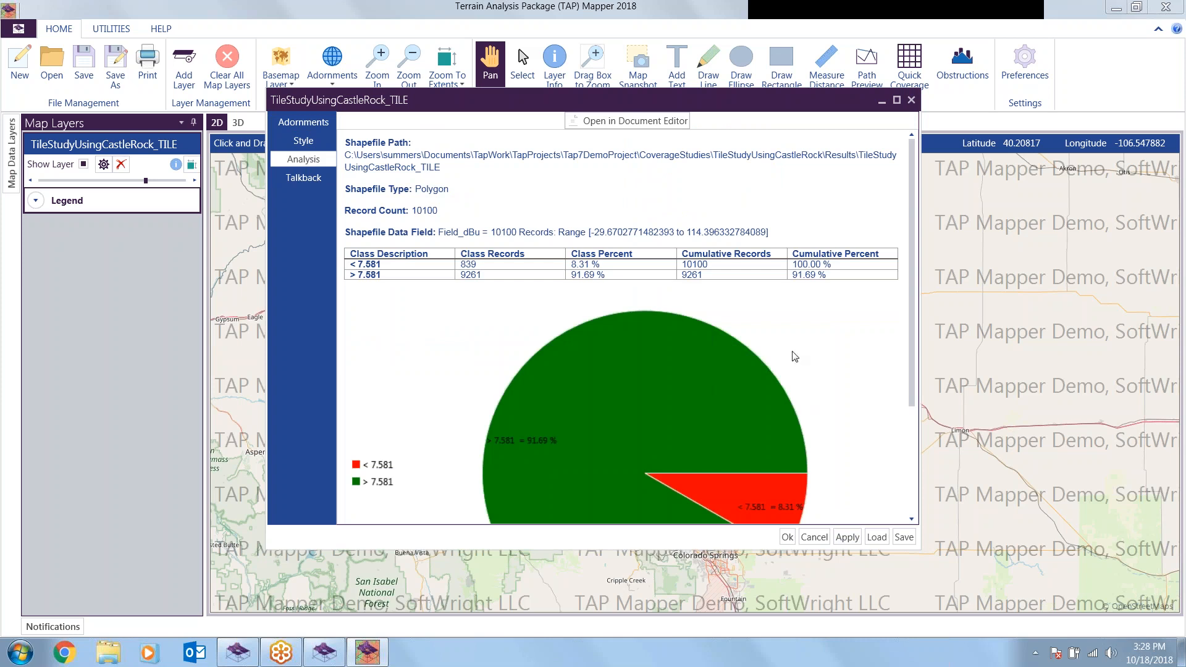
mouse_move(831, 282)
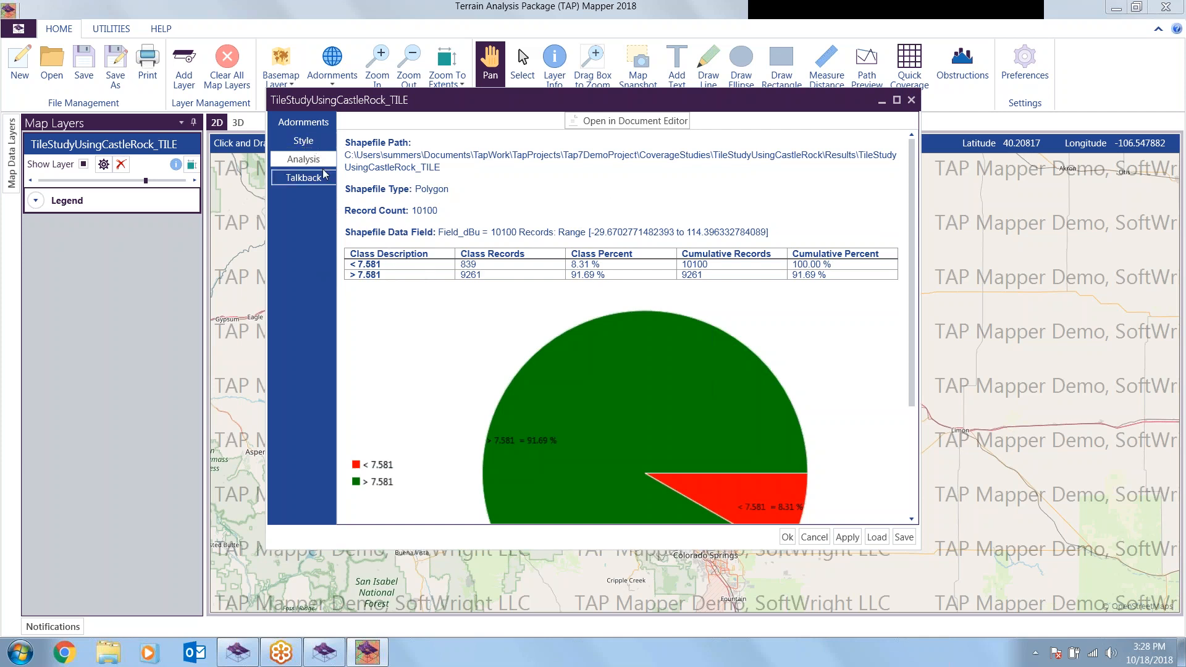
- Show the layer's value-range style: Field_dBu split at 7.581 into red and green
left_click(303, 141)
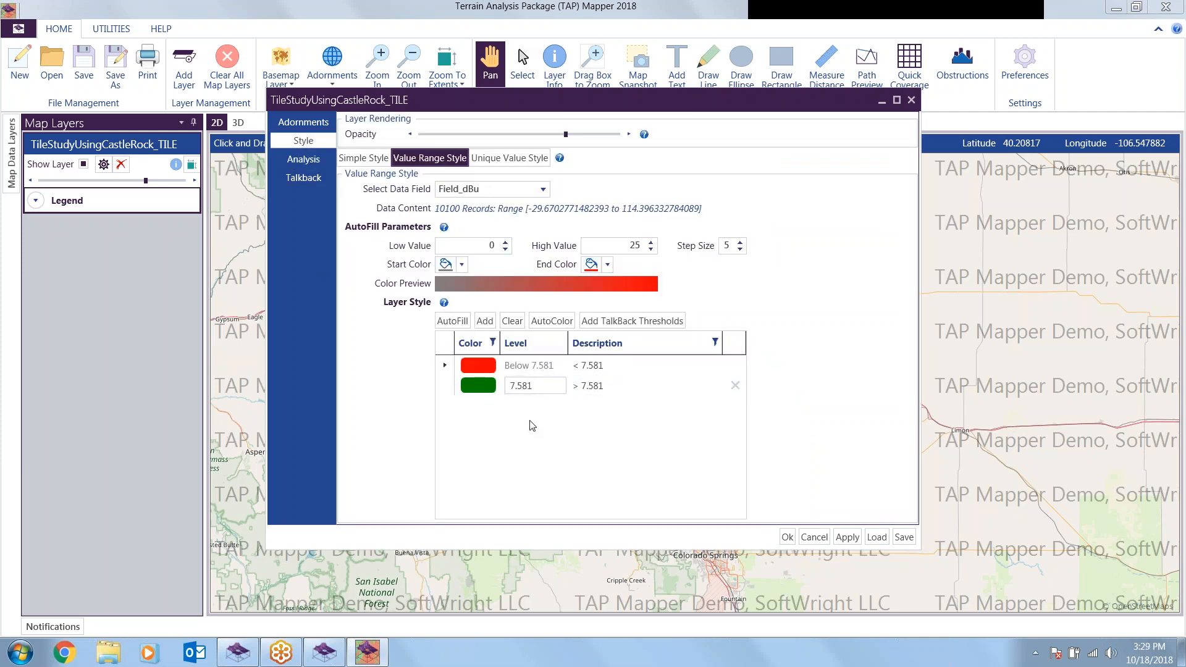
mouse_move(563, 431)
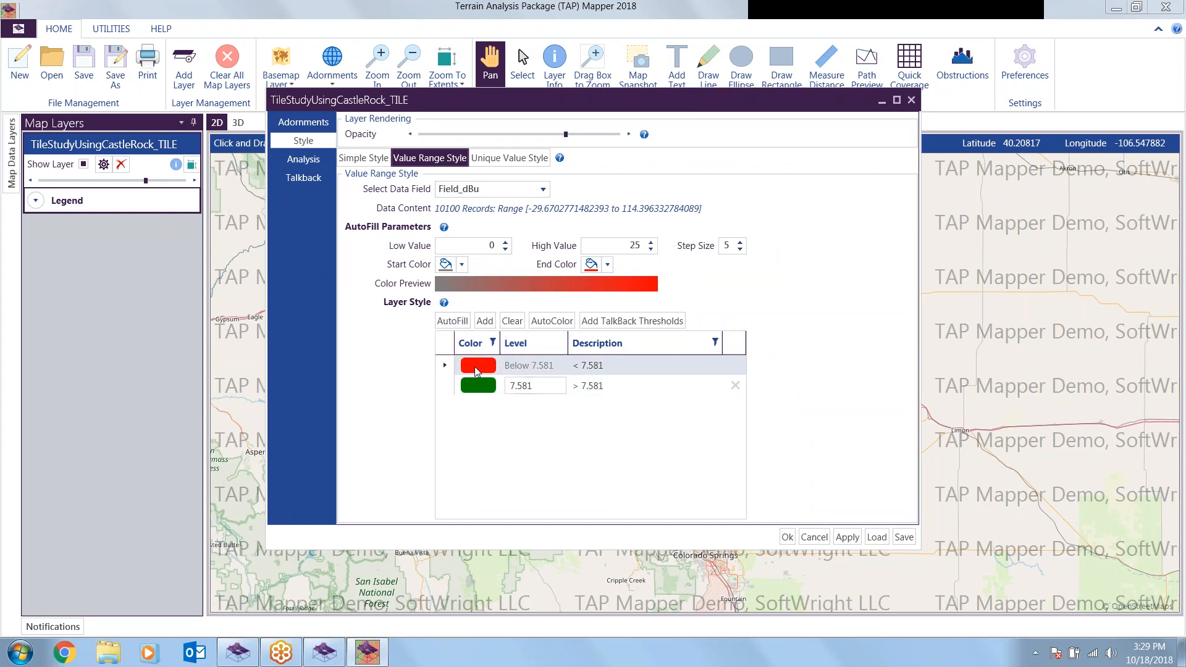
- Add a 36.25 dBu talkback threshold for DEMO Handheld - Minimal Body Losses to the layer style
left_click(487, 366)
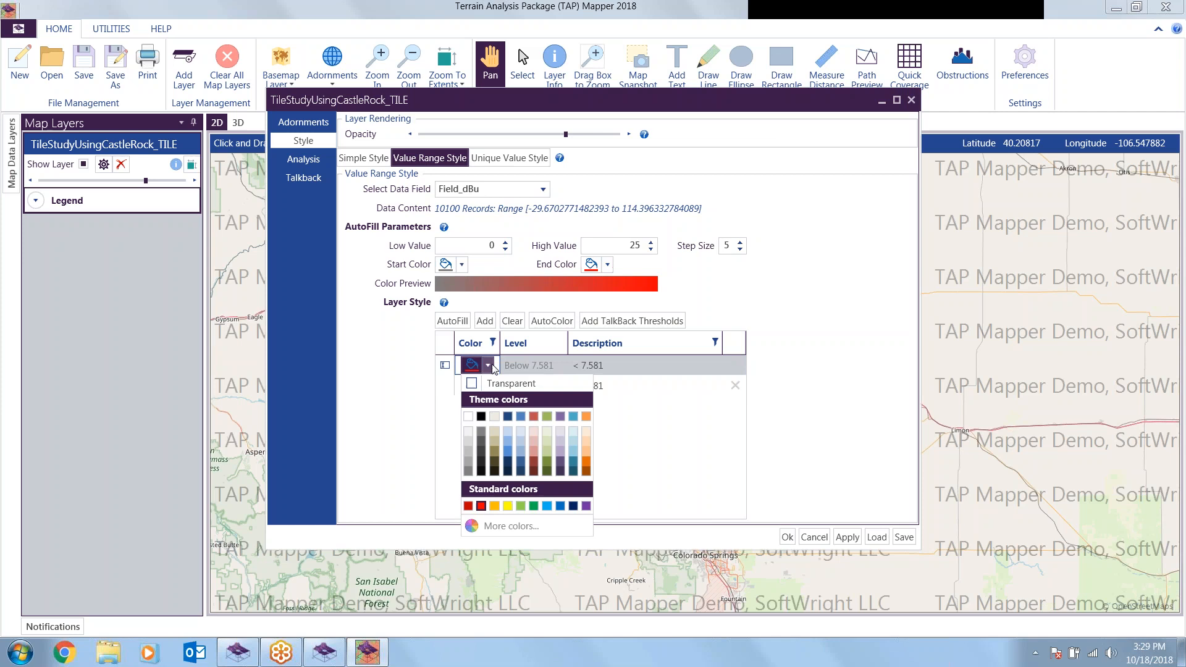
left_click(518, 505)
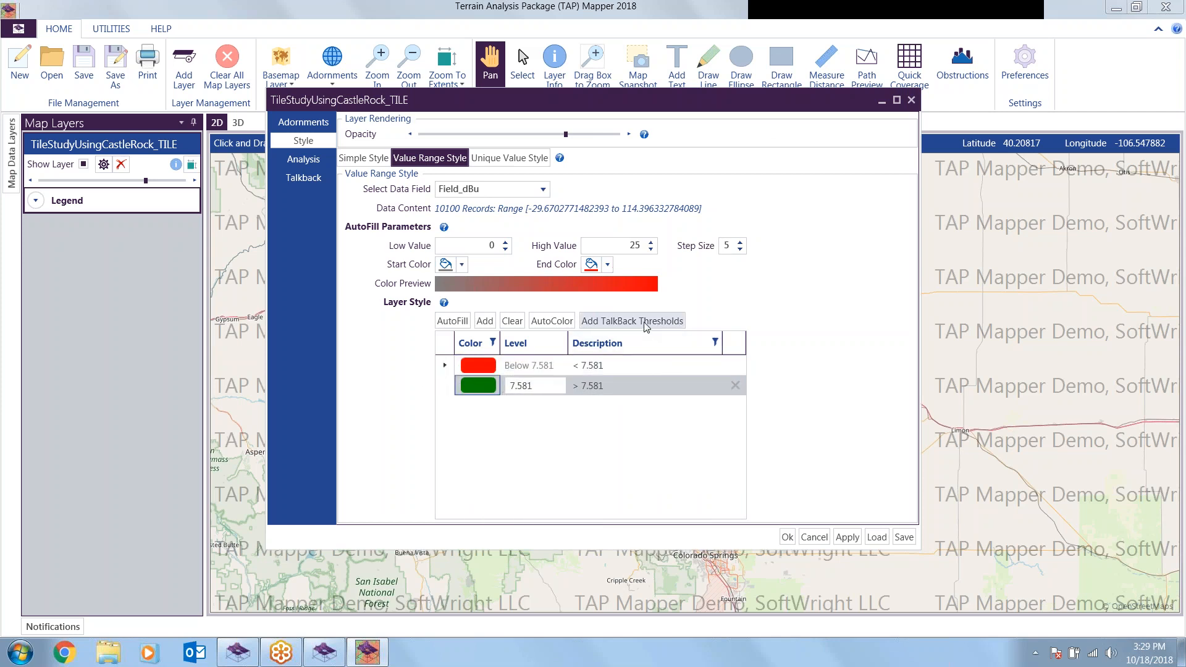
left_click(631, 321)
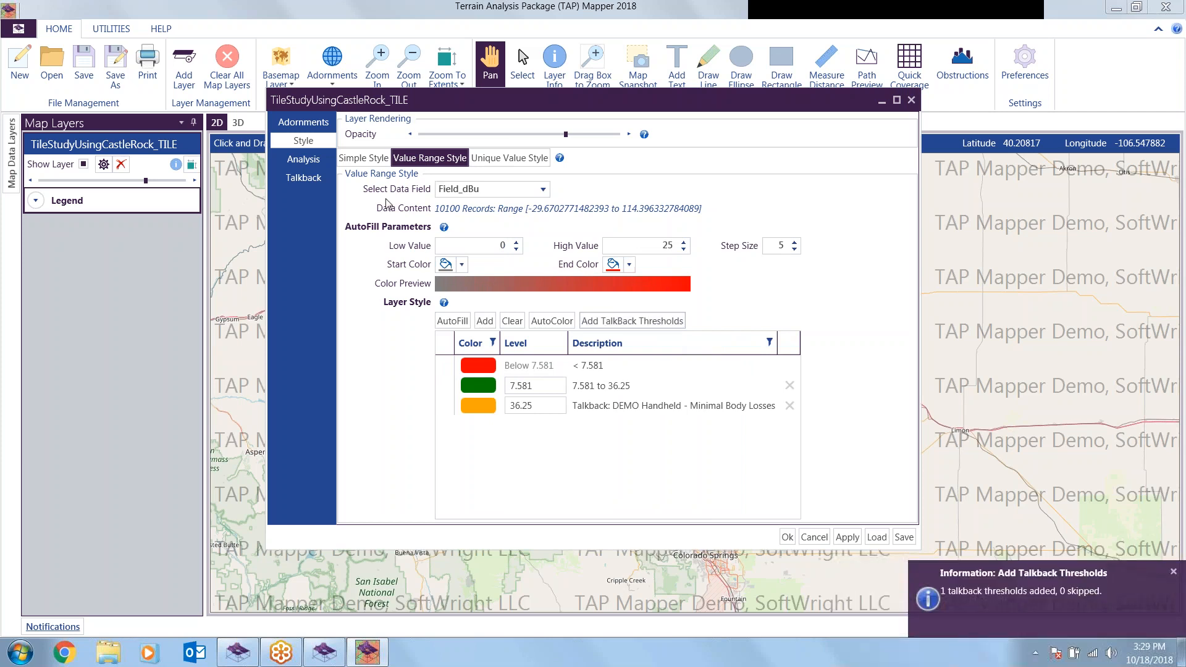
left_click(304, 178)
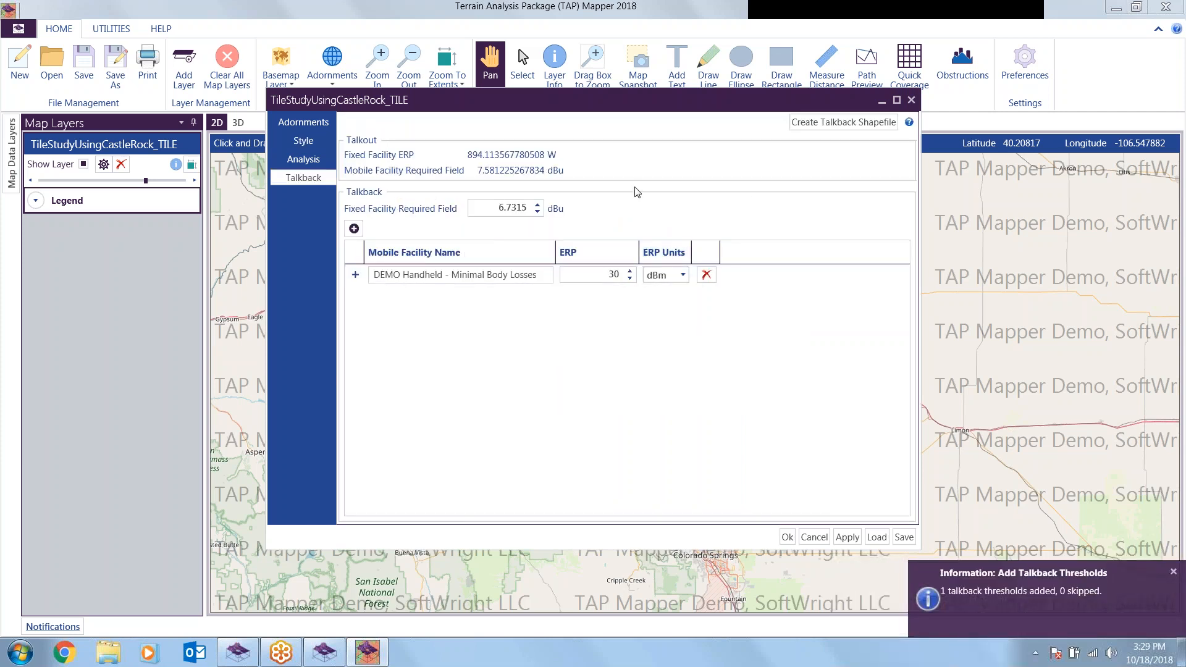
mouse_move(303, 160)
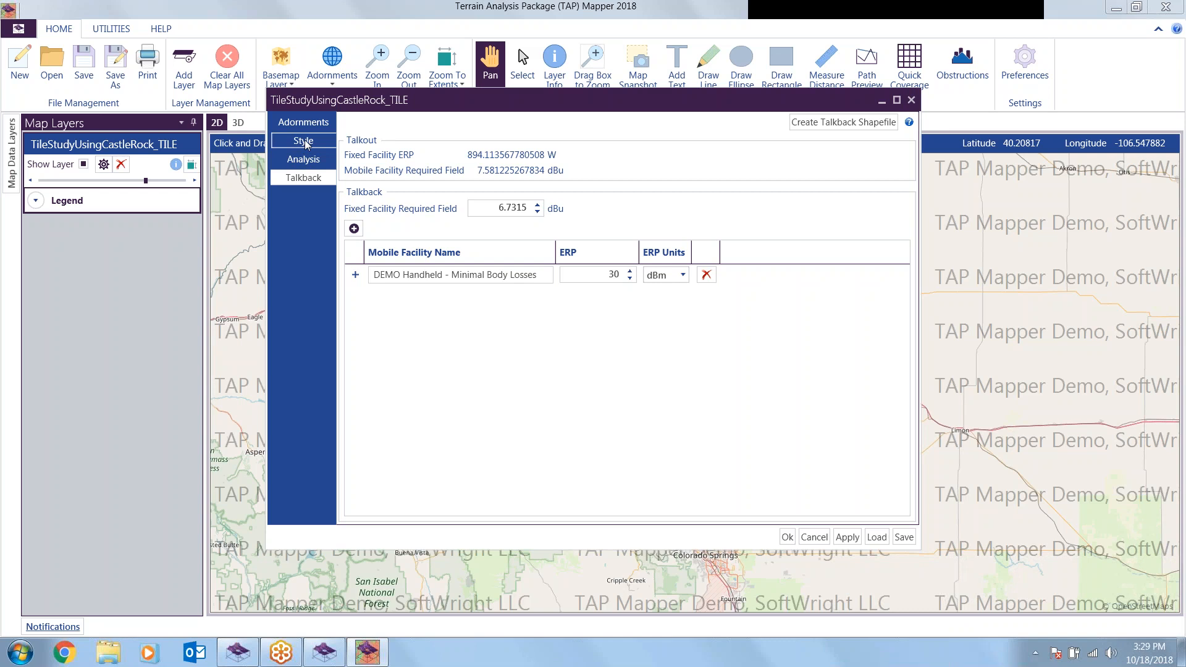
- Describe the 7.581 level as TalkOut and the below-7.581 level as No Service
left_click(303, 141)
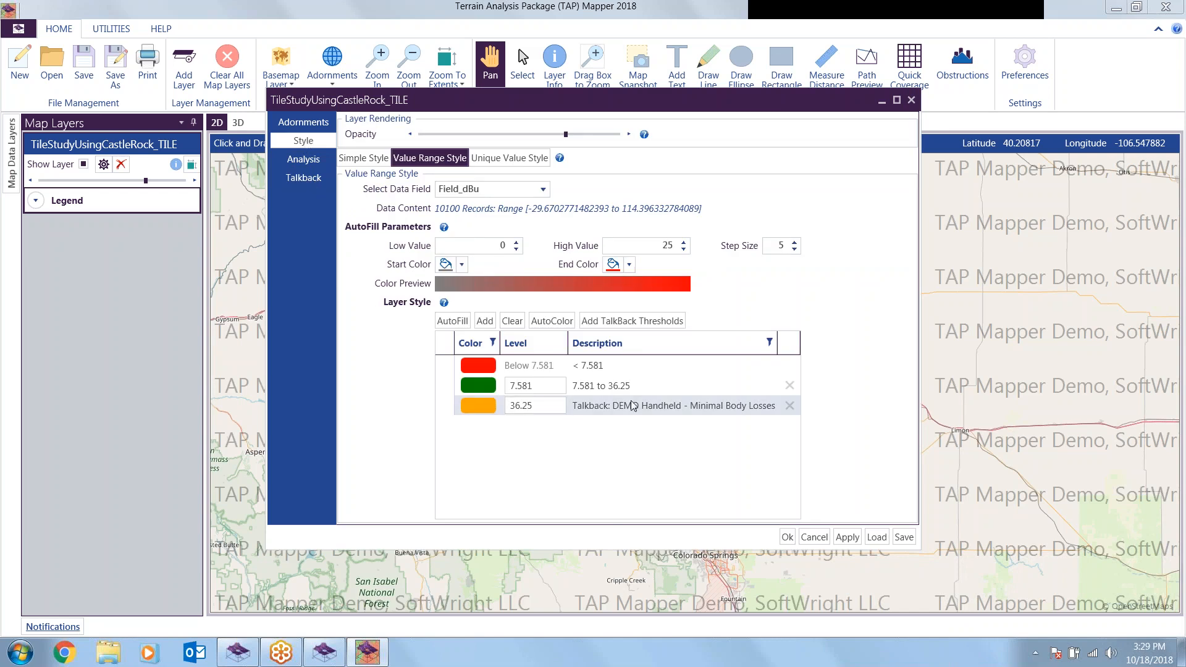
left_click(534, 405)
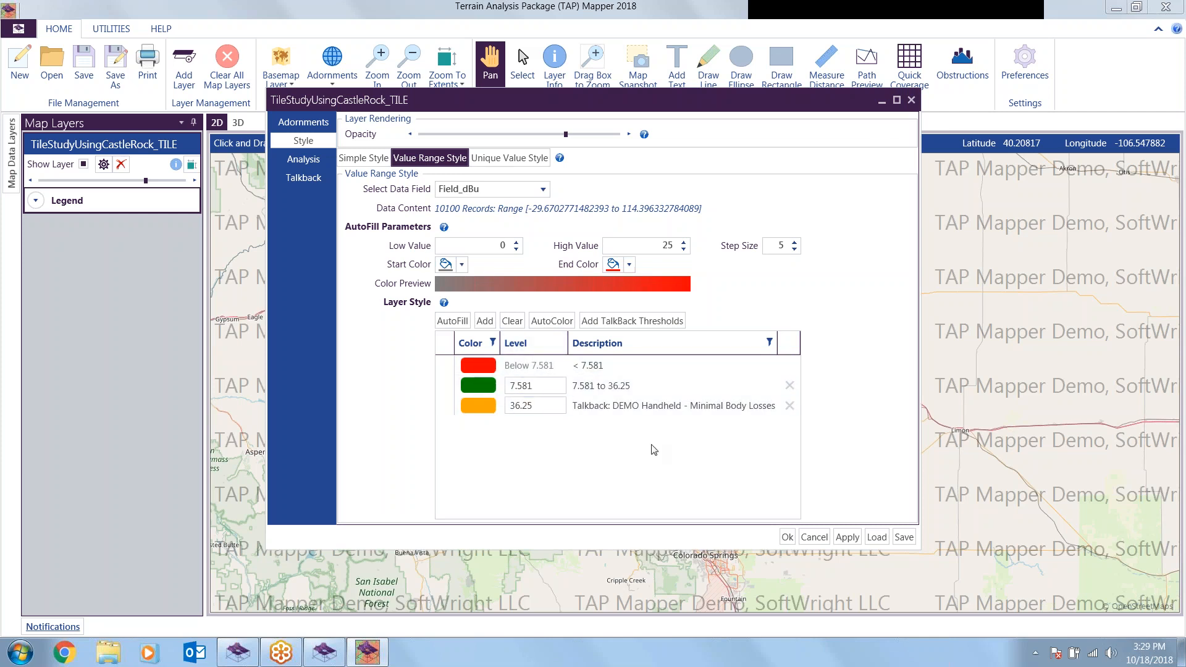
double_click(602, 385)
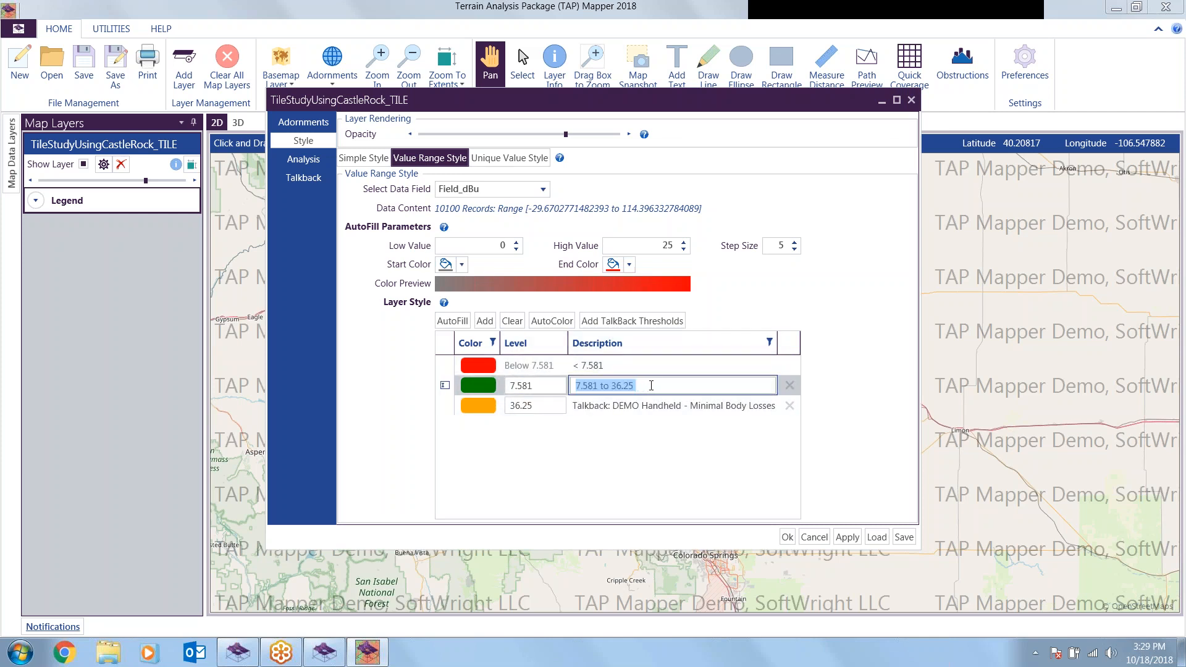
type("Talk")
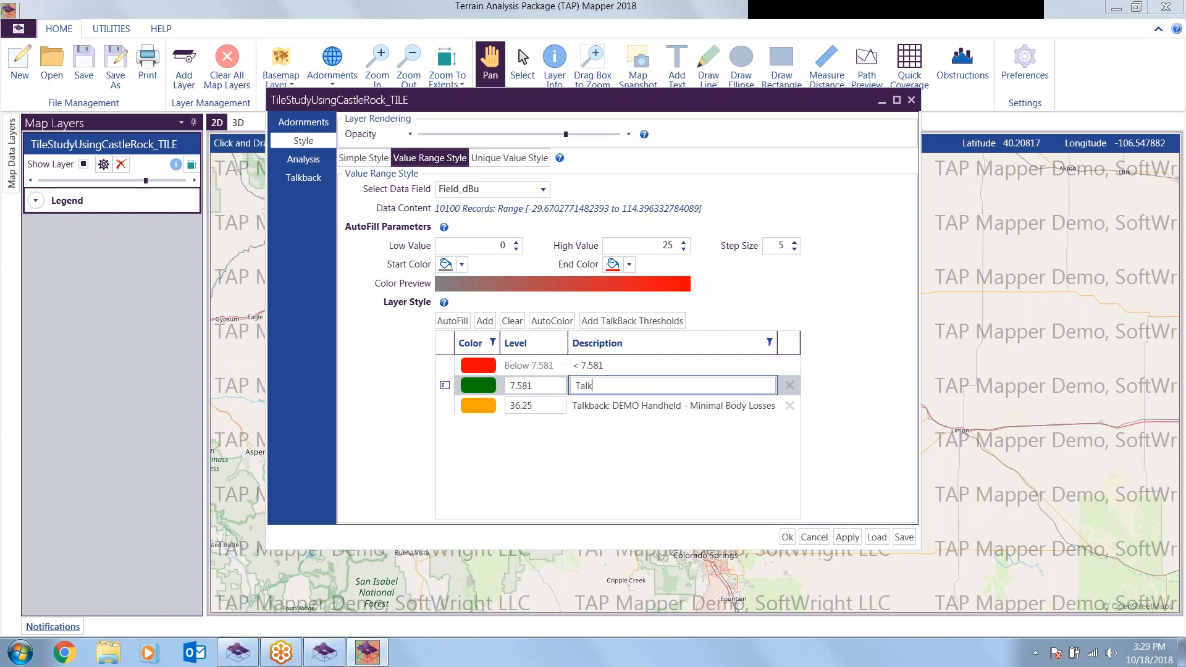
type("Out")
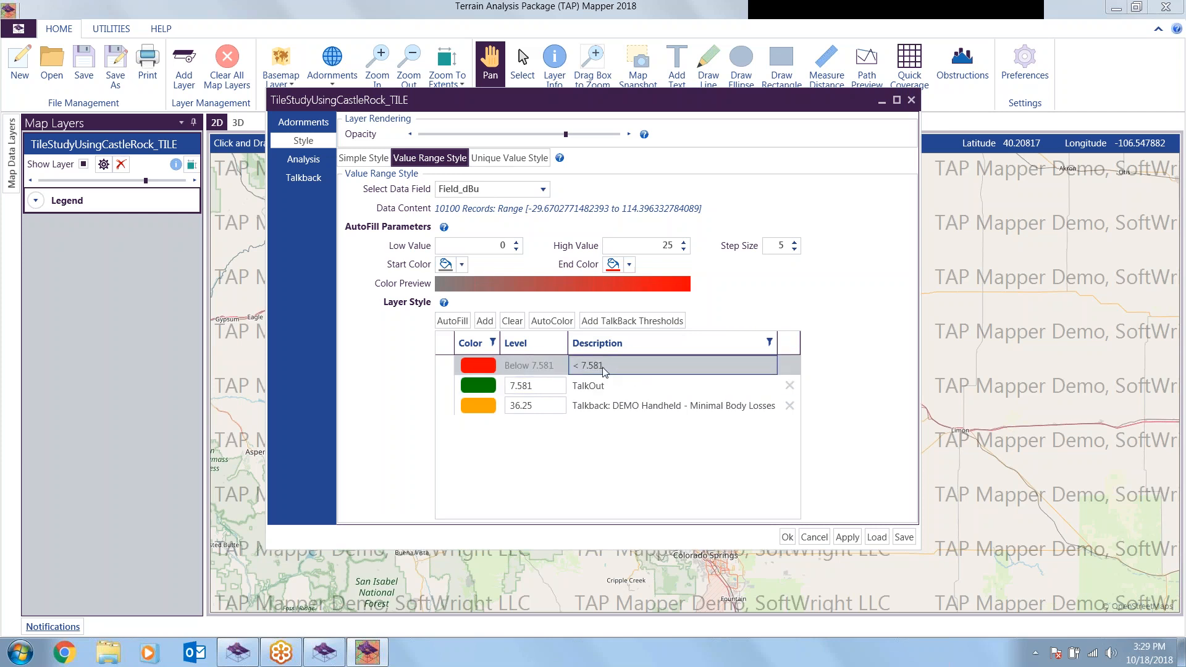
double_click(590, 365)
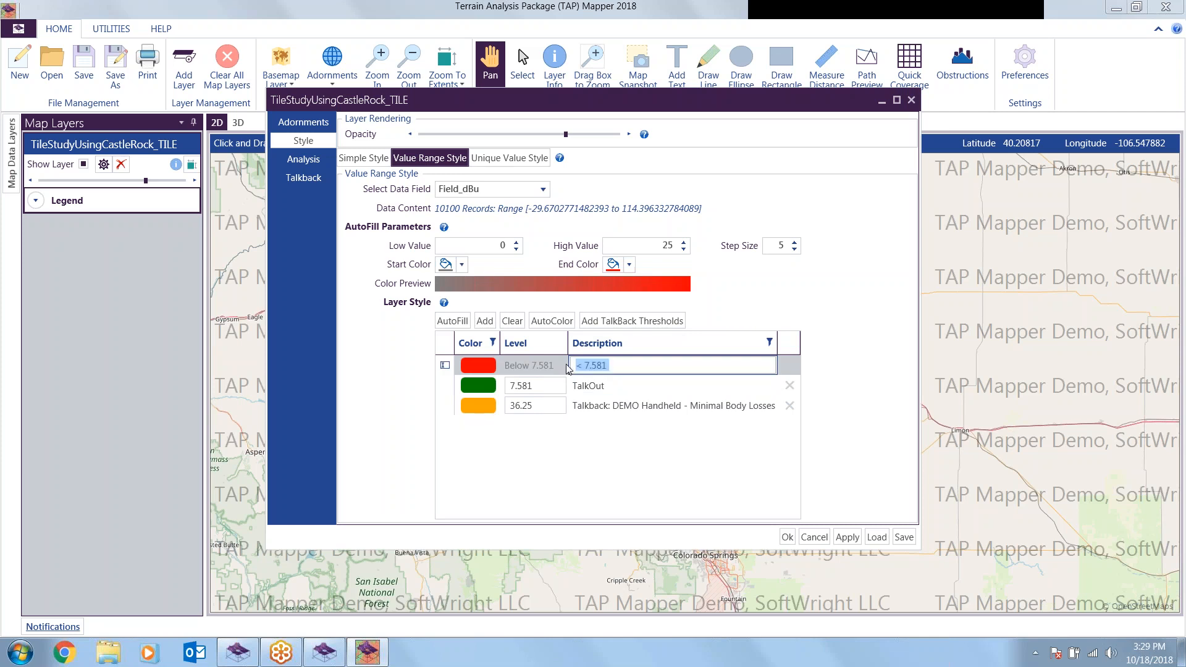
type("No Service")
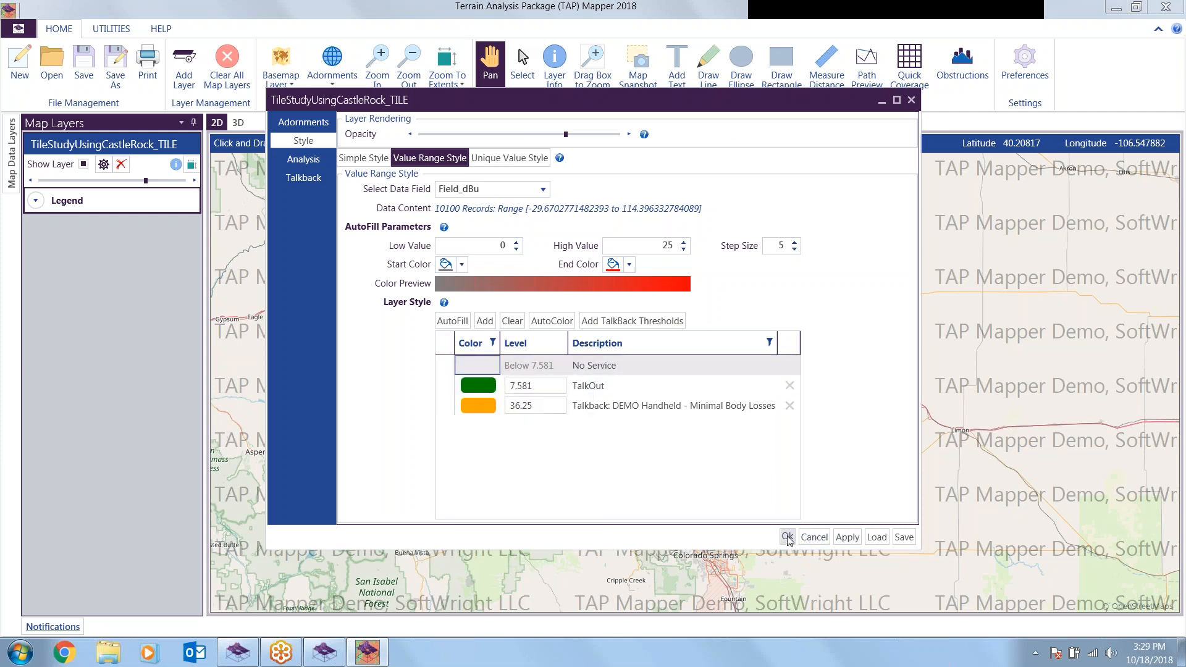
- Apply the style and expand the legend listing No Service, TalkOut and Talkback
left_click(787, 537)
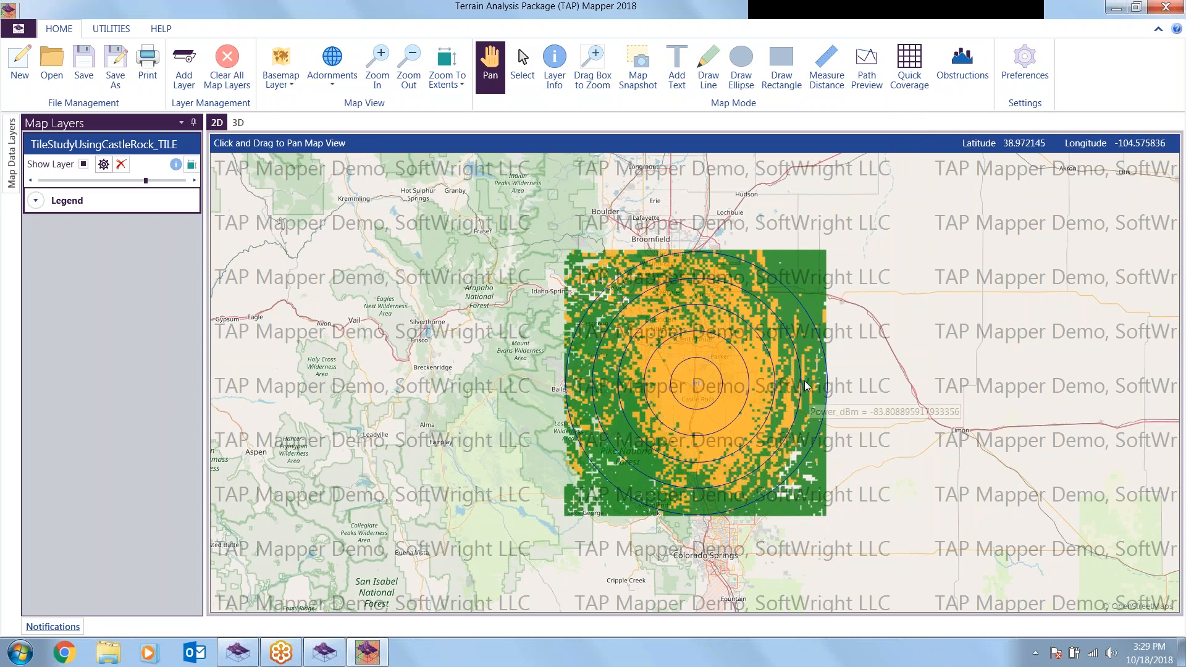
mouse_move(805, 386)
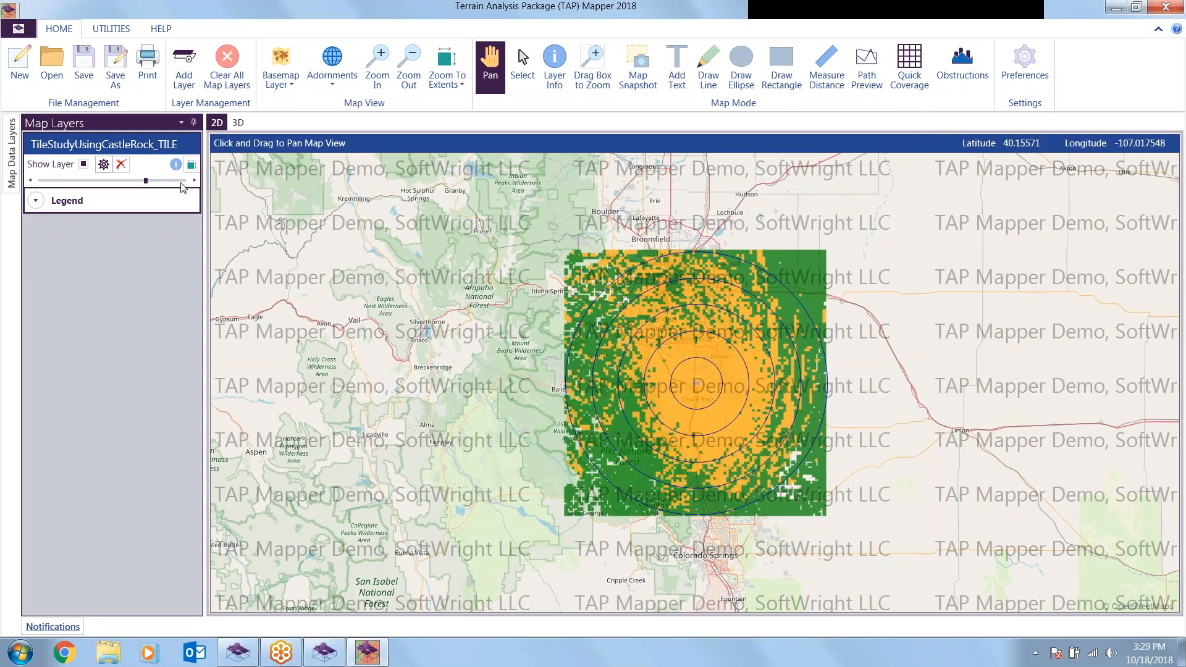
left_click(35, 200)
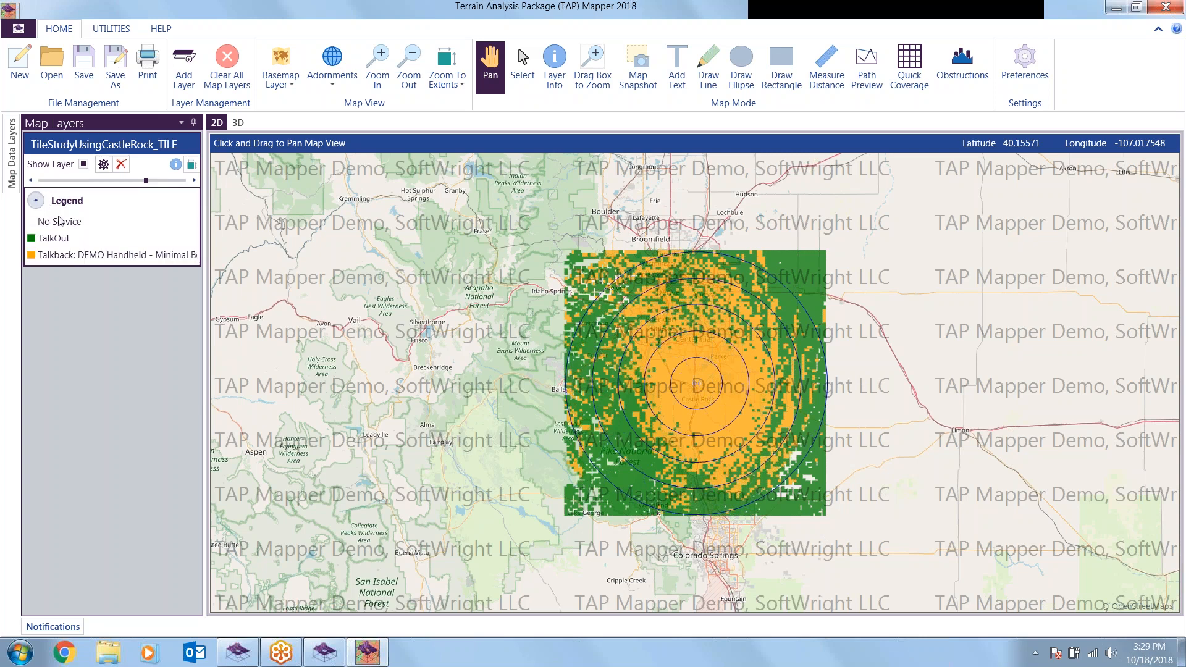
mouse_move(234, 421)
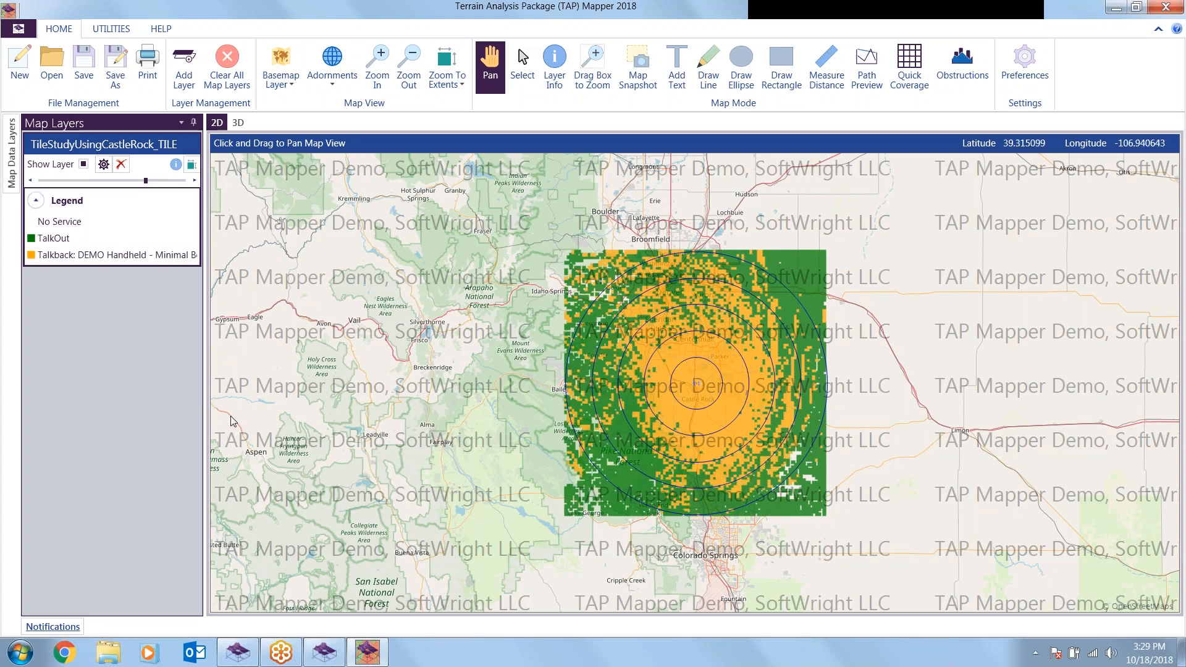
mouse_move(763, 394)
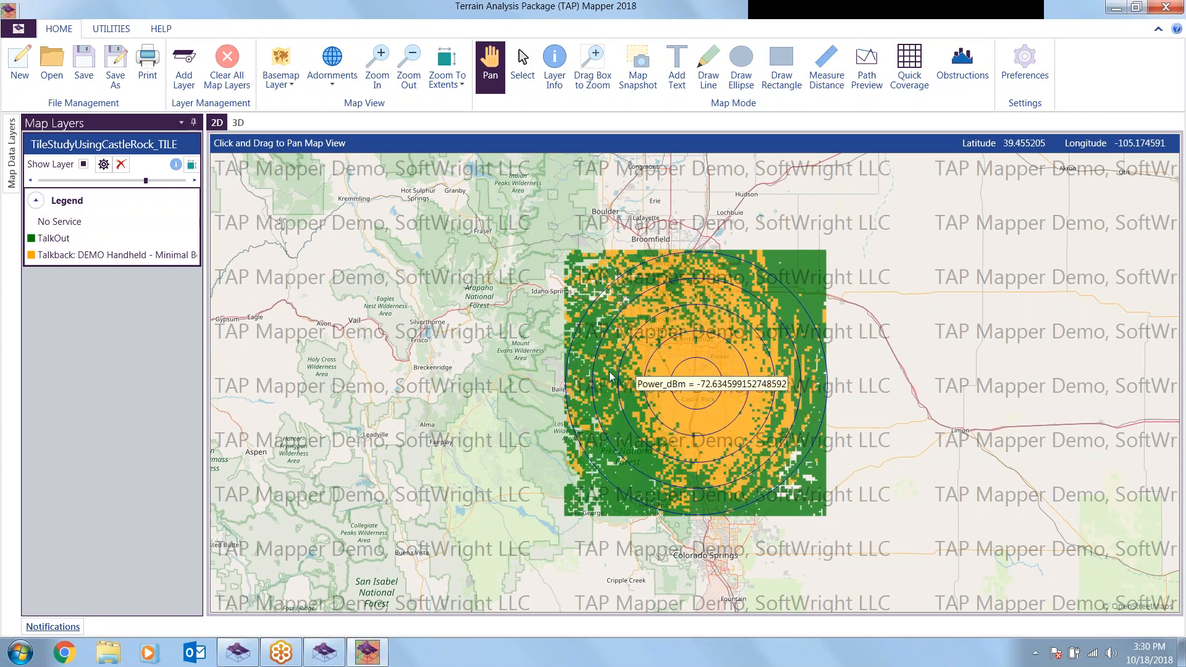
mouse_move(1025, 231)
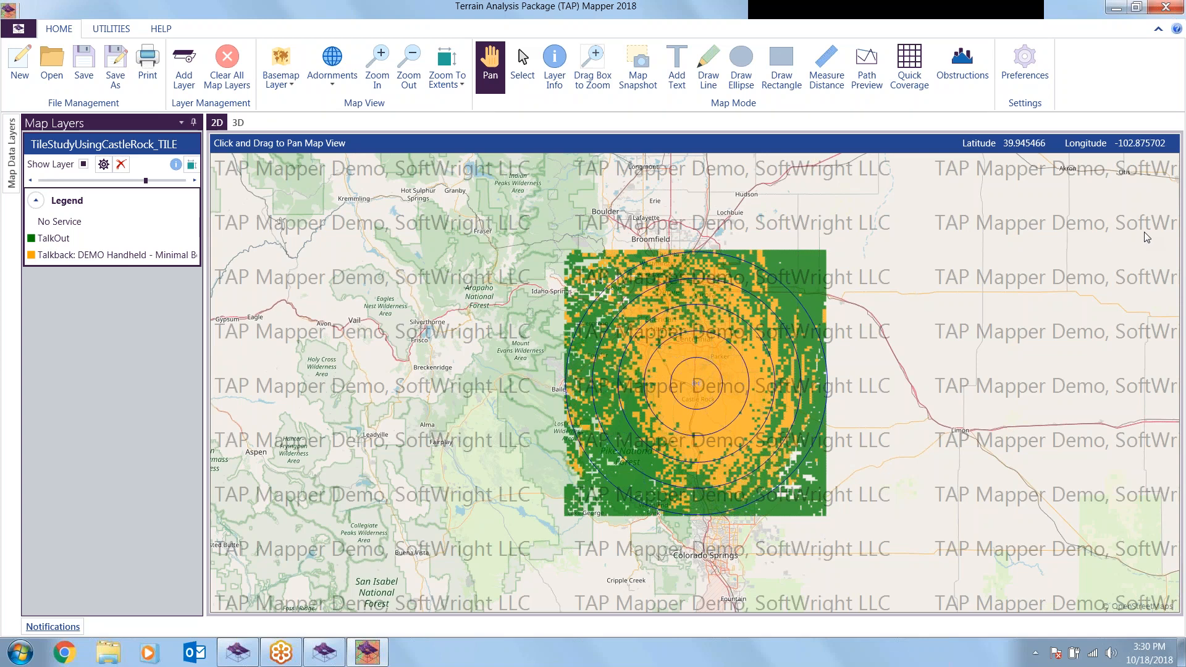
mouse_move(1031, 220)
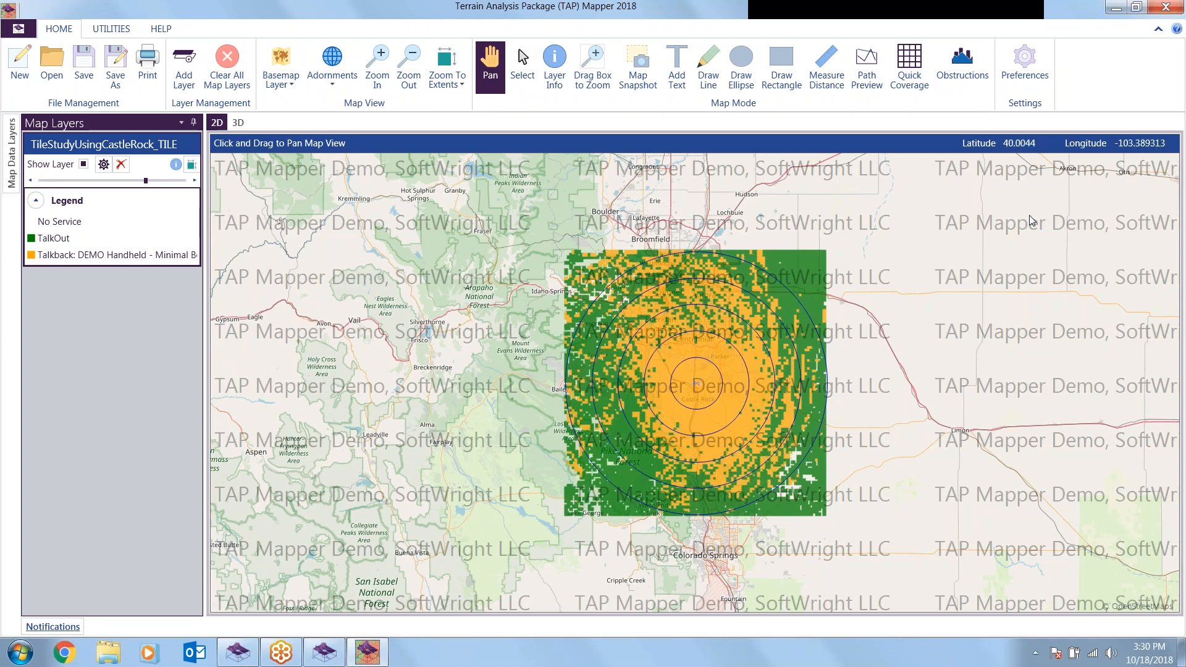
mouse_move(1009, 306)
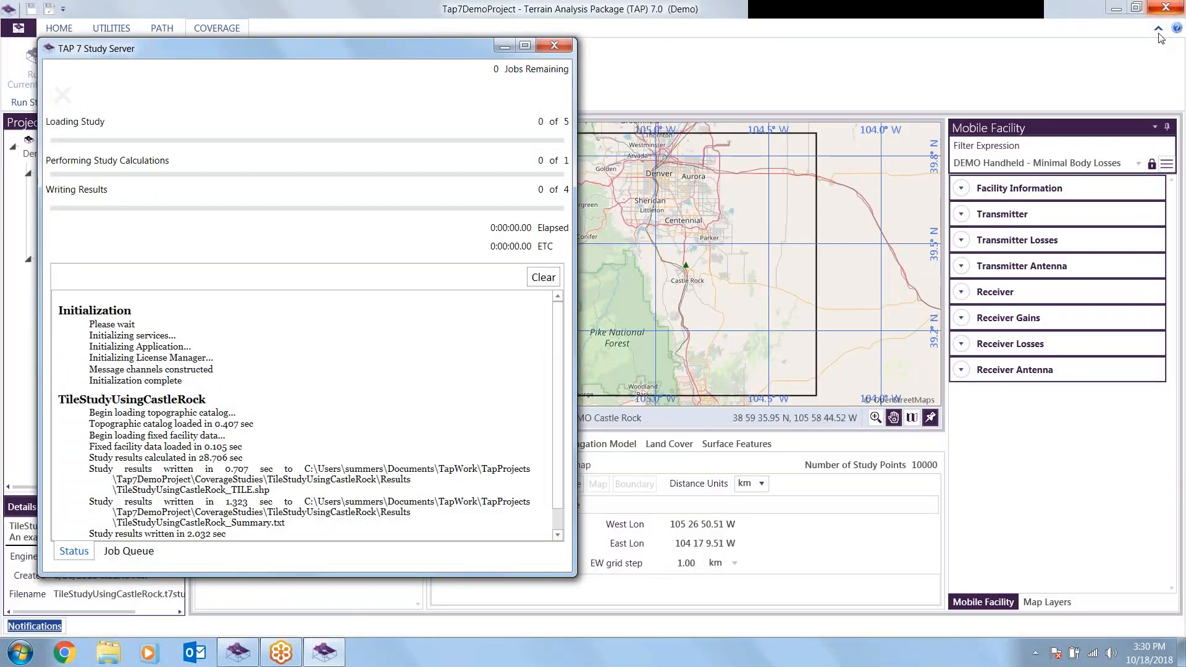
mouse_move(695, 70)
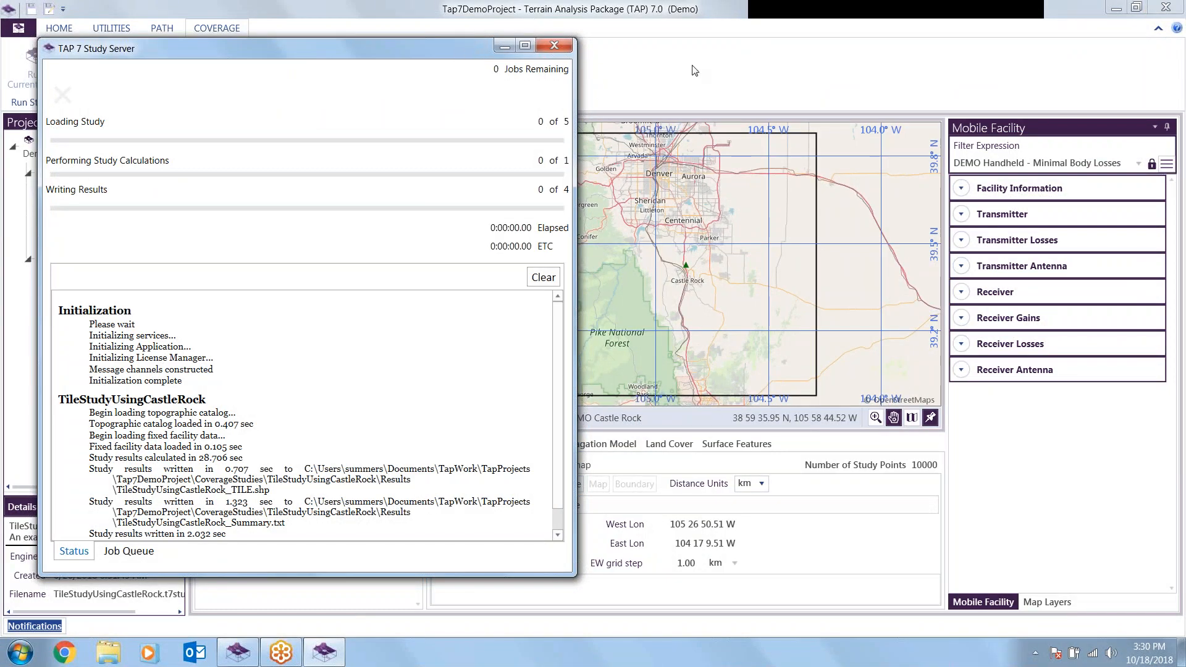
- Review the end of the Study Server log and bring the main TAP project window forward
scroll("down", 3)
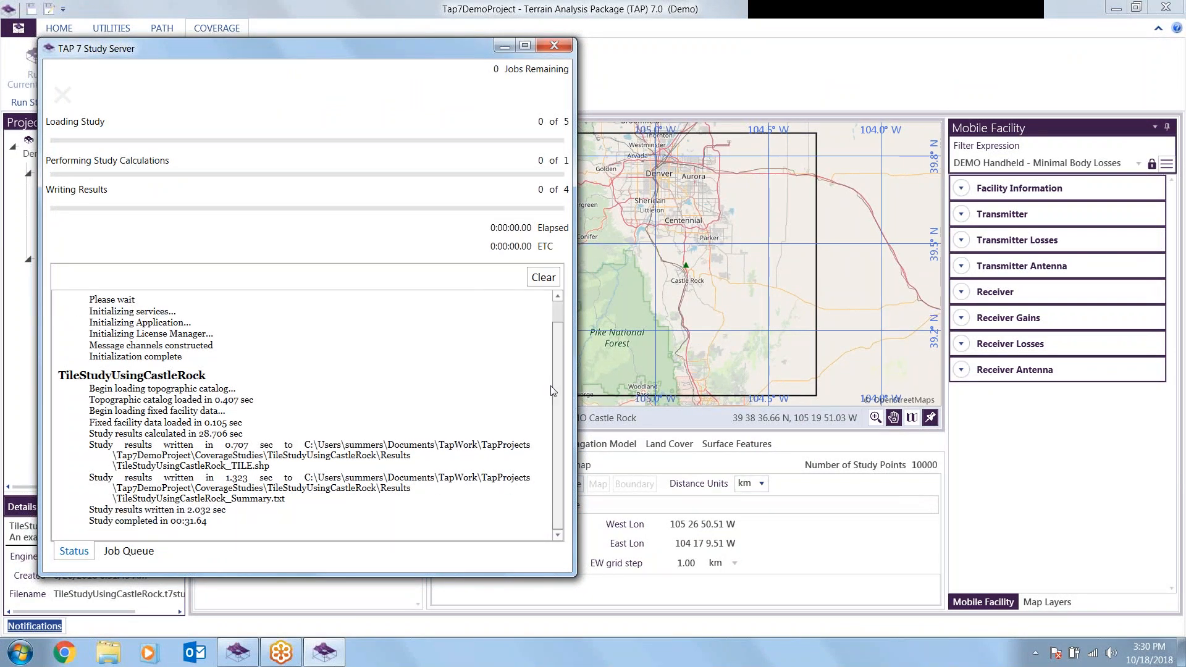
mouse_move(665, 73)
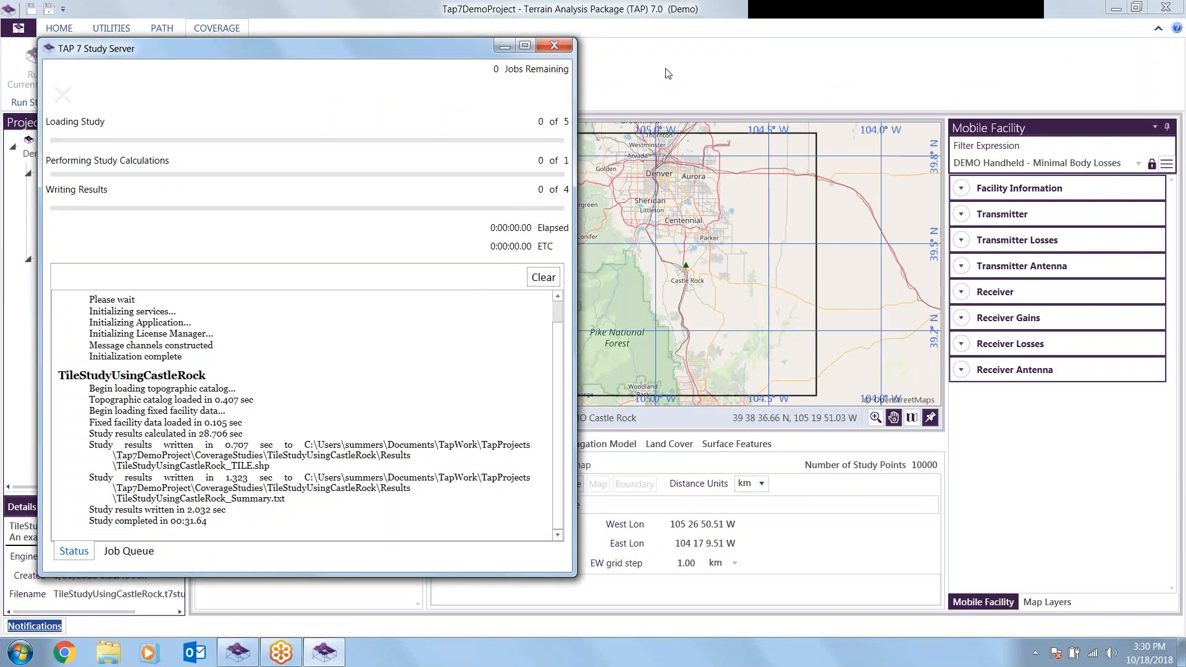
left_click(553, 44)
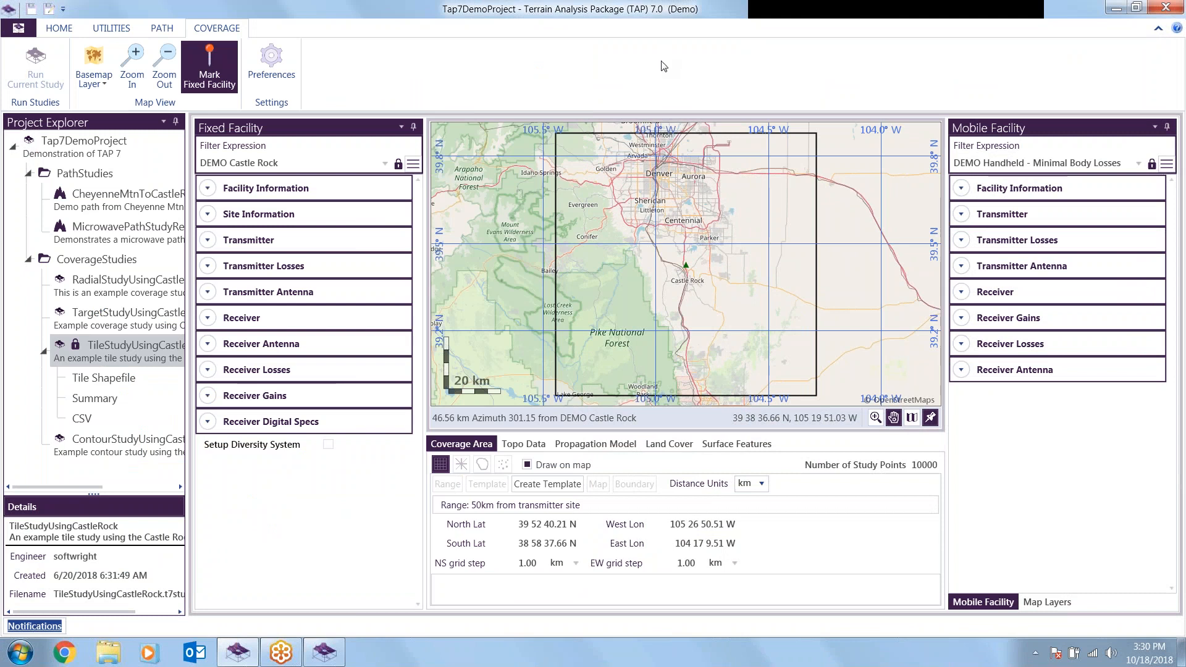
mouse_move(309, 511)
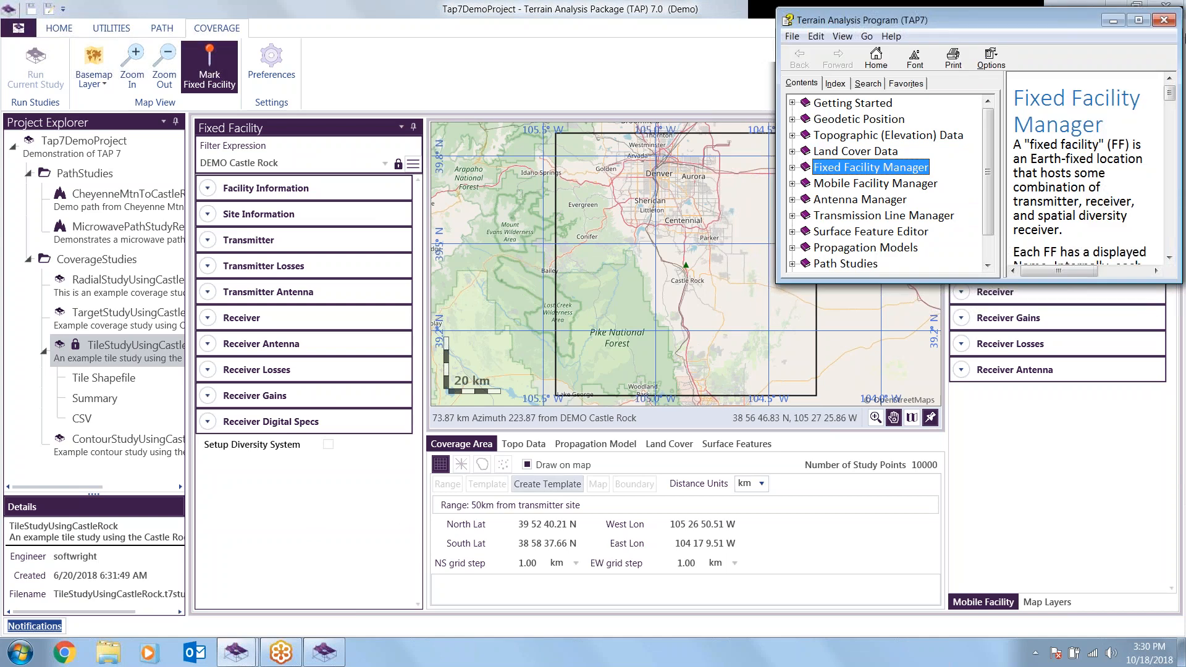
- Browse the Fixed Facility Manager and Land Cover Loss Table help topics, then close Help
left_click(1138, 21)
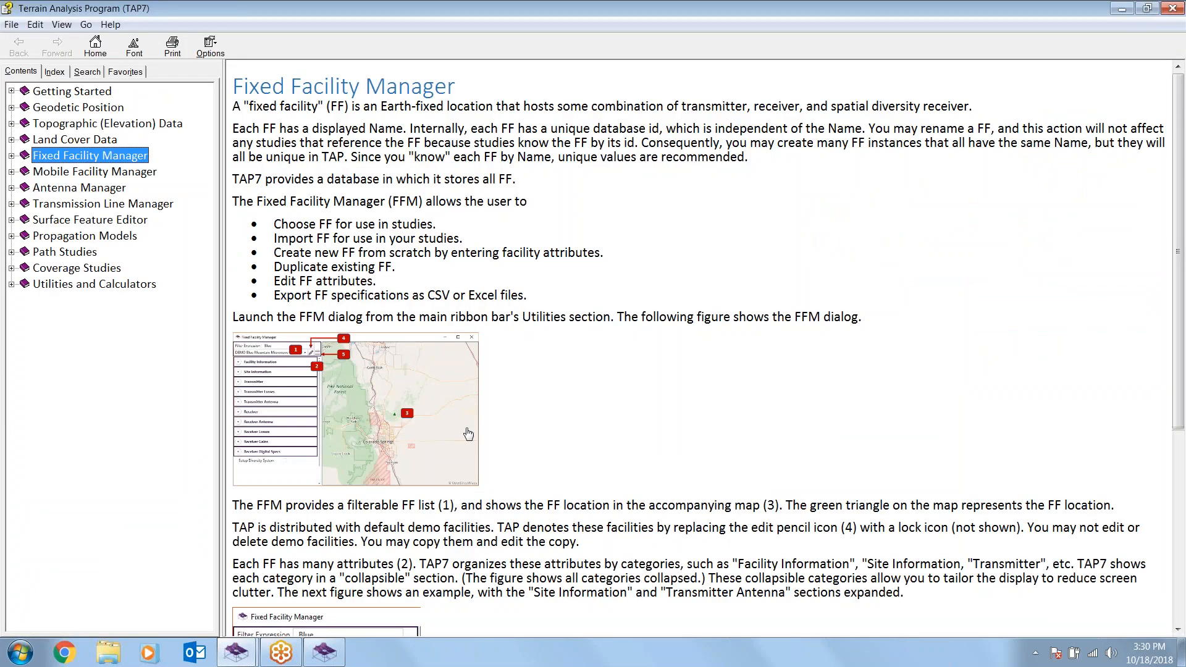
mouse_move(562, 283)
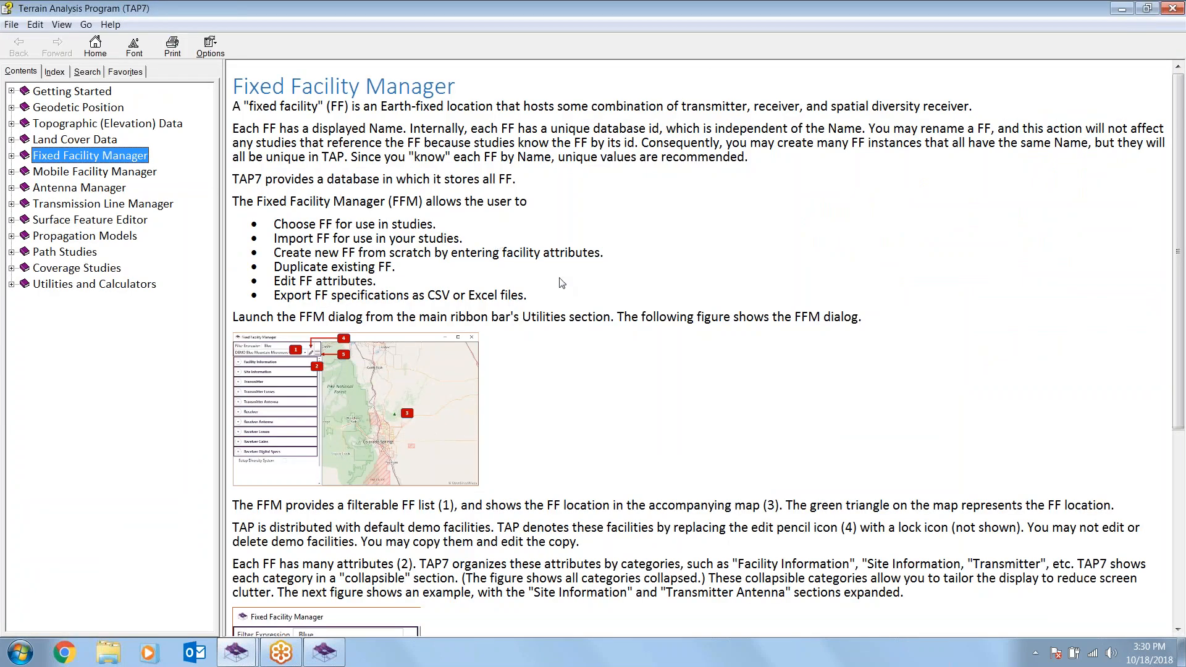
left_click(71, 90)
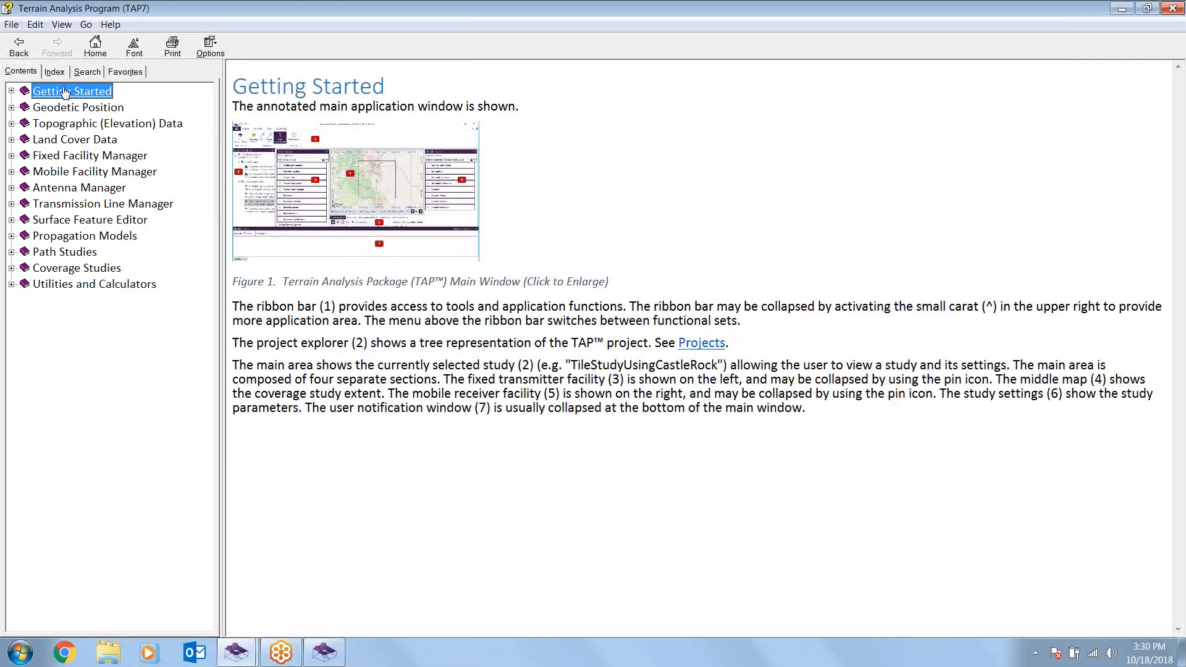
left_click(90, 156)
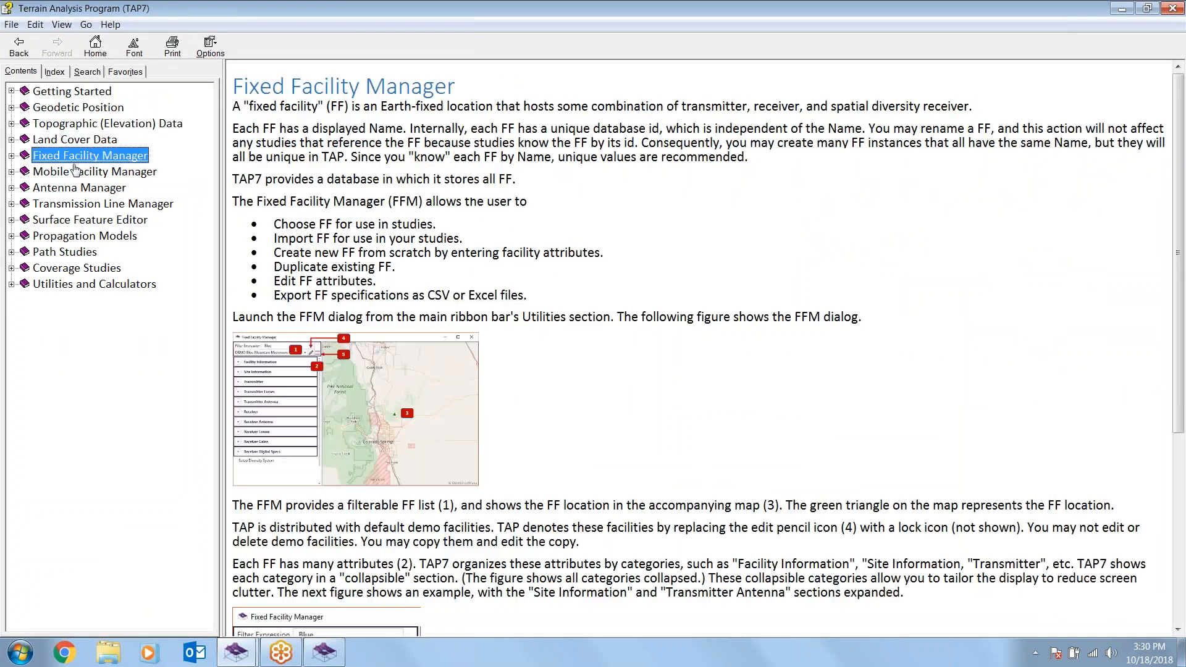
left_click(79, 188)
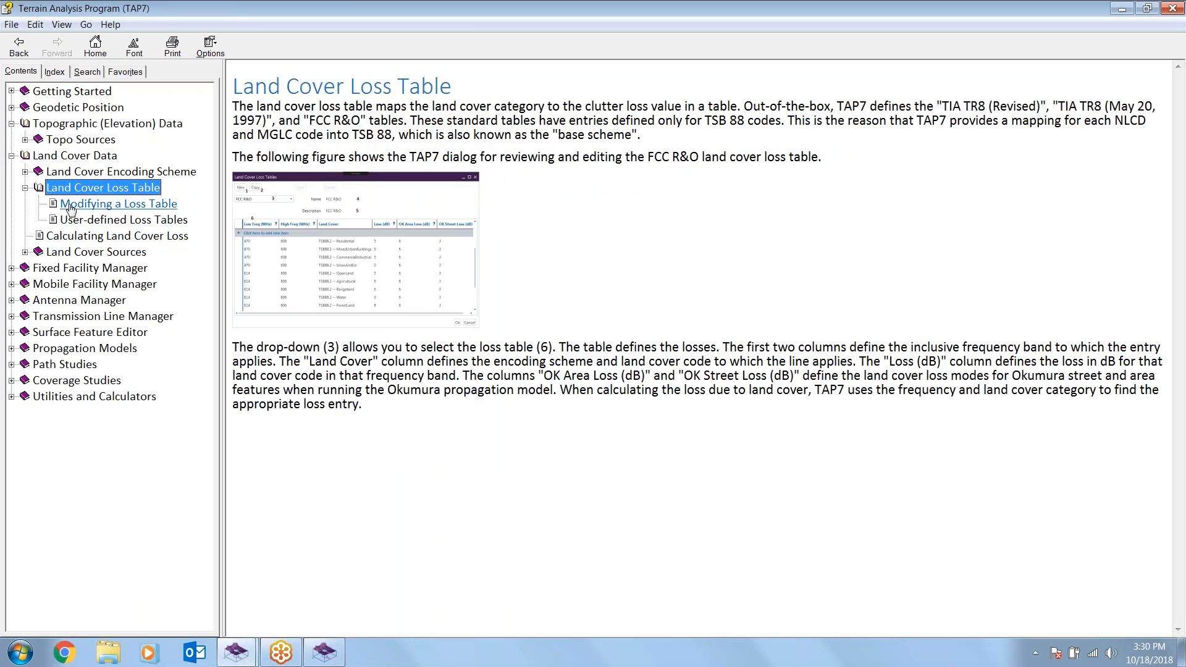
left_click(119, 204)
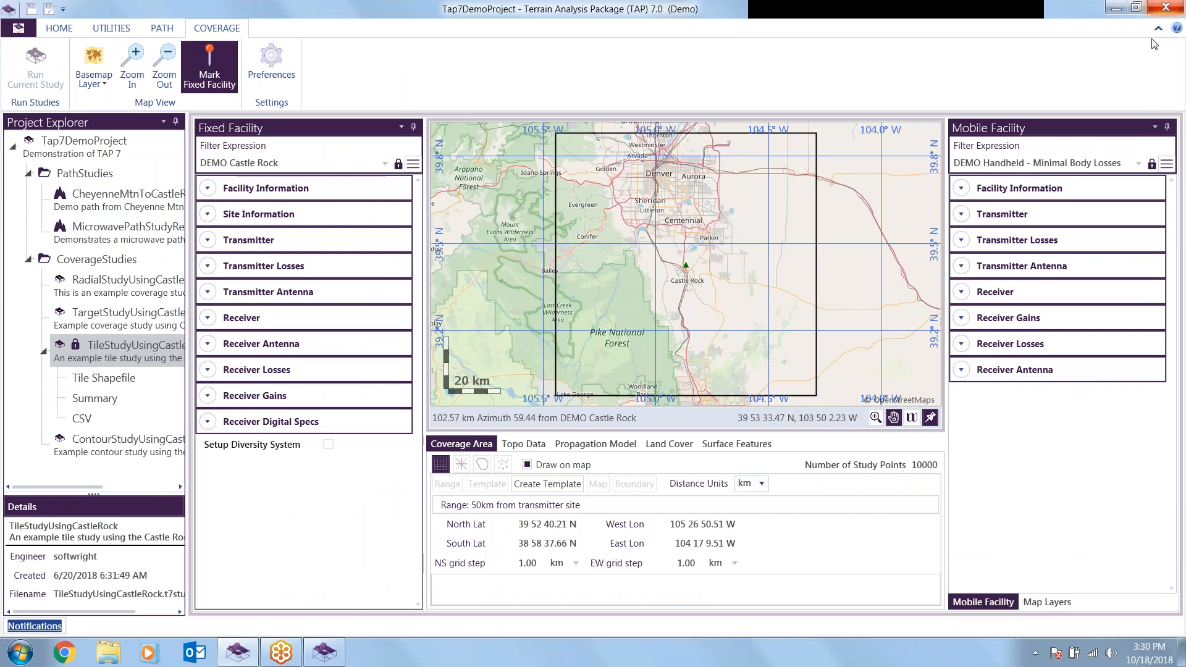
- Collapse the tile study results and close the Tap7DemoProject from the HOME commands
left_click(1175, 28)
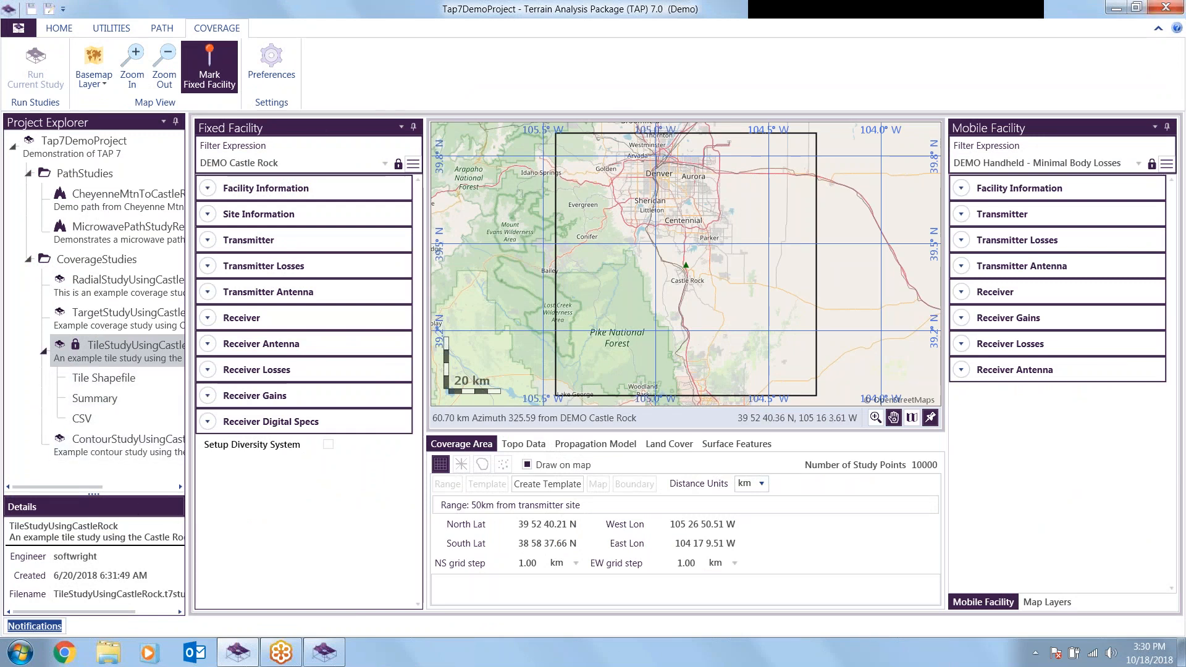
left_click(42, 352)
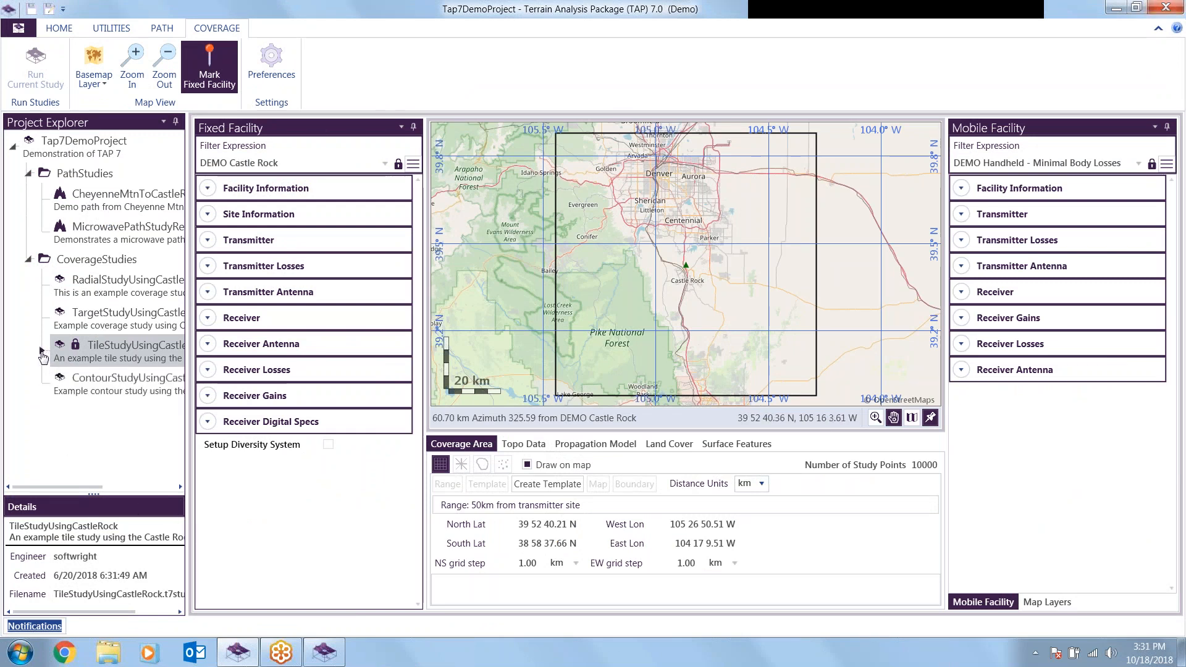
left_click(58, 28)
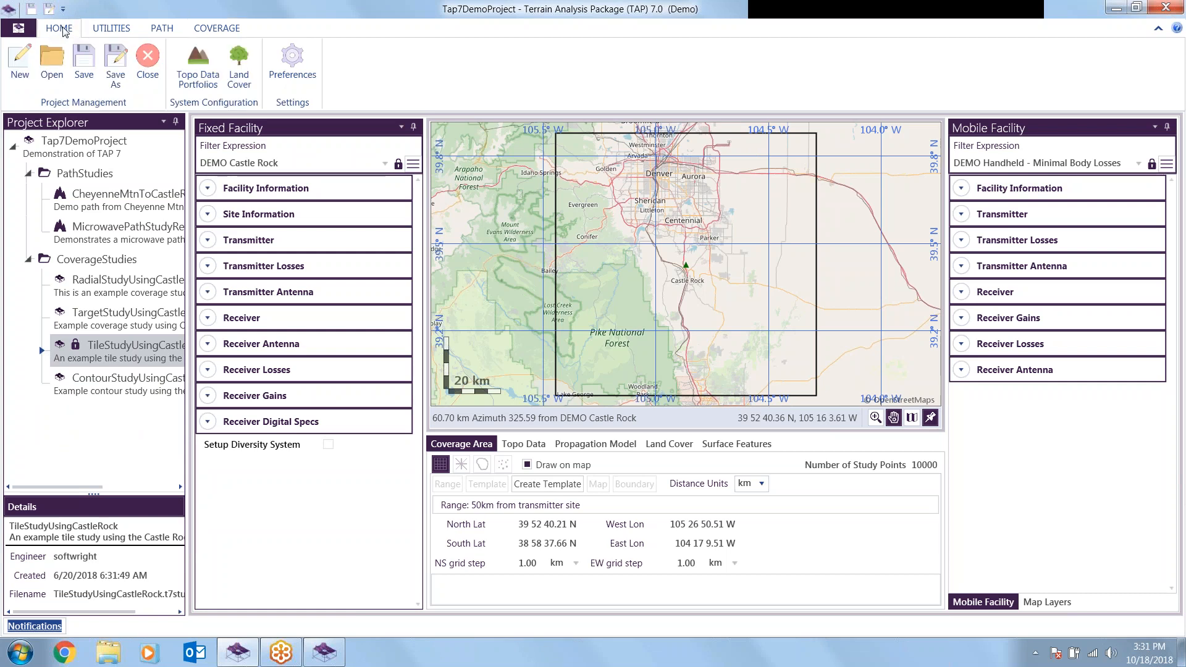
left_click(147, 60)
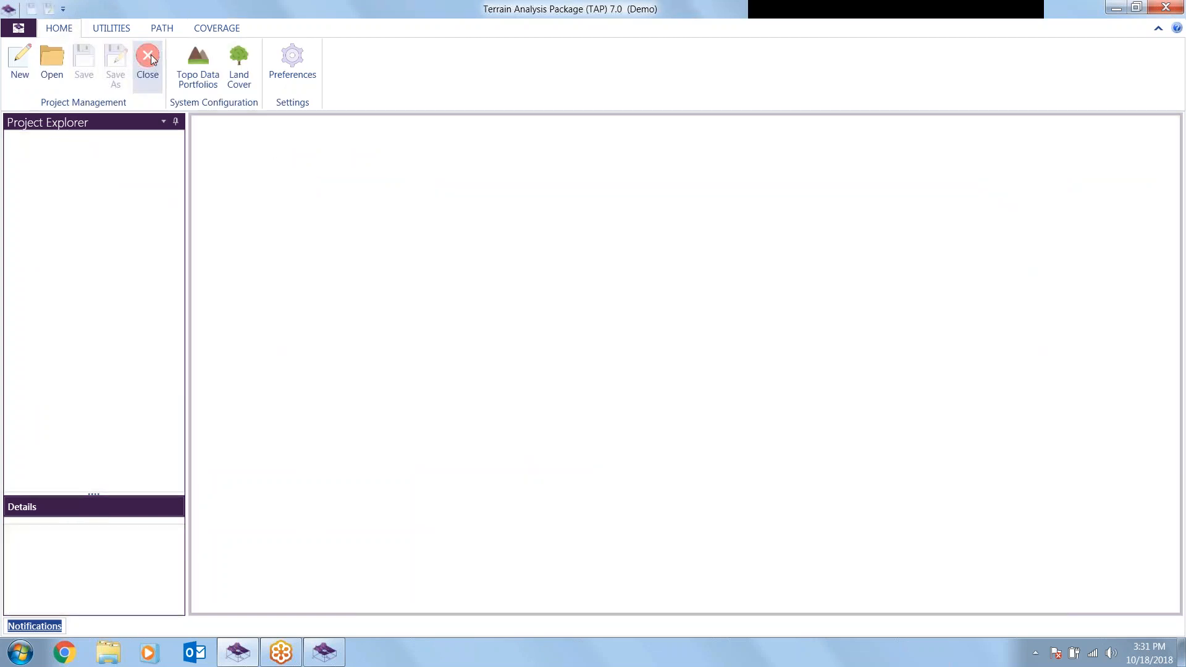
- Create a new project, keeping the default name MyNewProject
left_click(19, 62)
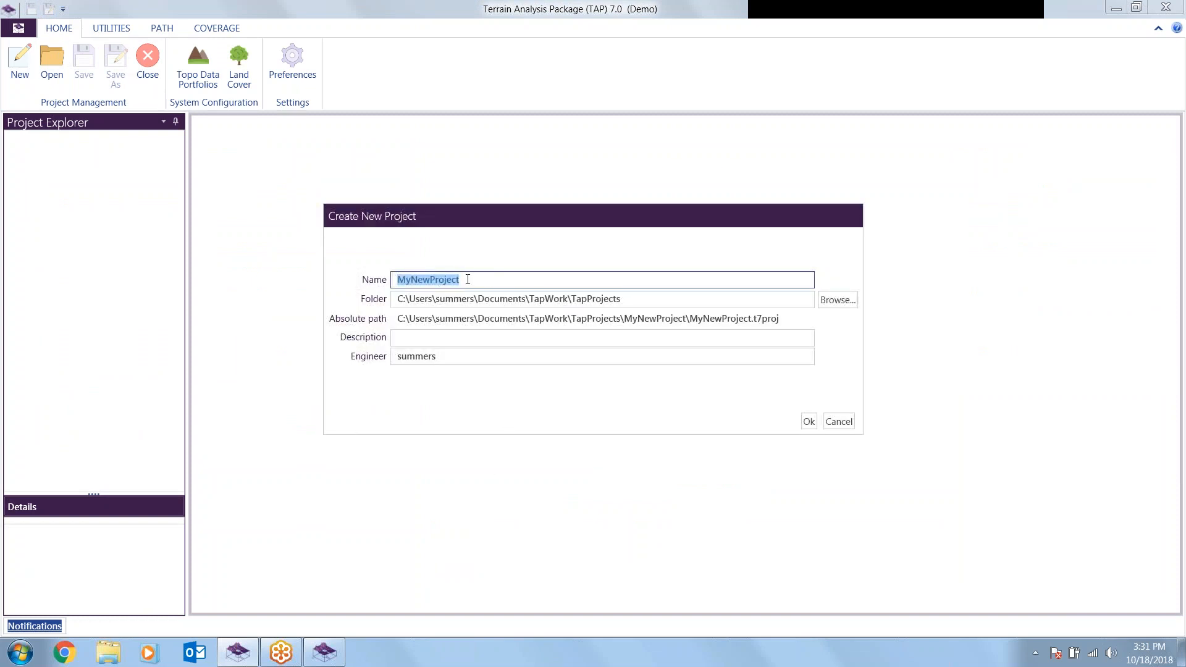
left_click(601, 336)
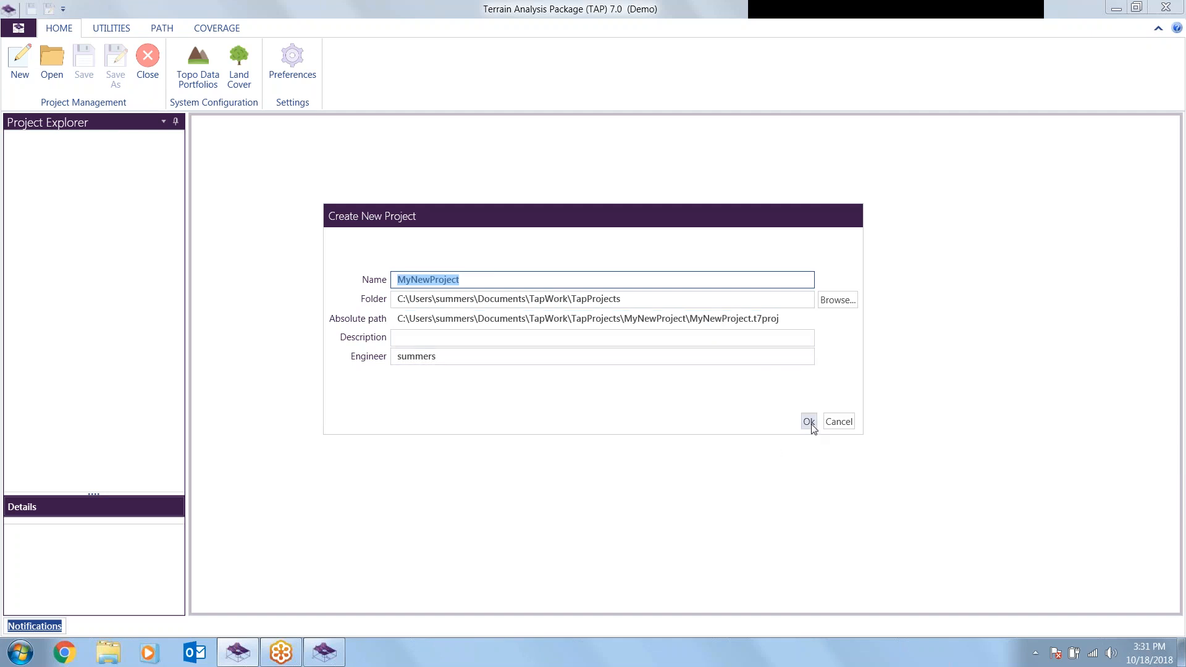
left_click(808, 421)
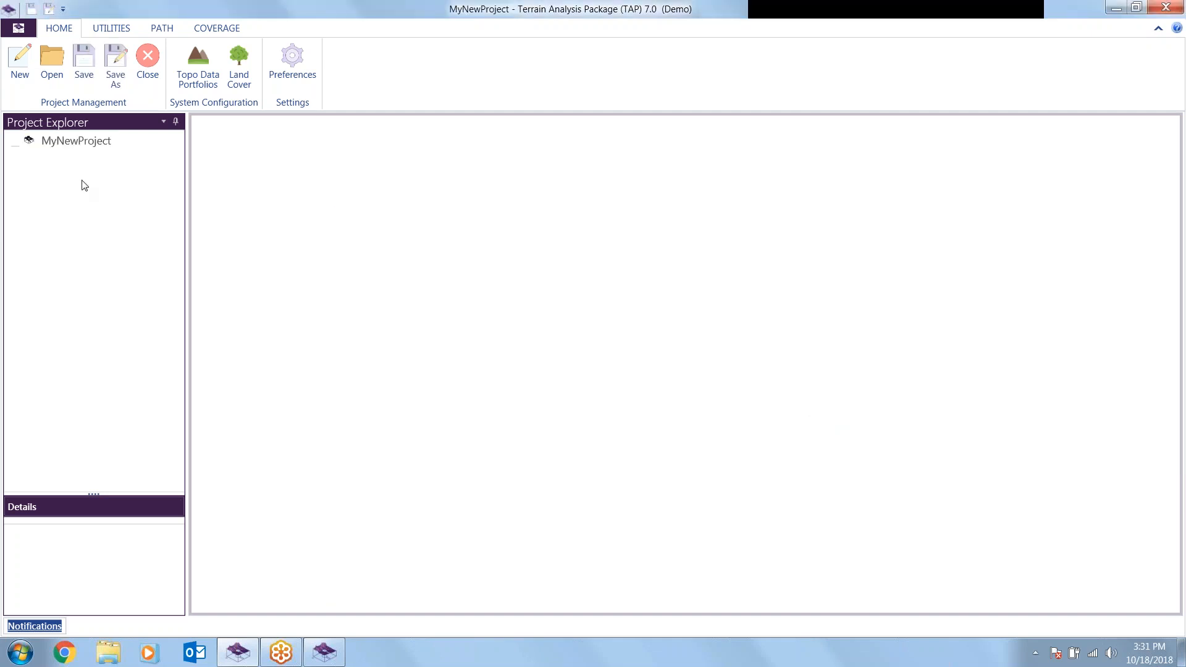
- Add a folder named 'Demo Studies' to MyNewProject
right_click(75, 140)
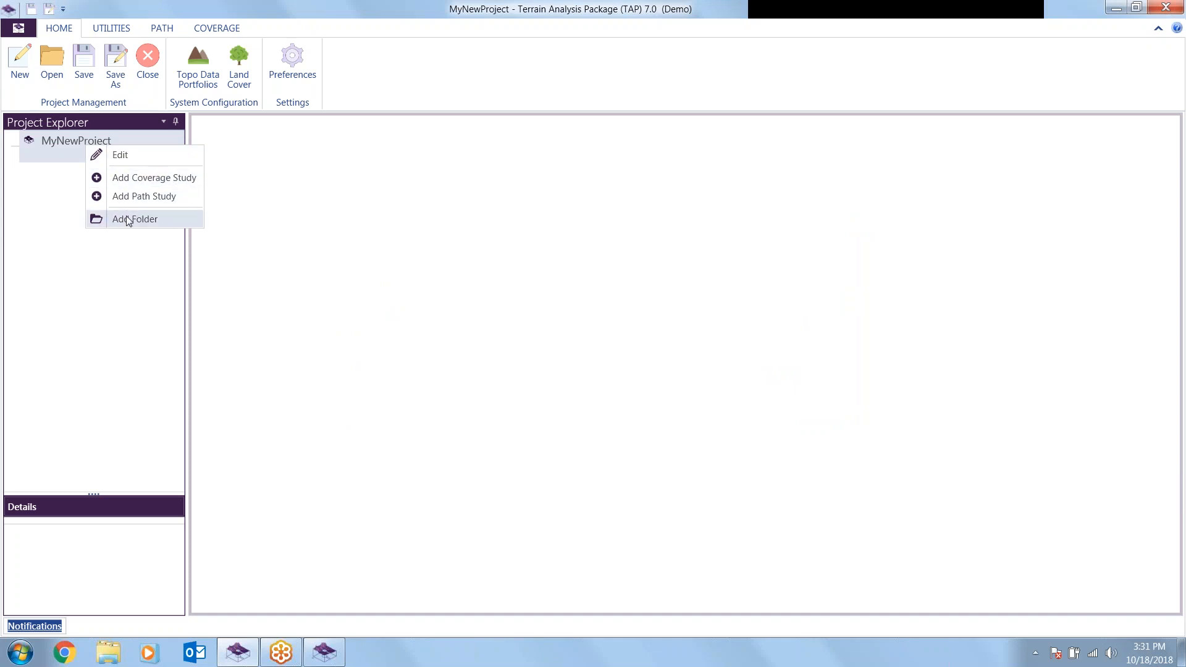
left_click(134, 218)
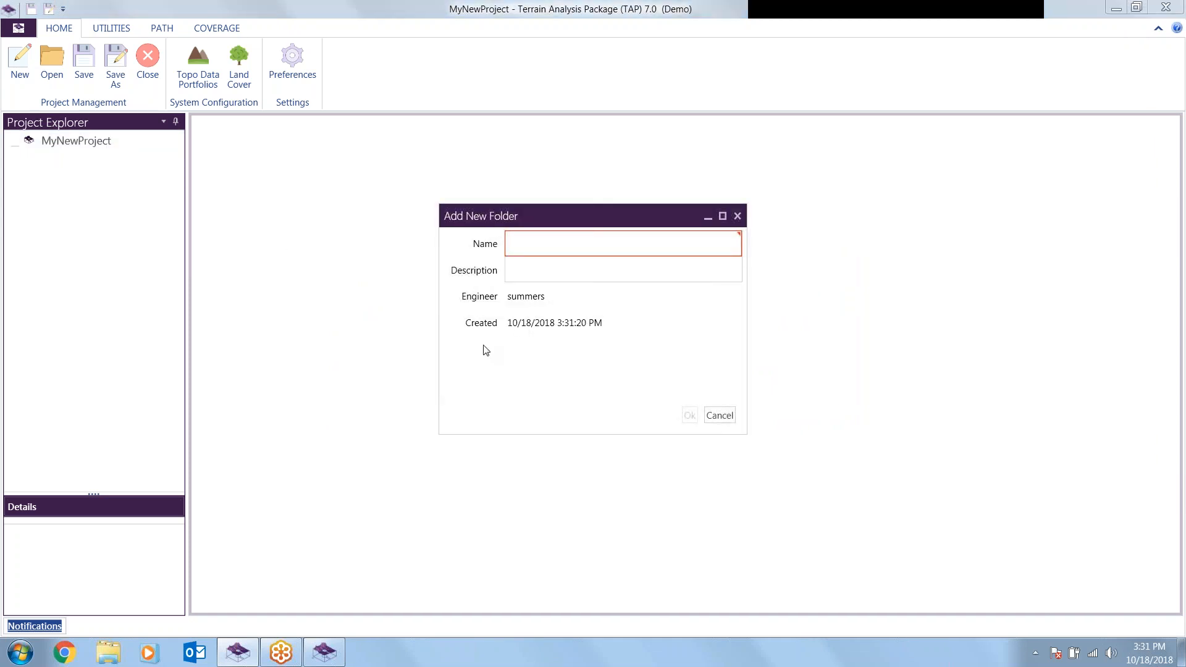
type("De")
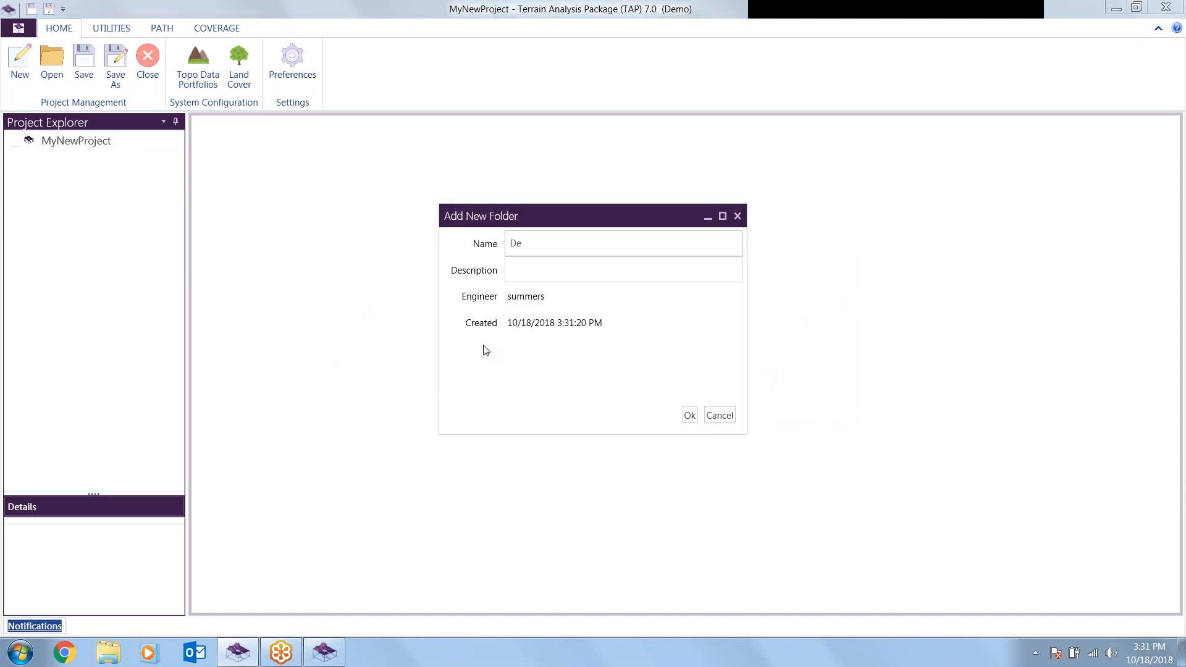
type("mo S")
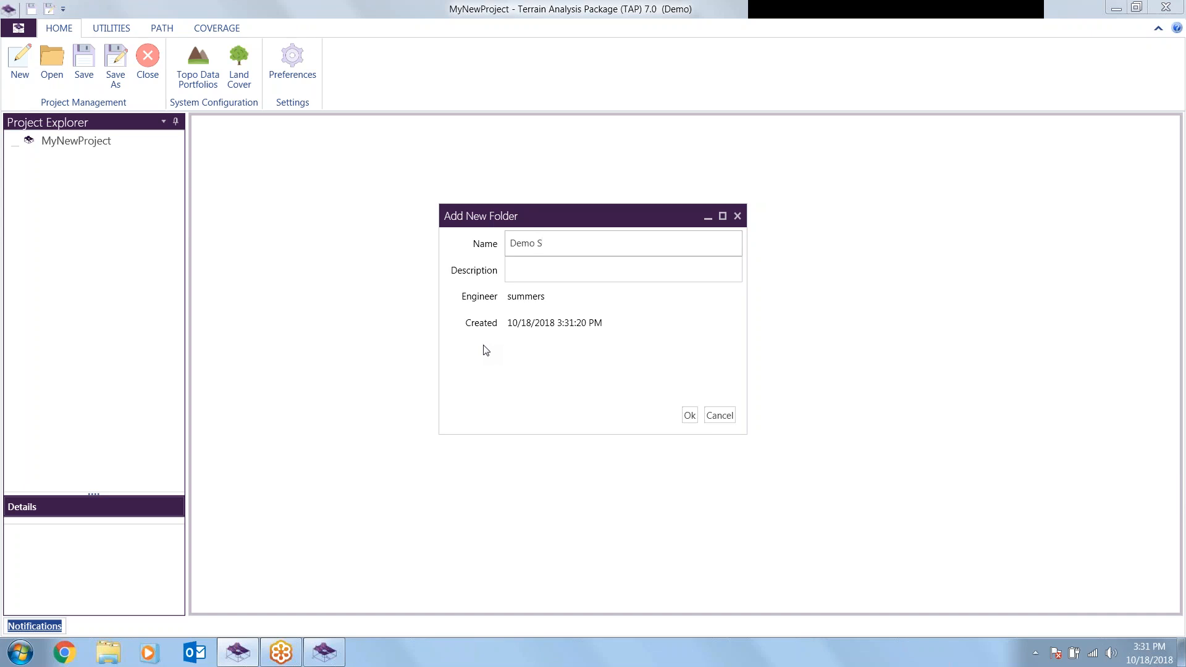
type("tudies")
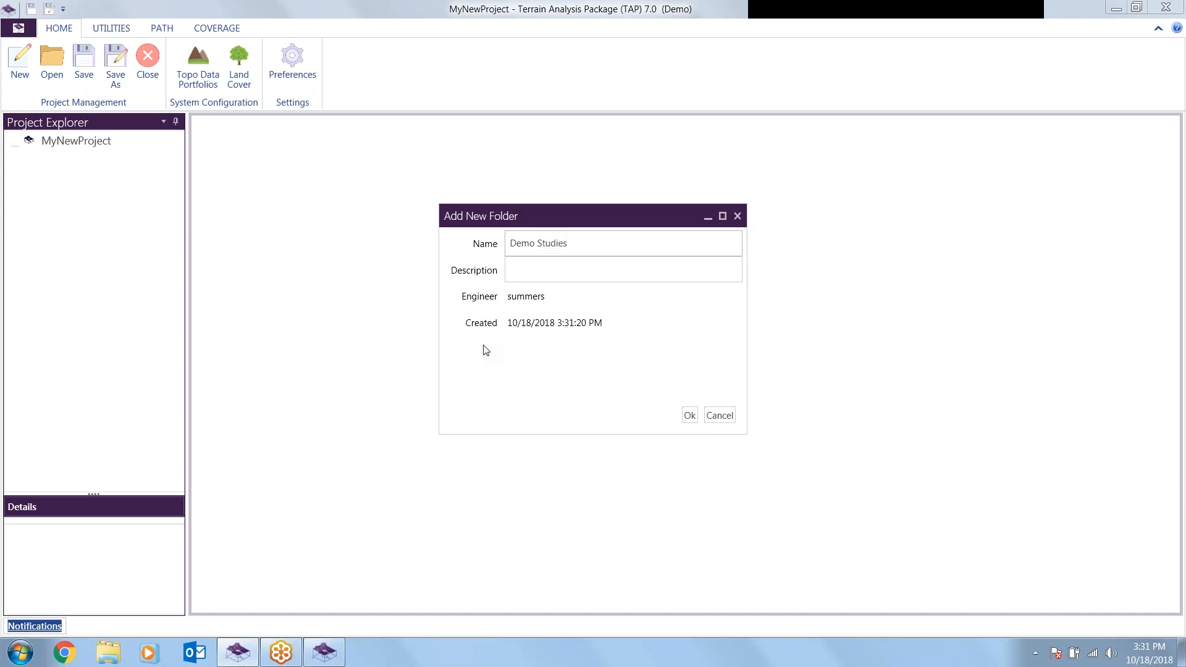
left_click(688, 415)
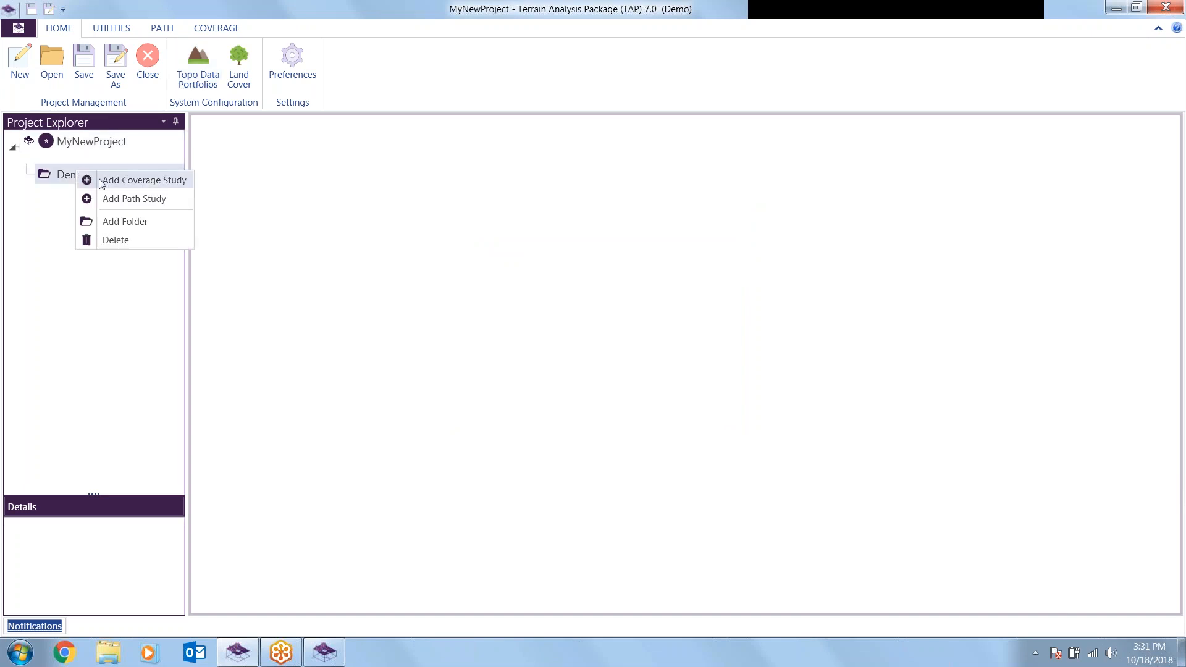
- Add a Path Study and then a Coverage Study to Demo Studies via the Study Wizard
left_click(134, 198)
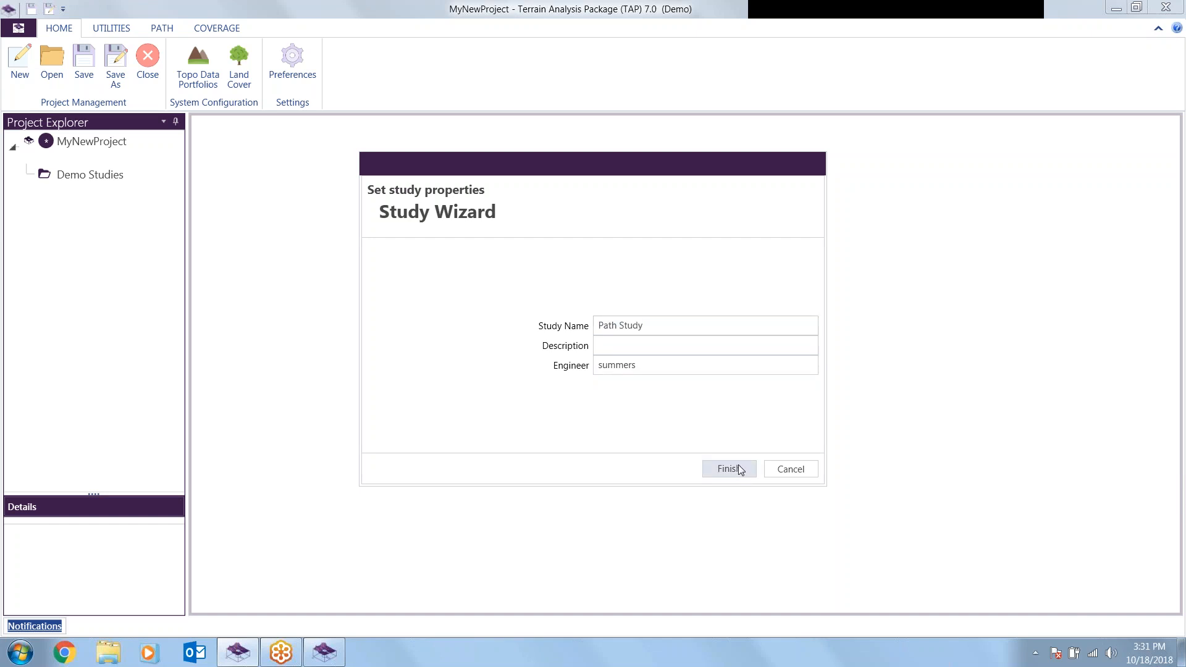
left_click(728, 470)
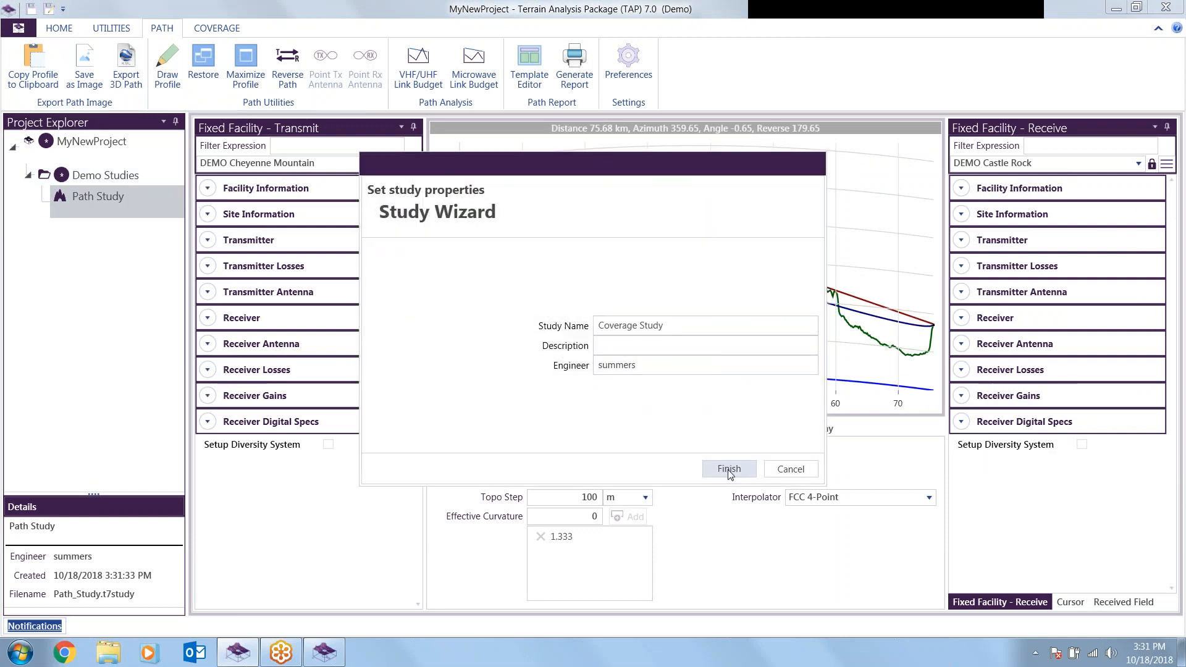
left_click(727, 469)
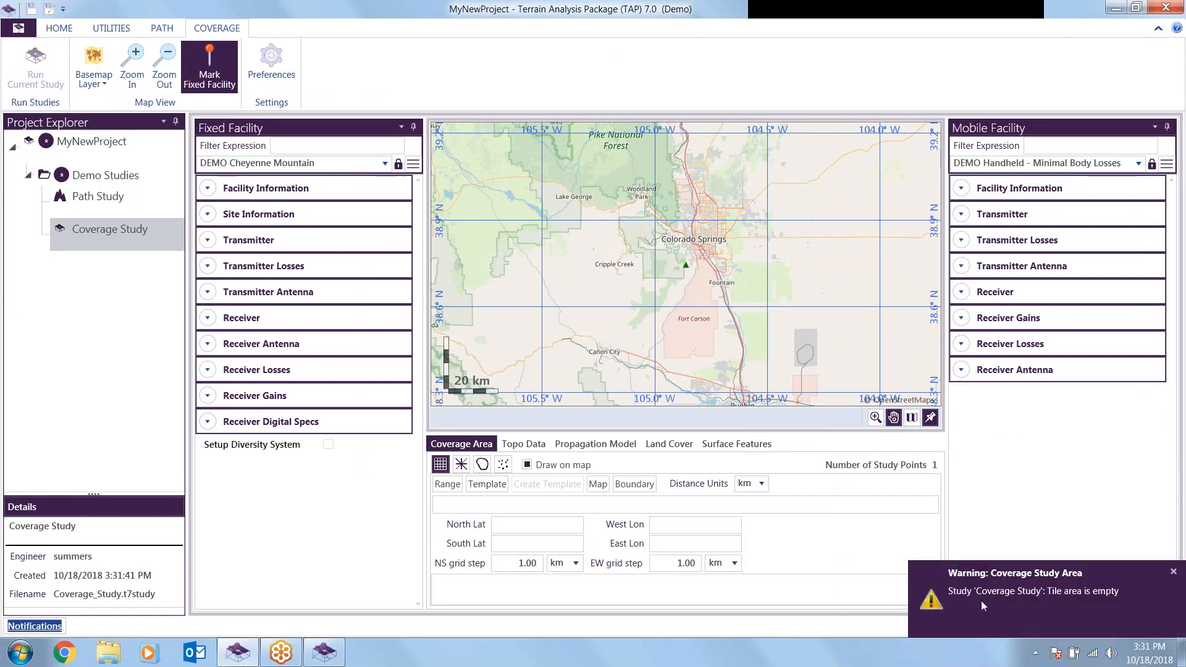
mouse_move(978, 609)
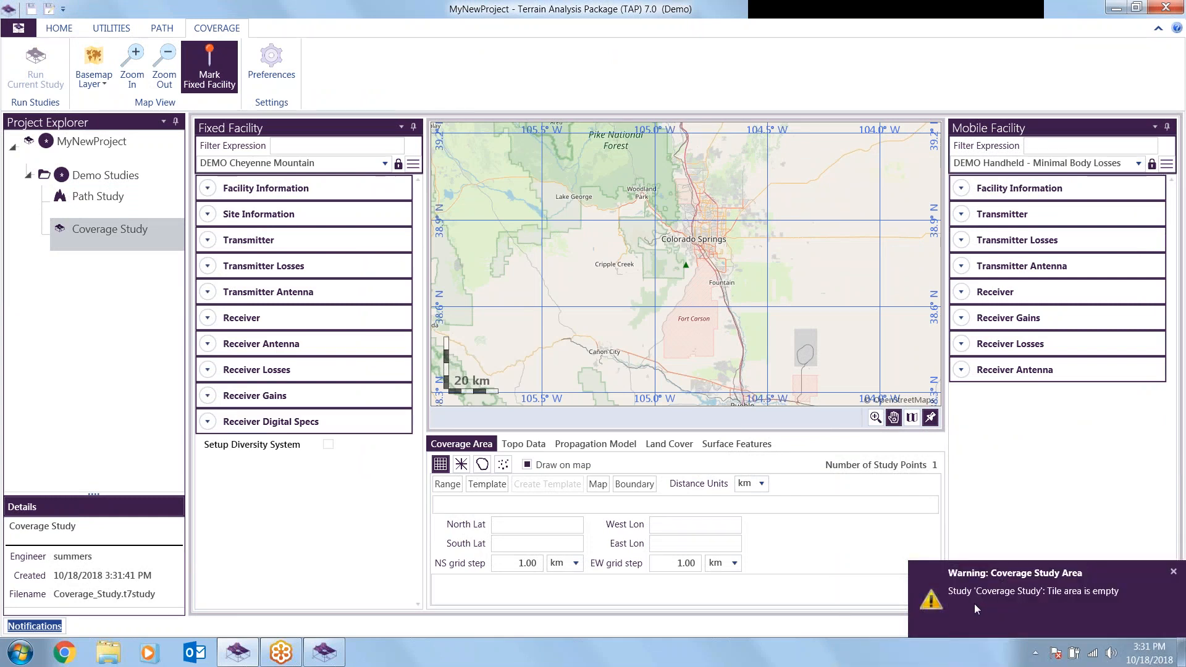
mouse_move(1102, 606)
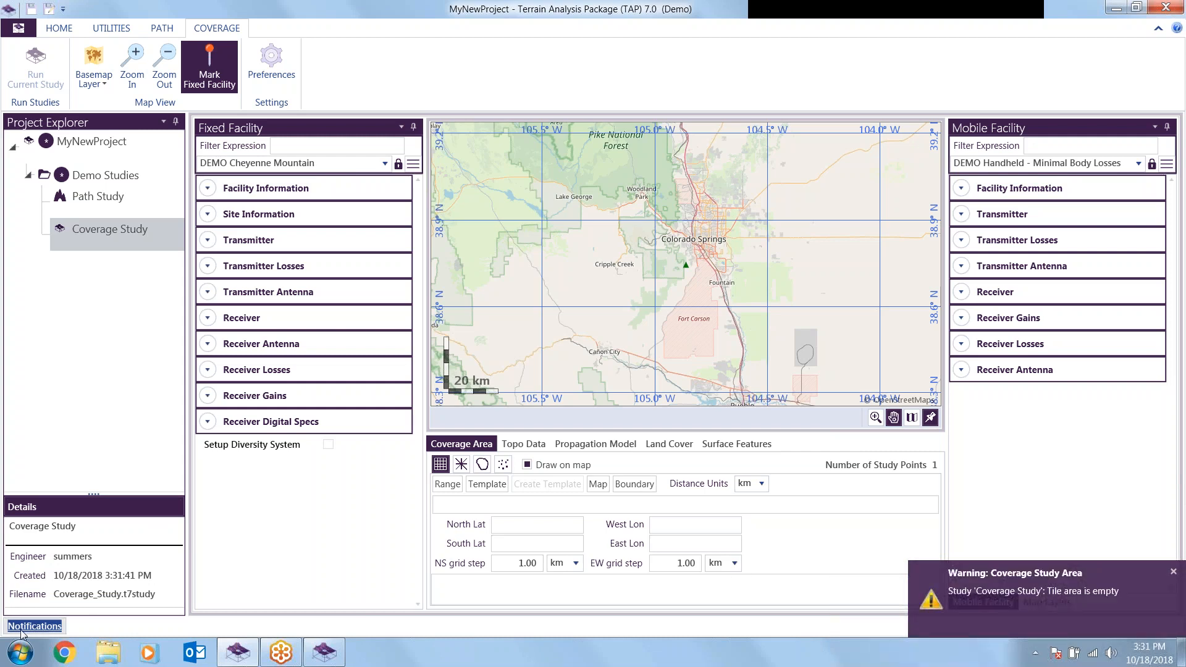
- Dismiss the 'Tile area is empty' warning and switch the coverage area to radials
left_click(35, 626)
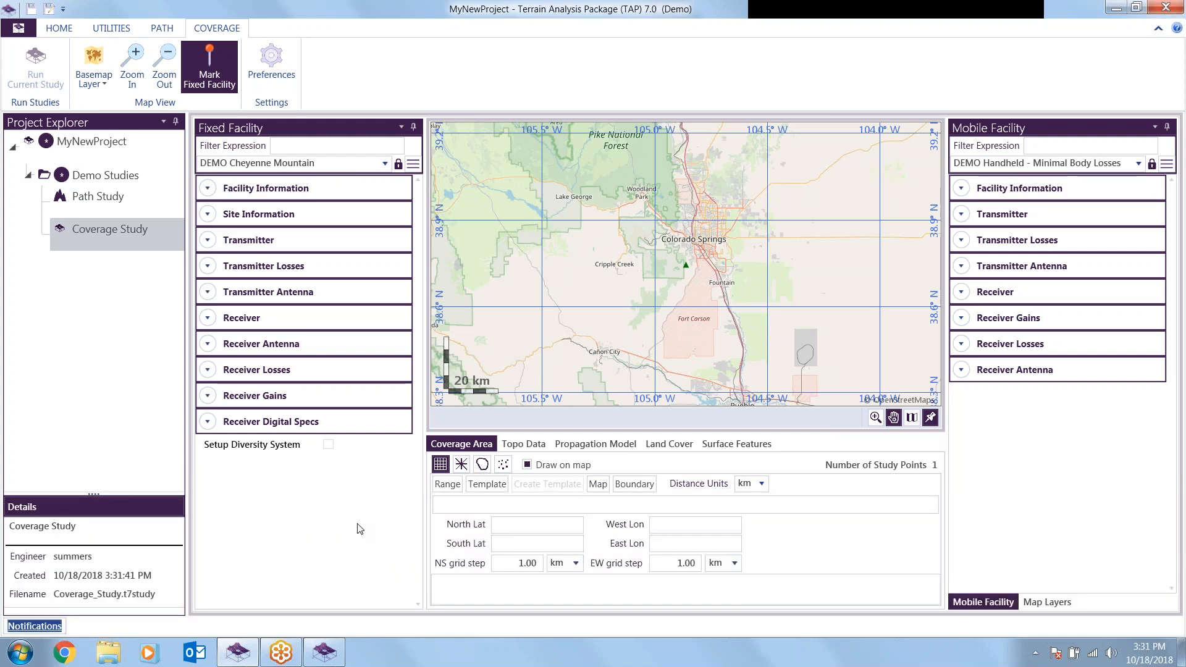
left_click(461, 463)
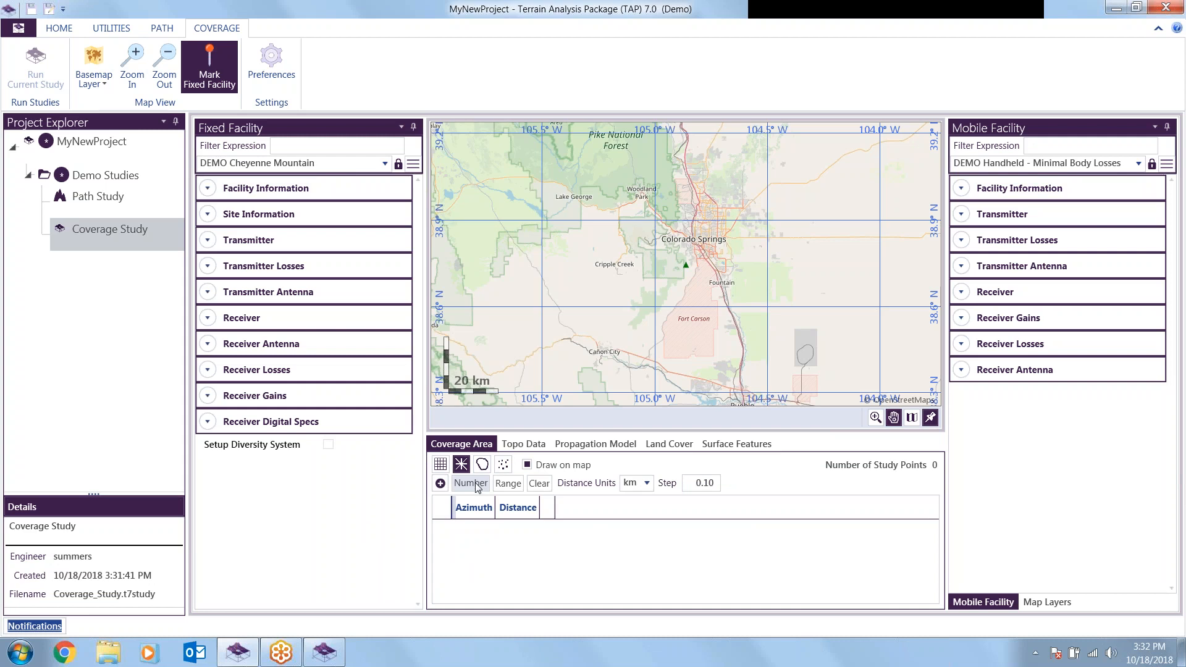
- Generate 72 equally spaced radials of 50 km around the site
left_click(470, 483)
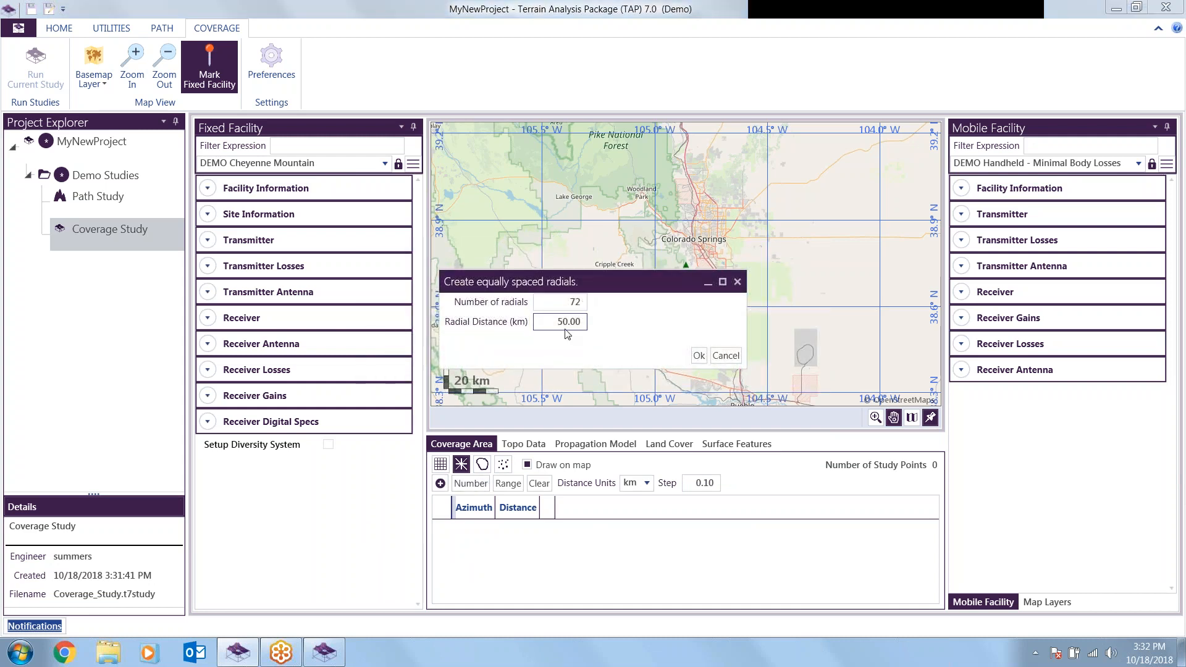
left_click(696, 356)
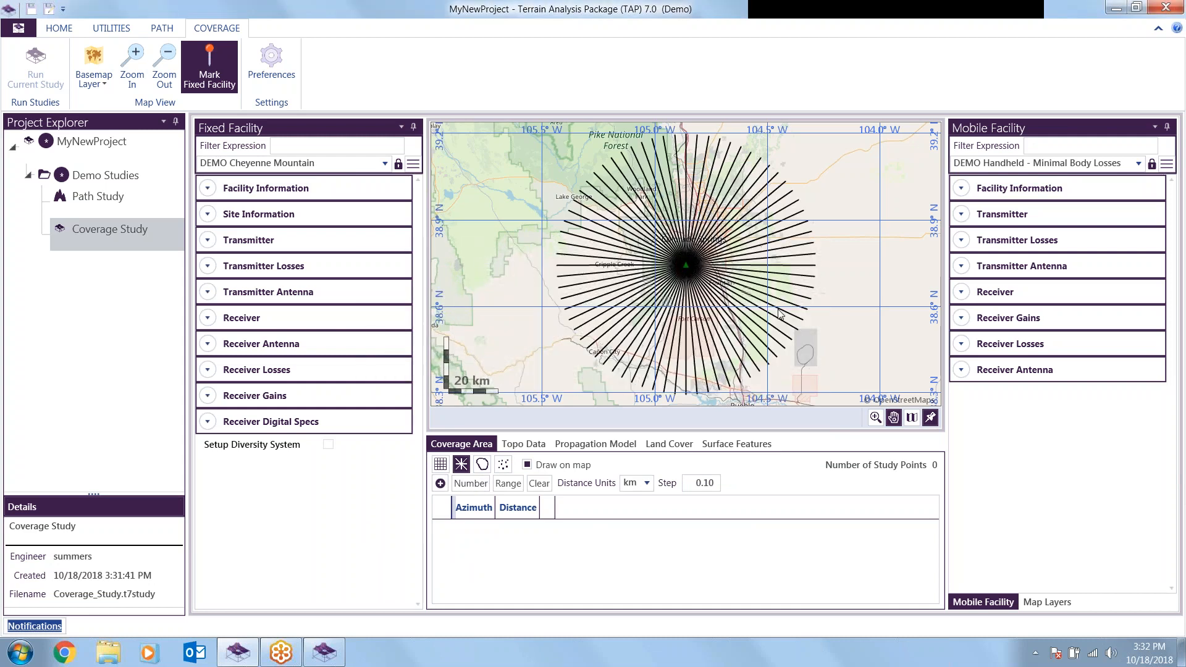
left_click(471, 483)
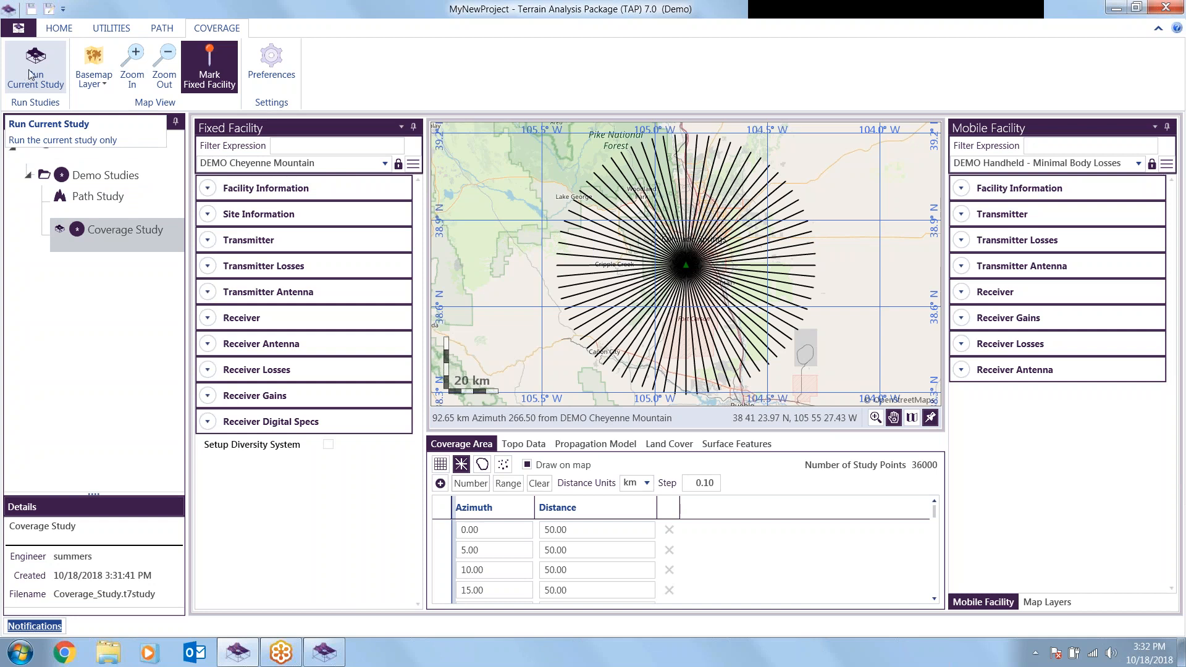
- Run the current Coverage Study from the COVERAGE commands
left_click(32, 9)
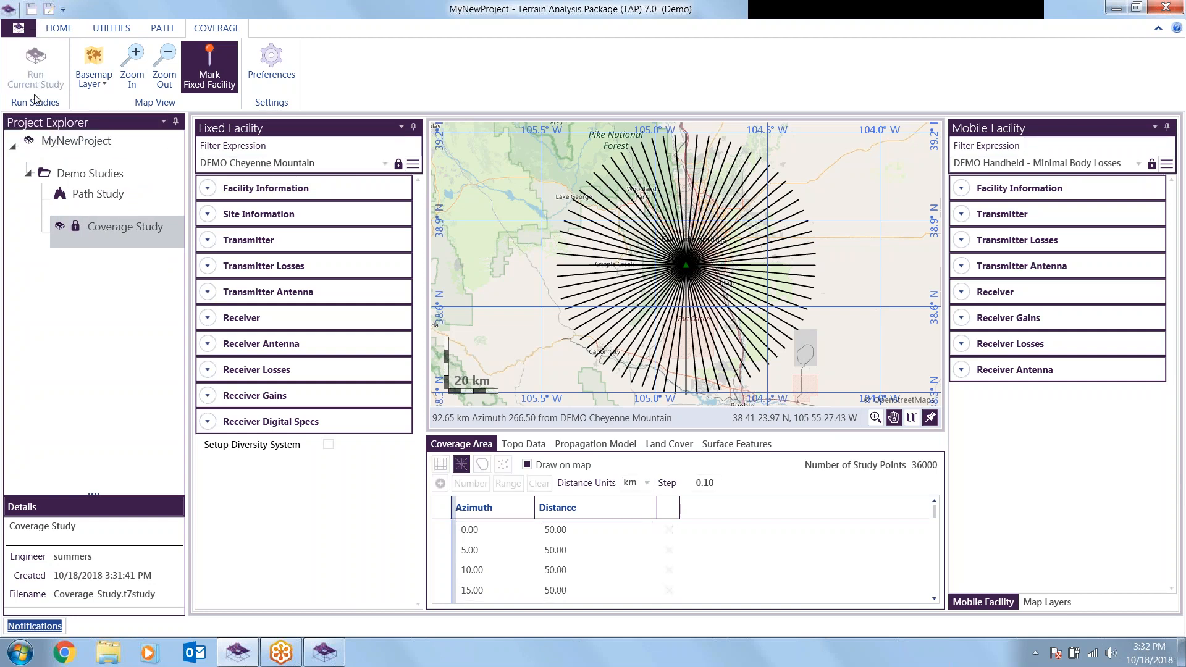
left_click(35, 67)
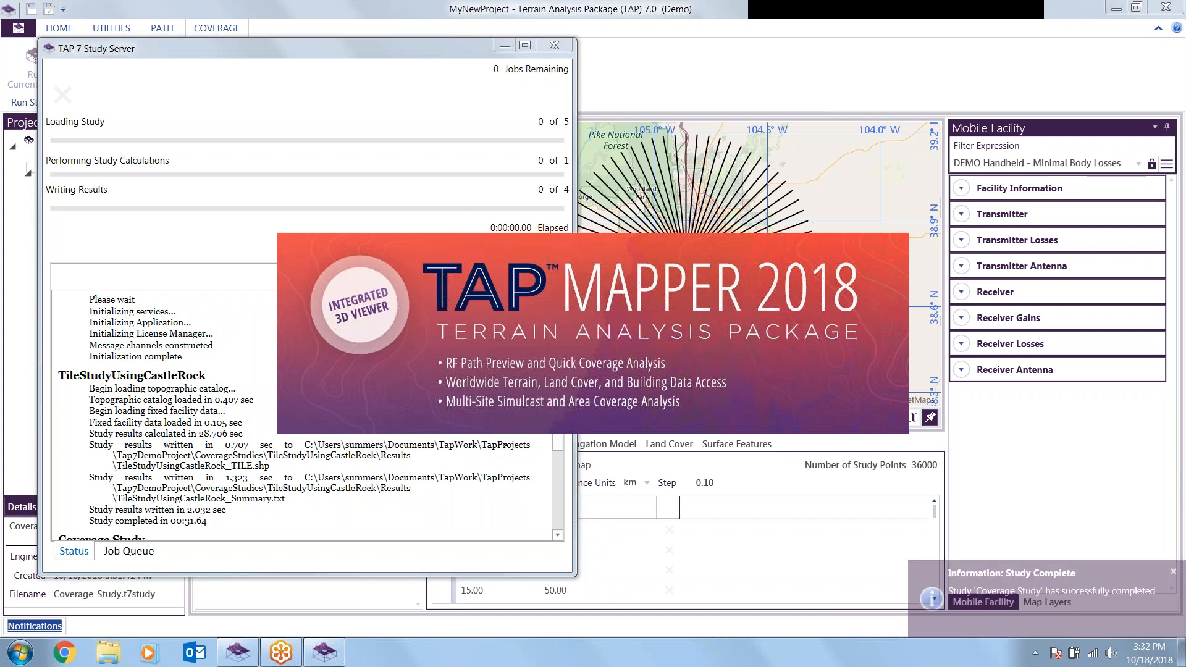
- View the Coverage_Study_RADIAL.shp results layer on the TAP Mapper 2D map
left_click(1172, 570)
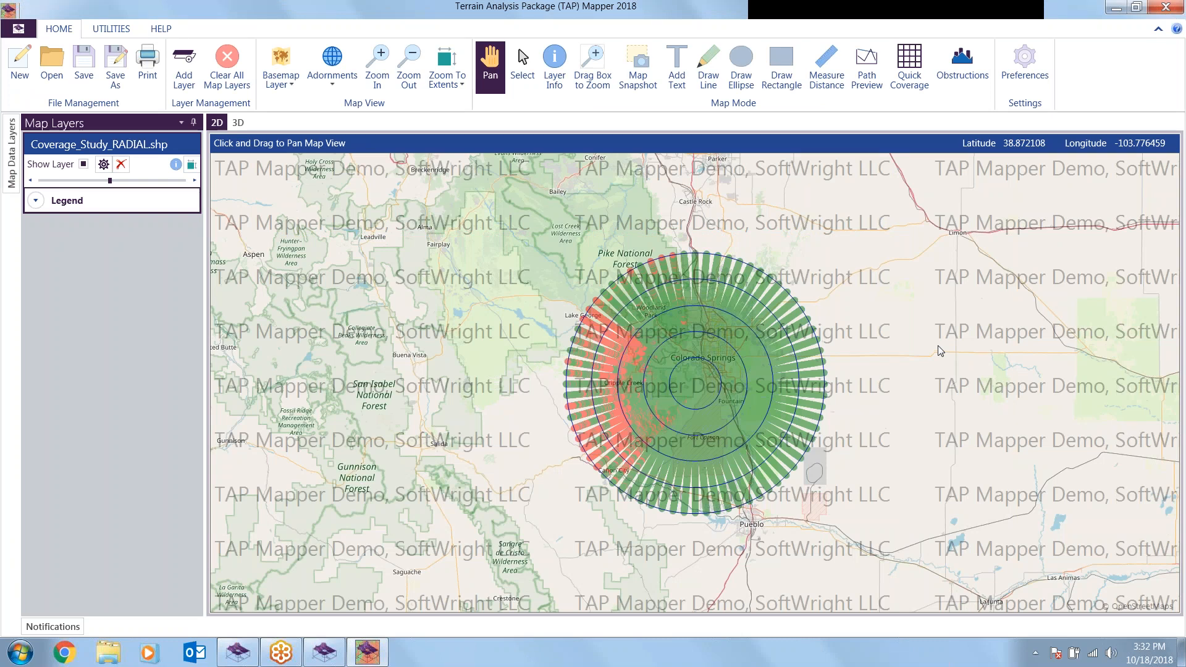
mouse_move(948, 362)
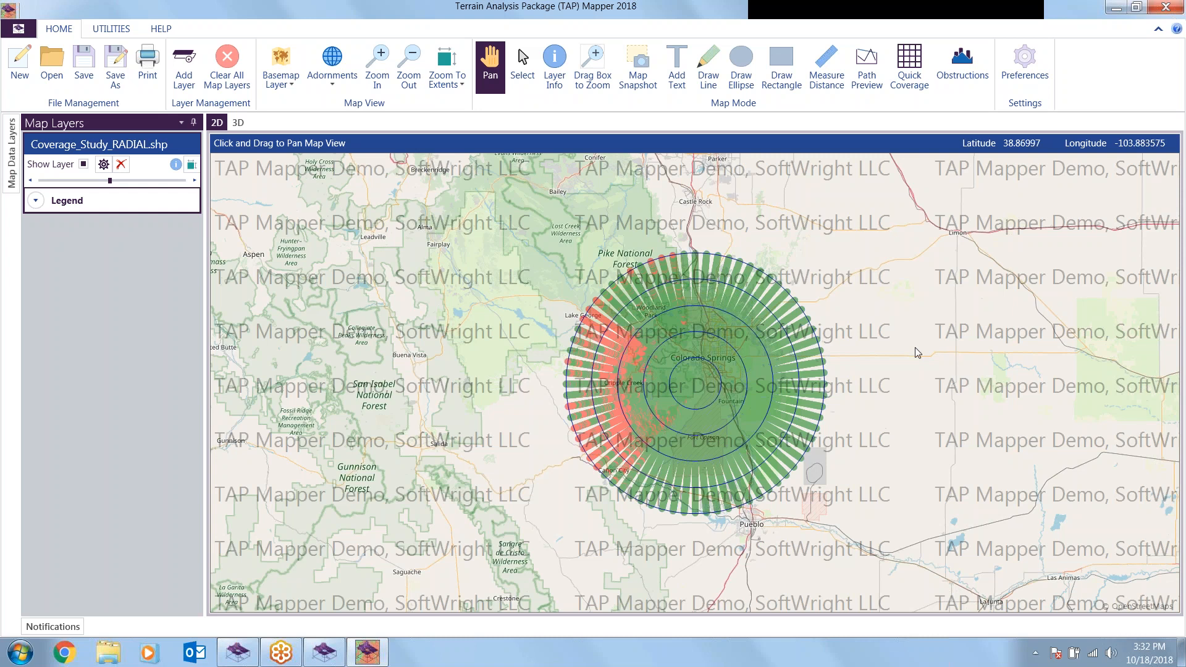
mouse_move(928, 353)
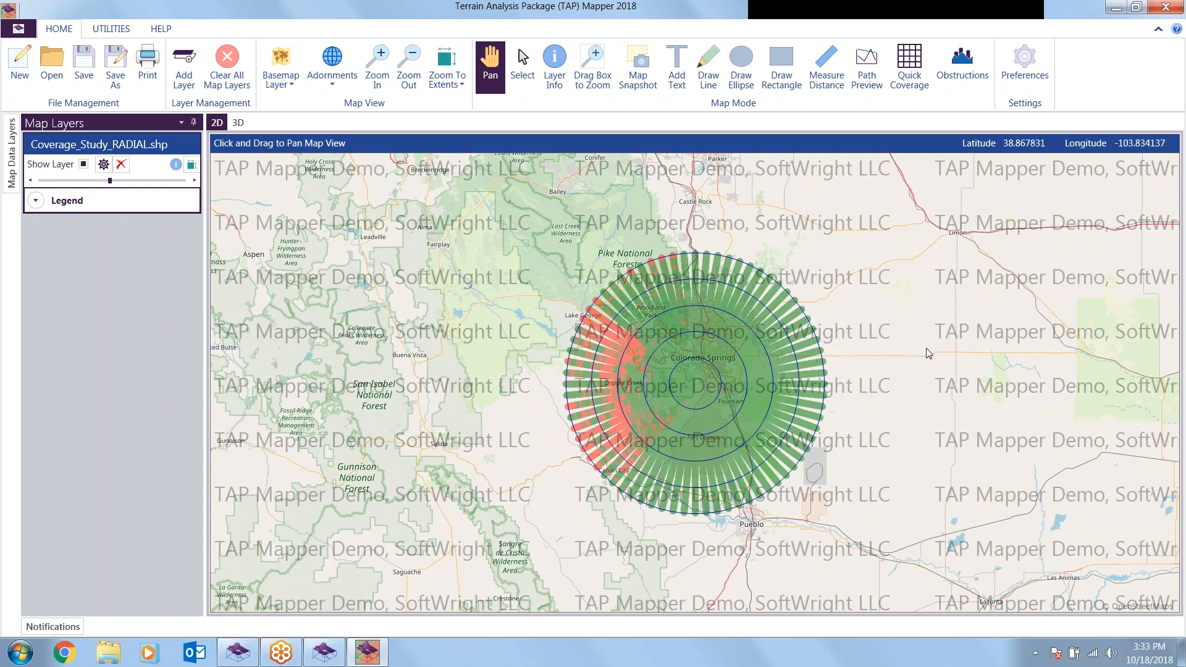